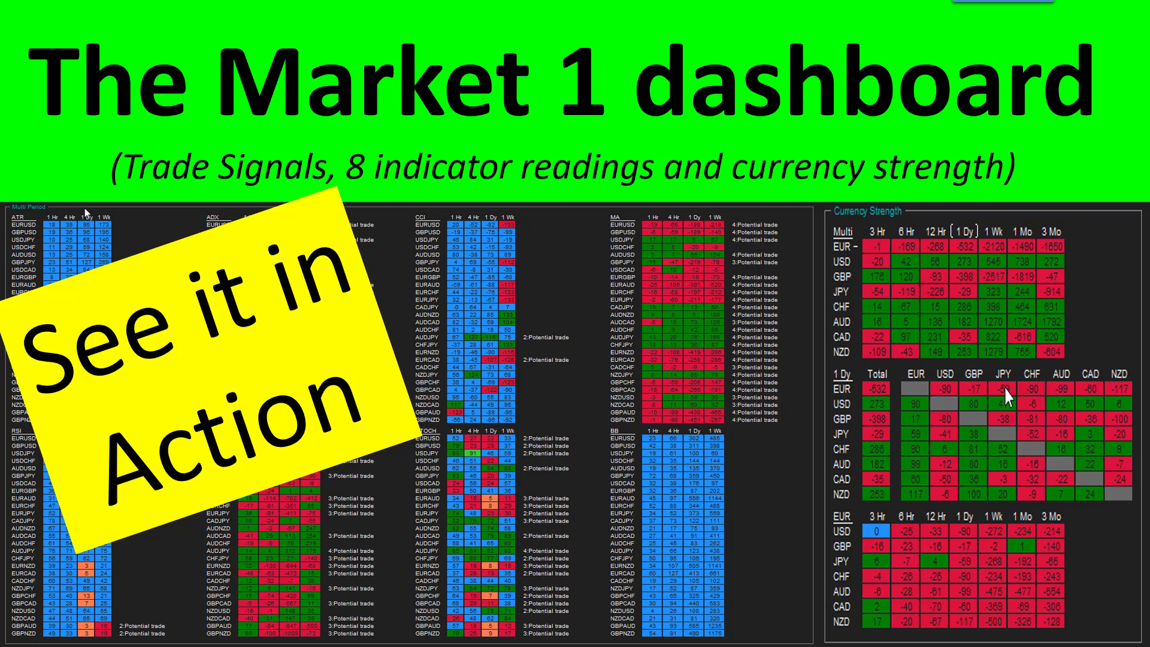
pyautogui.moveTo(1110, 563)
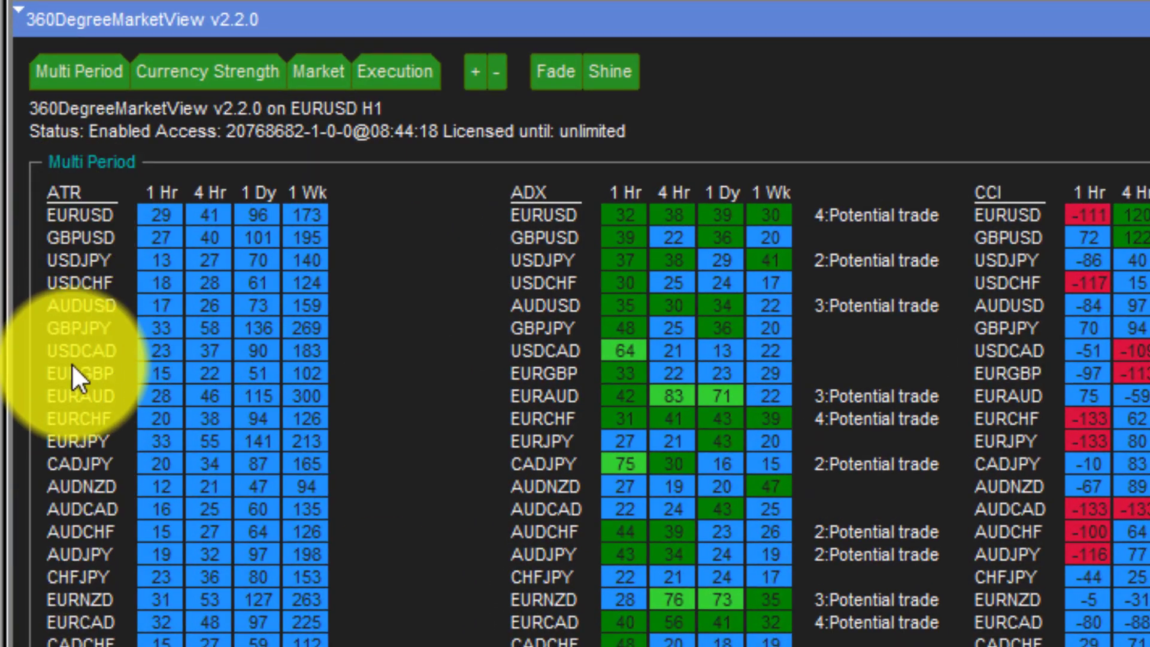
pyautogui.moveTo(95, 259)
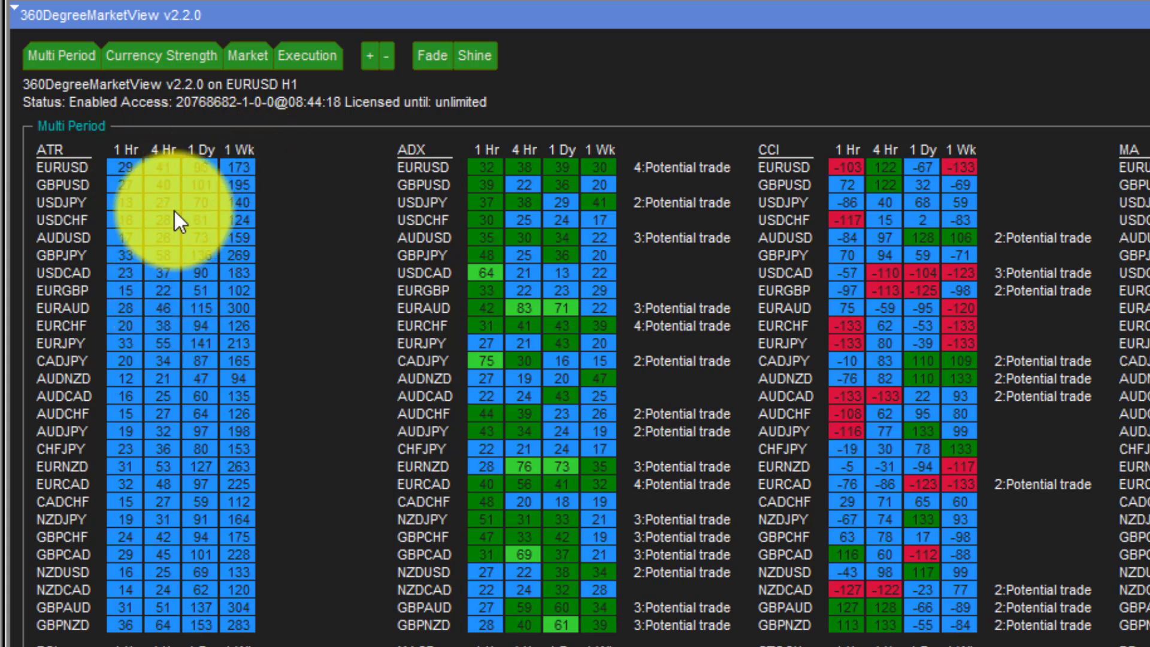
pyautogui.moveTo(323, 411)
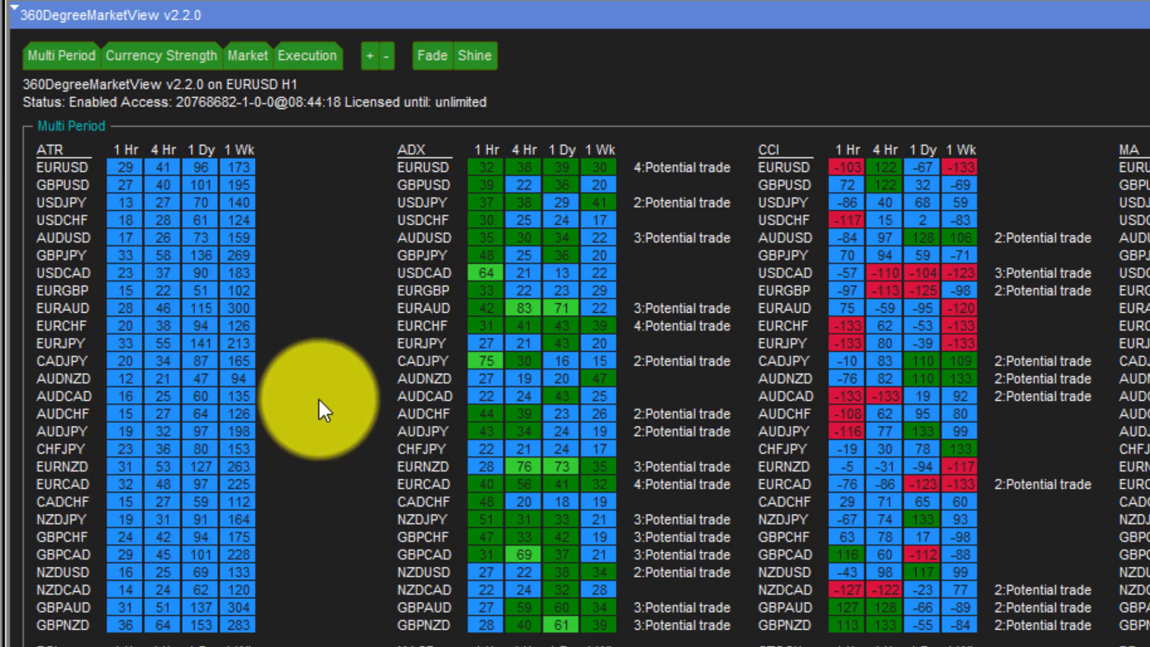
pyautogui.moveTo(161, 250)
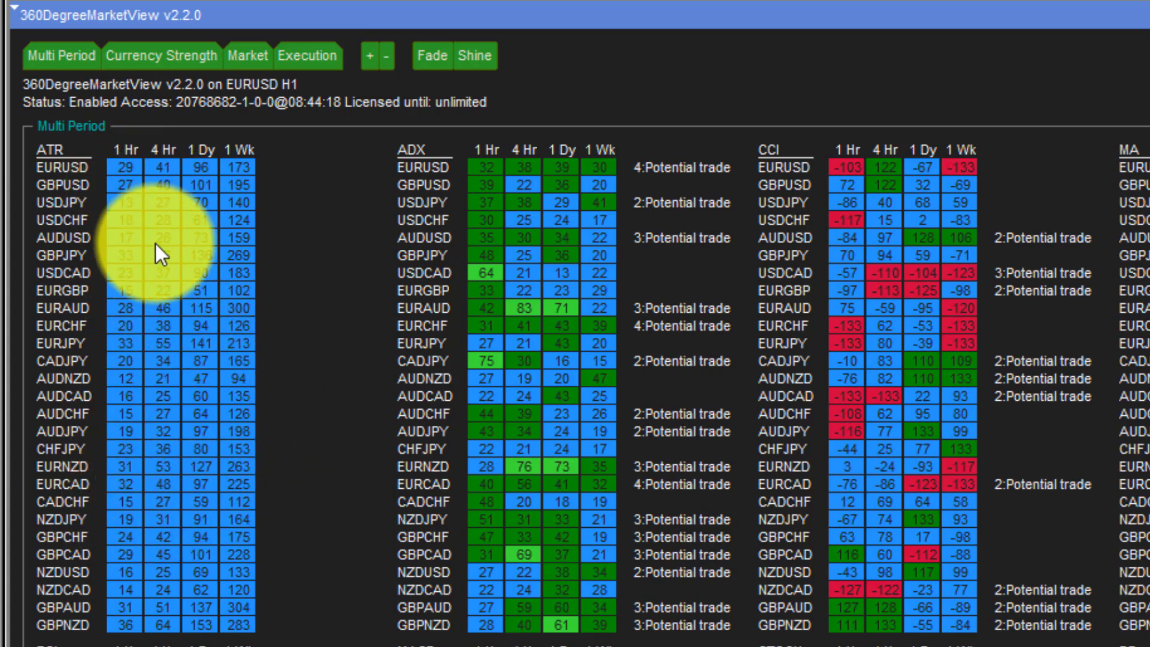
pyautogui.moveTo(317, 269)
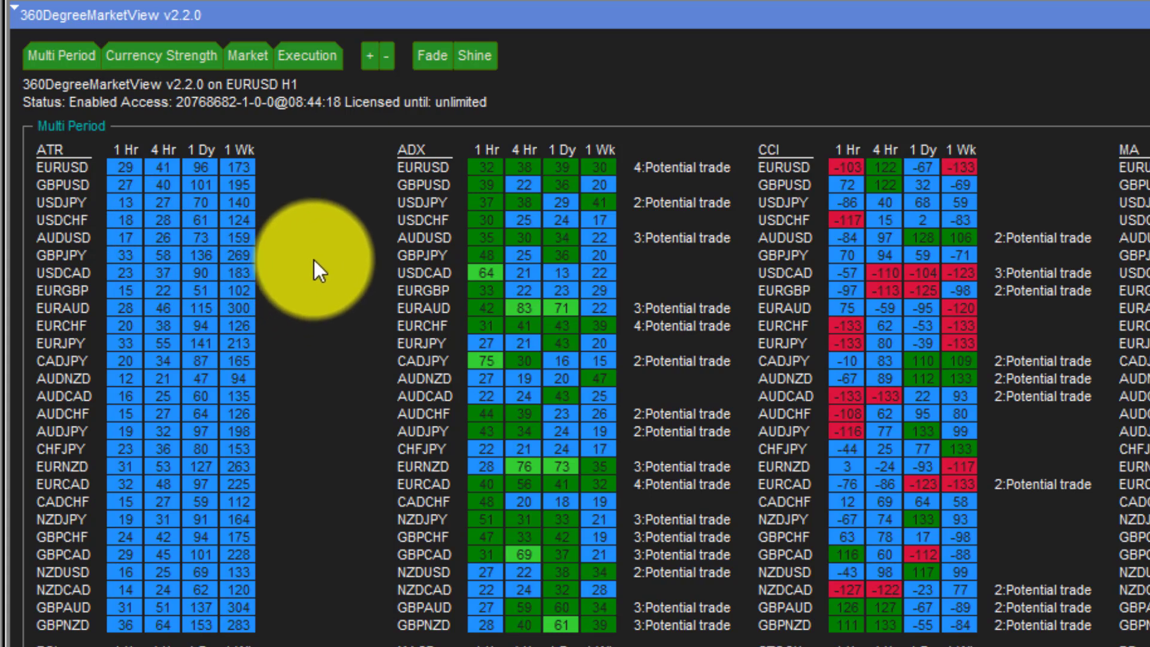
pyautogui.moveTo(436, 161)
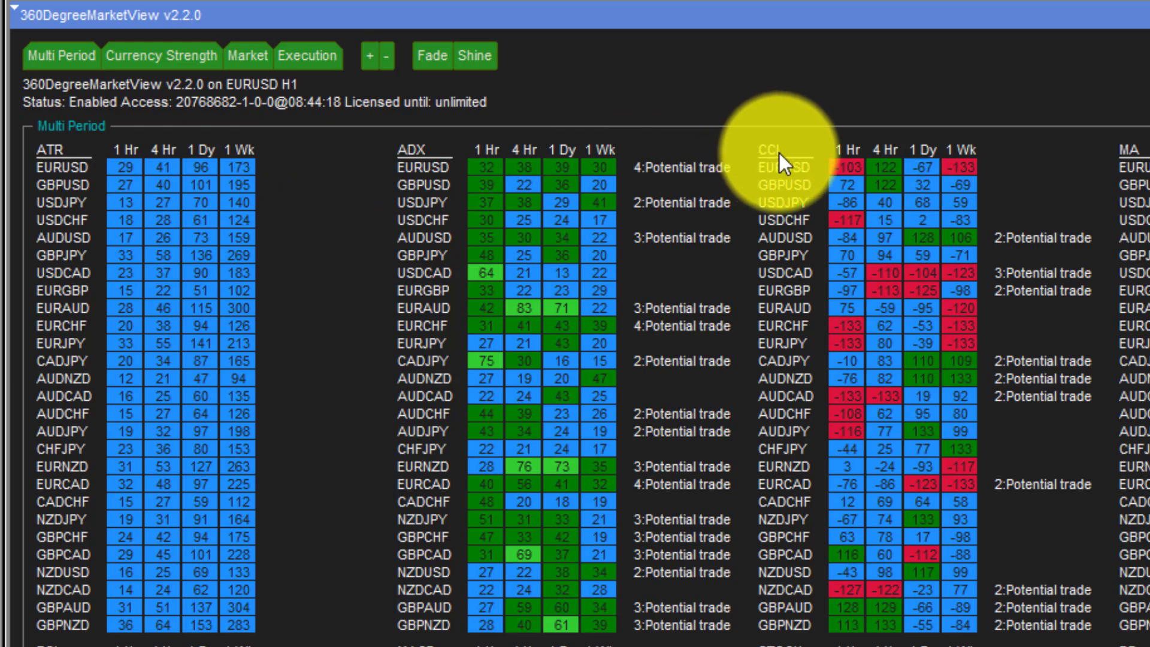
# - Switch the dashboard to the Currency Strength view and review its multi-timeframe and daily matrices
pyautogui.scroll(-3)
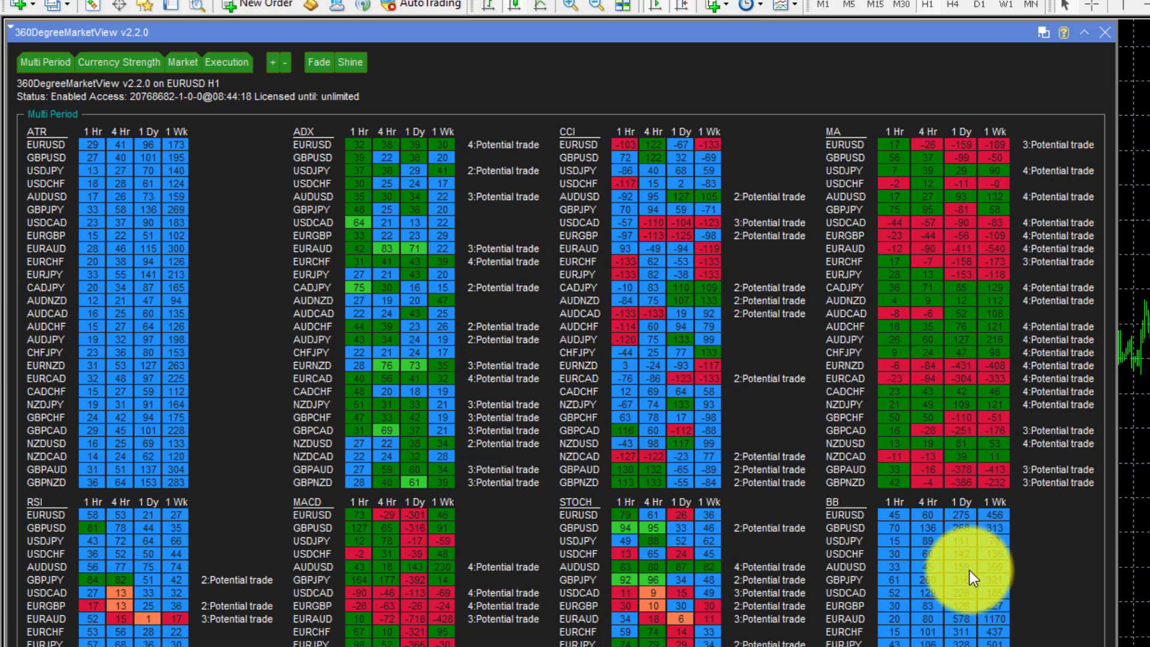
pyautogui.moveTo(1023, 546)
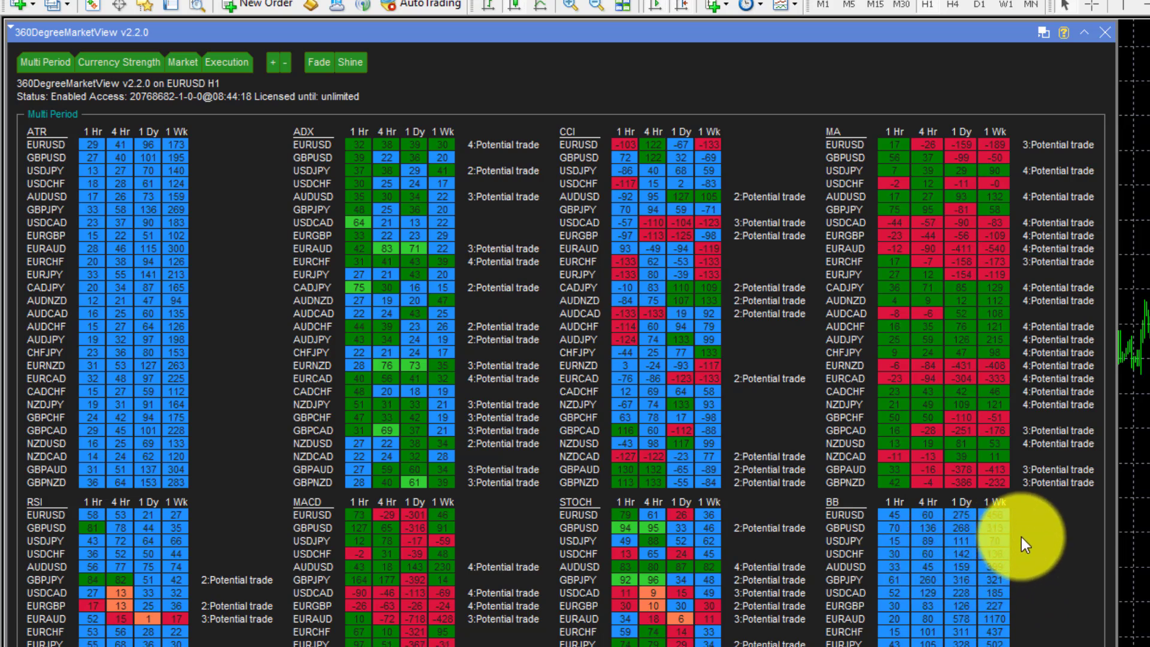
pyautogui.moveTo(641, 187)
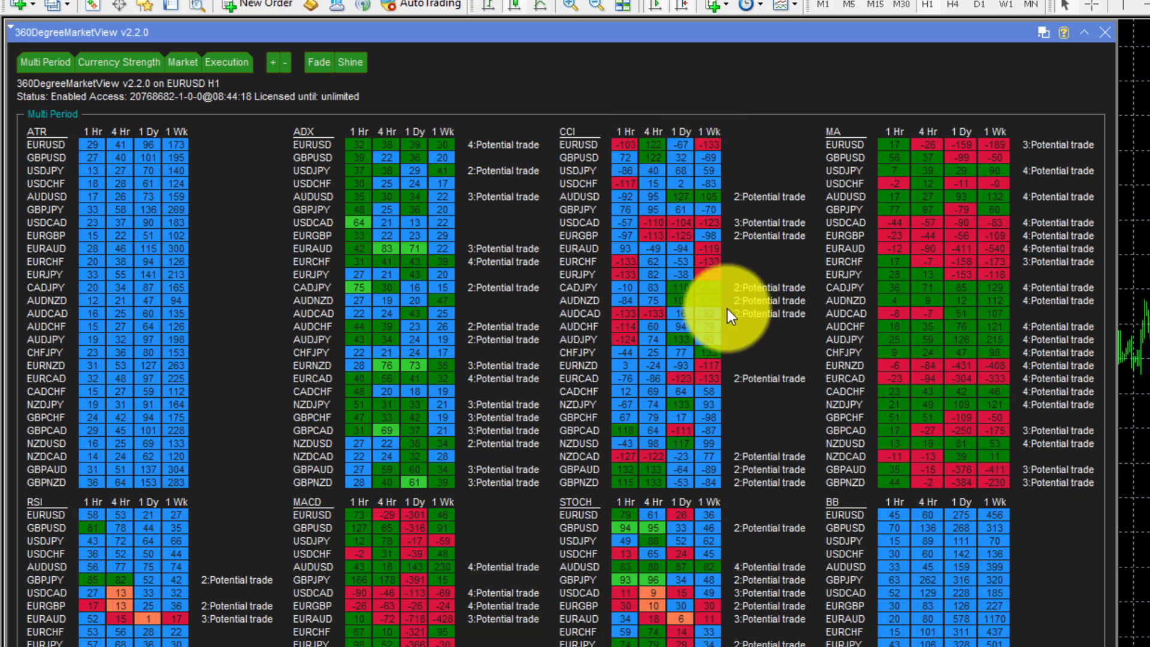
pyautogui.moveTo(1035, 605)
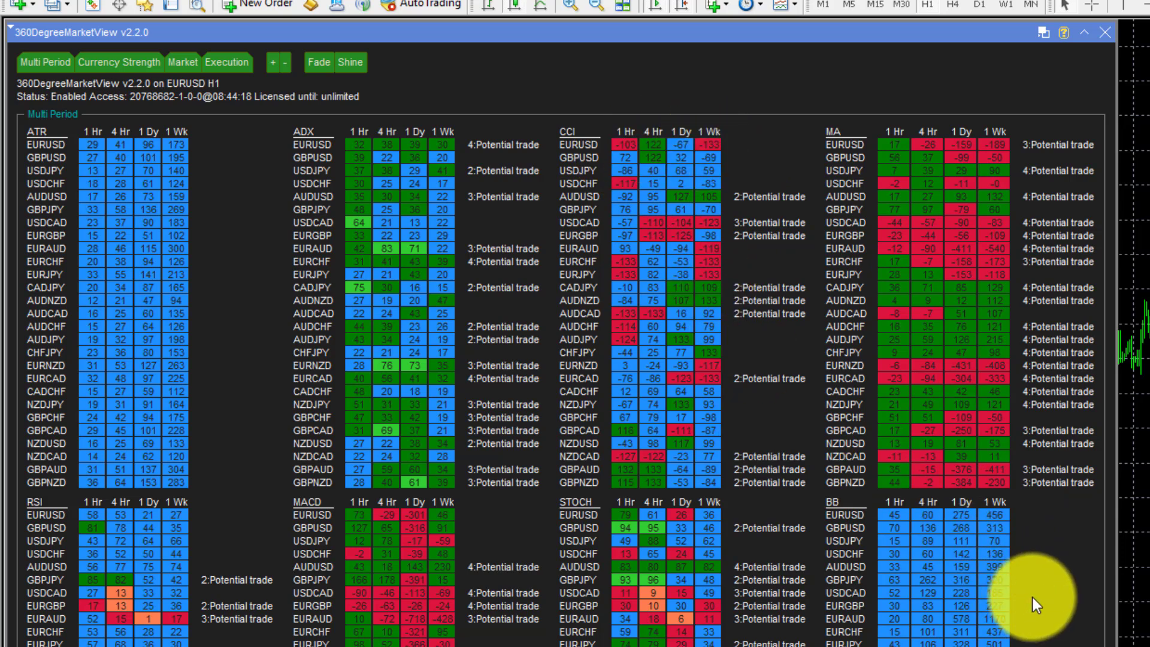
pyautogui.moveTo(756, 202)
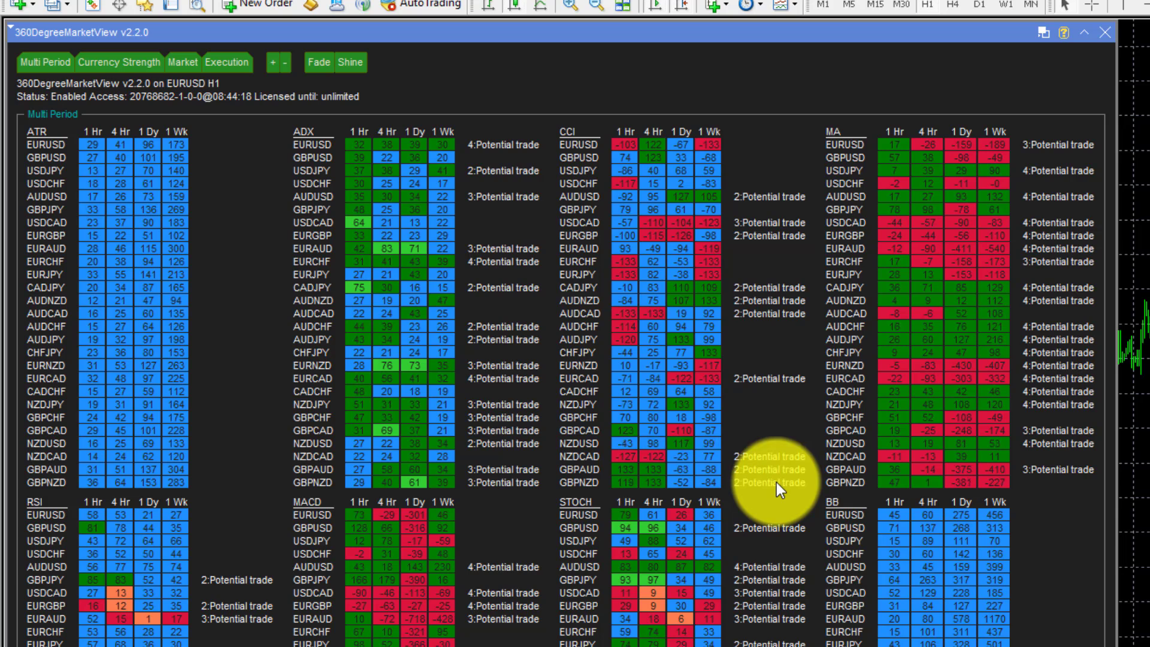
pyautogui.moveTo(374, 583)
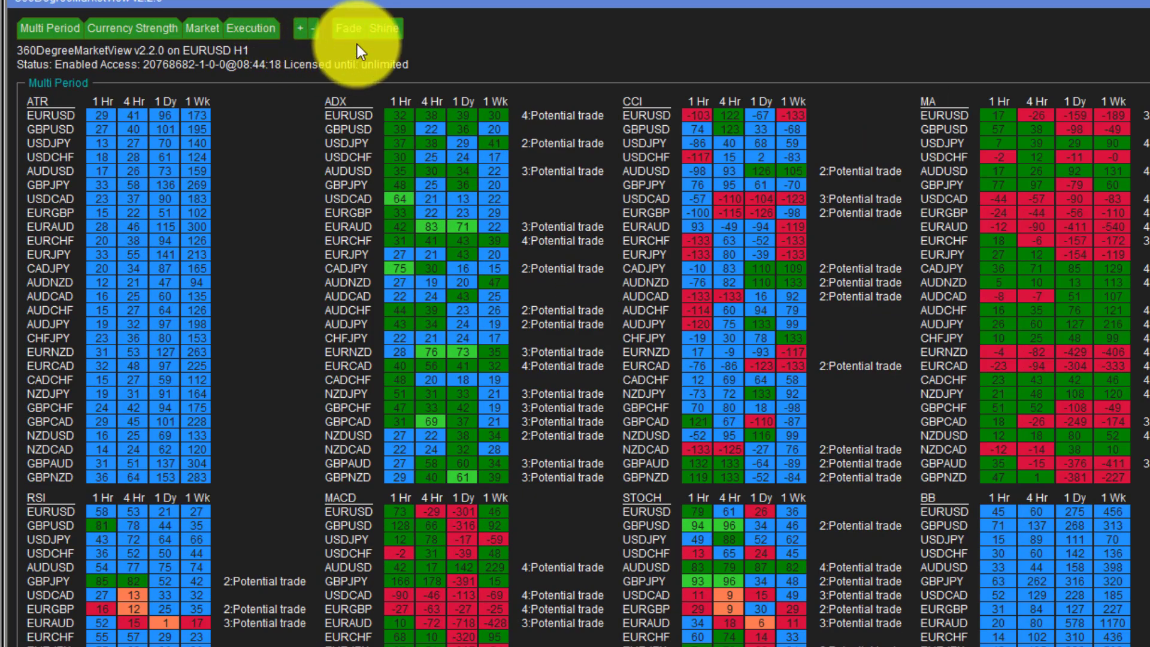
pyautogui.moveTo(192, 199)
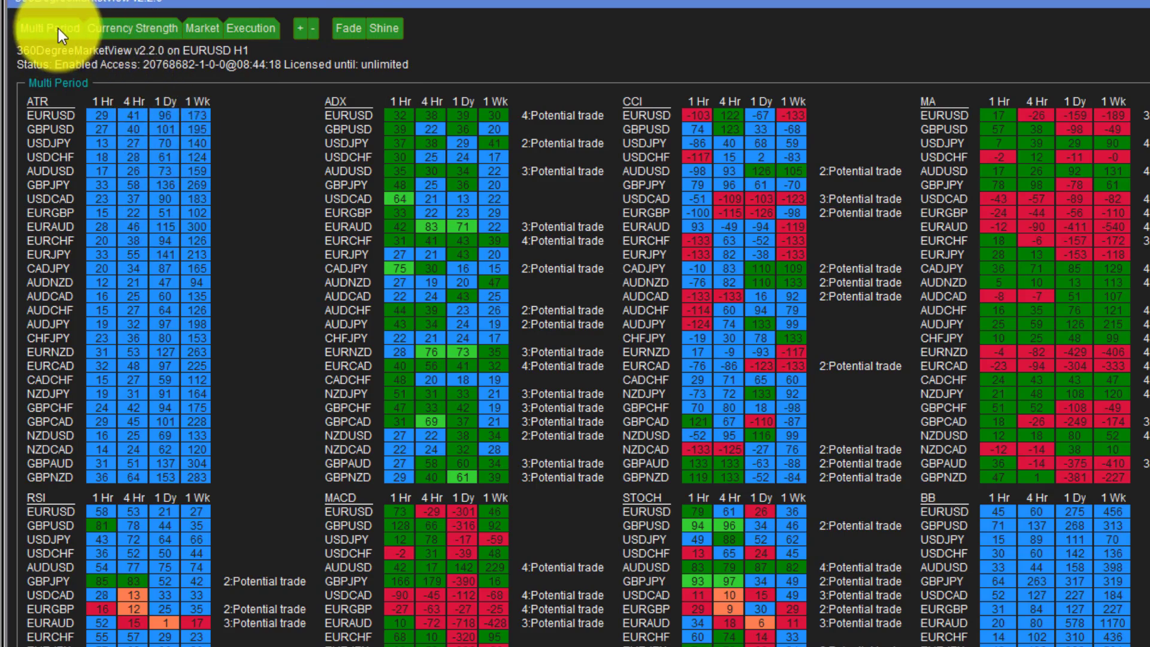
pyautogui.click(138, 29)
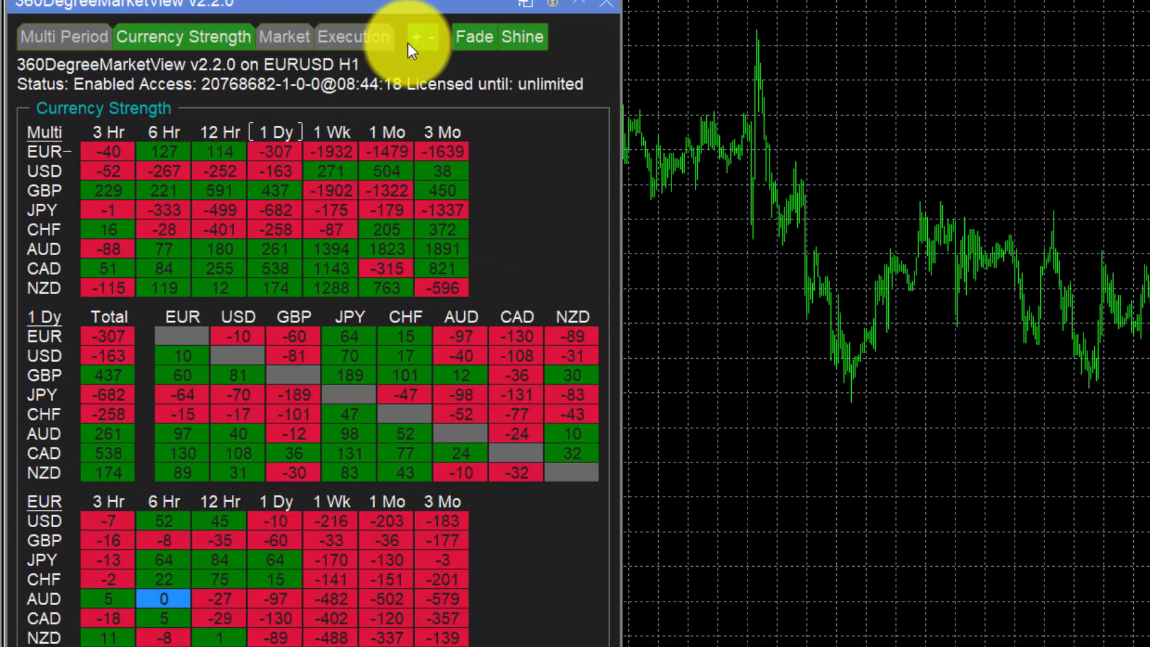
pyautogui.click(433, 37)
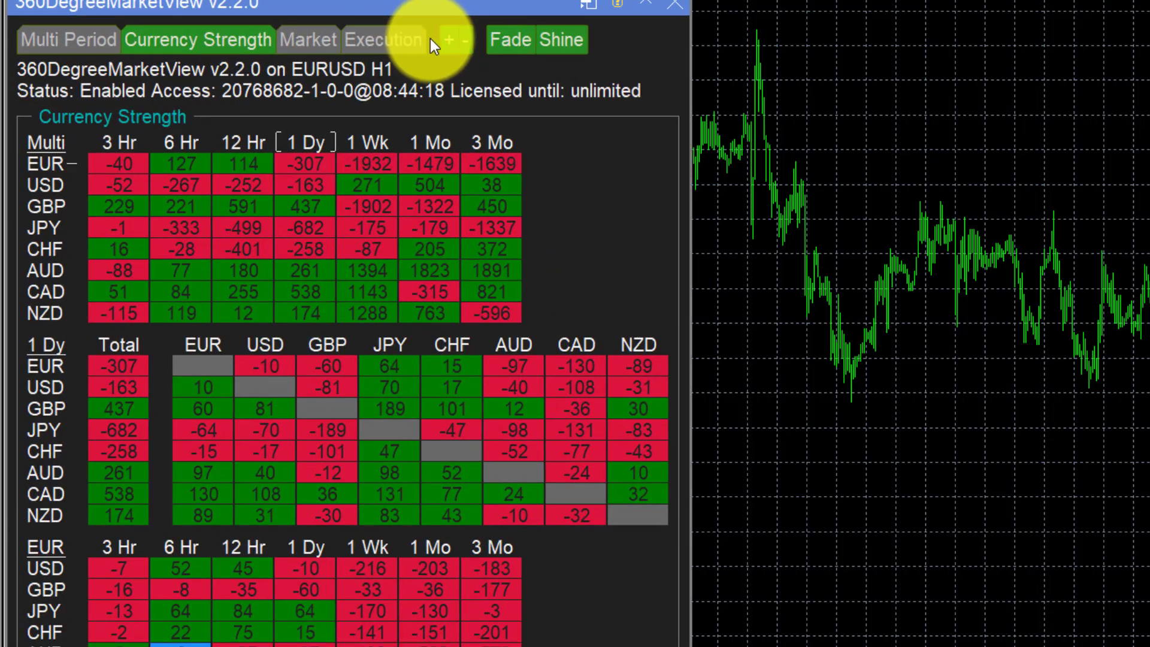
pyautogui.moveTo(920, 583)
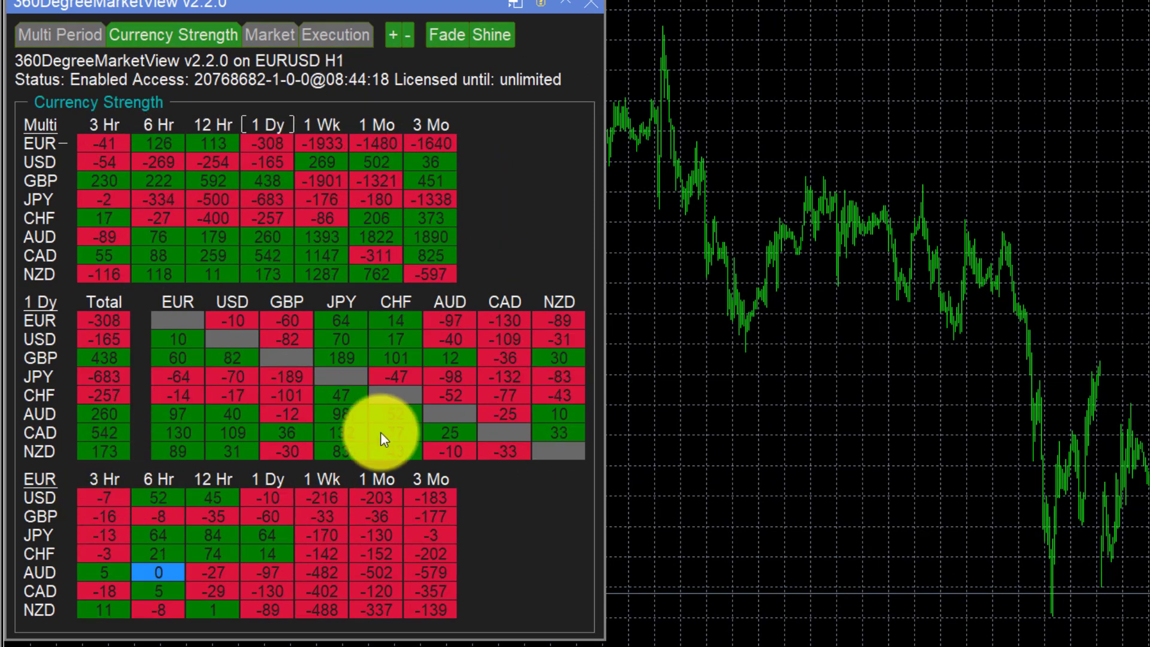
pyautogui.moveTo(523, 526)
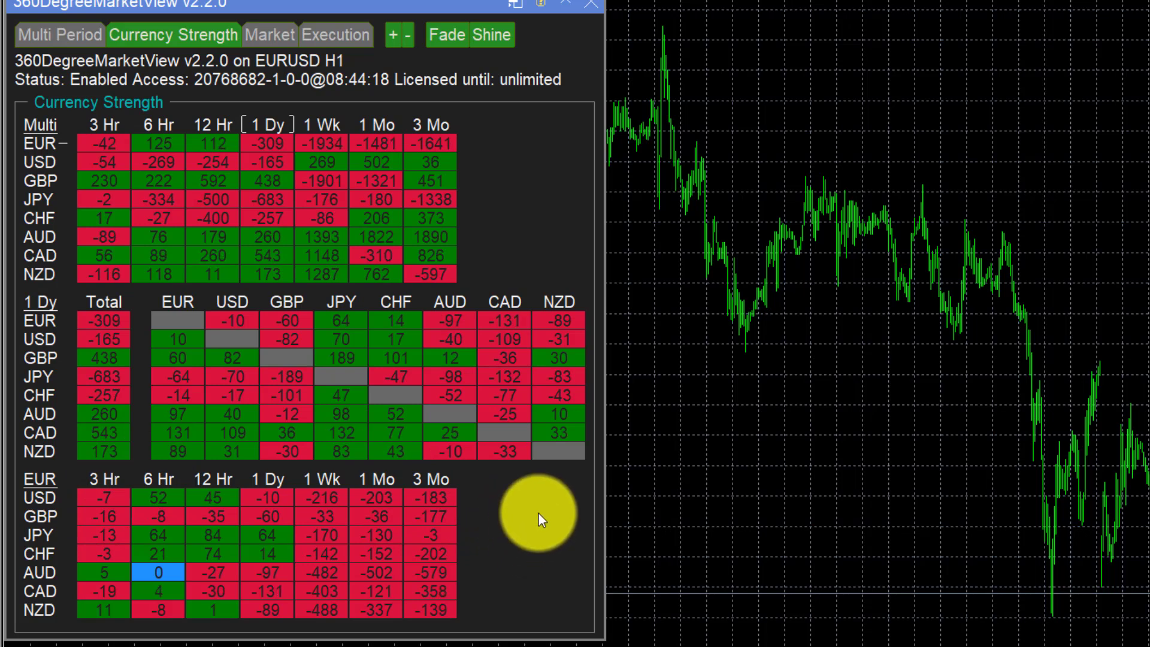
pyautogui.moveTo(539, 509)
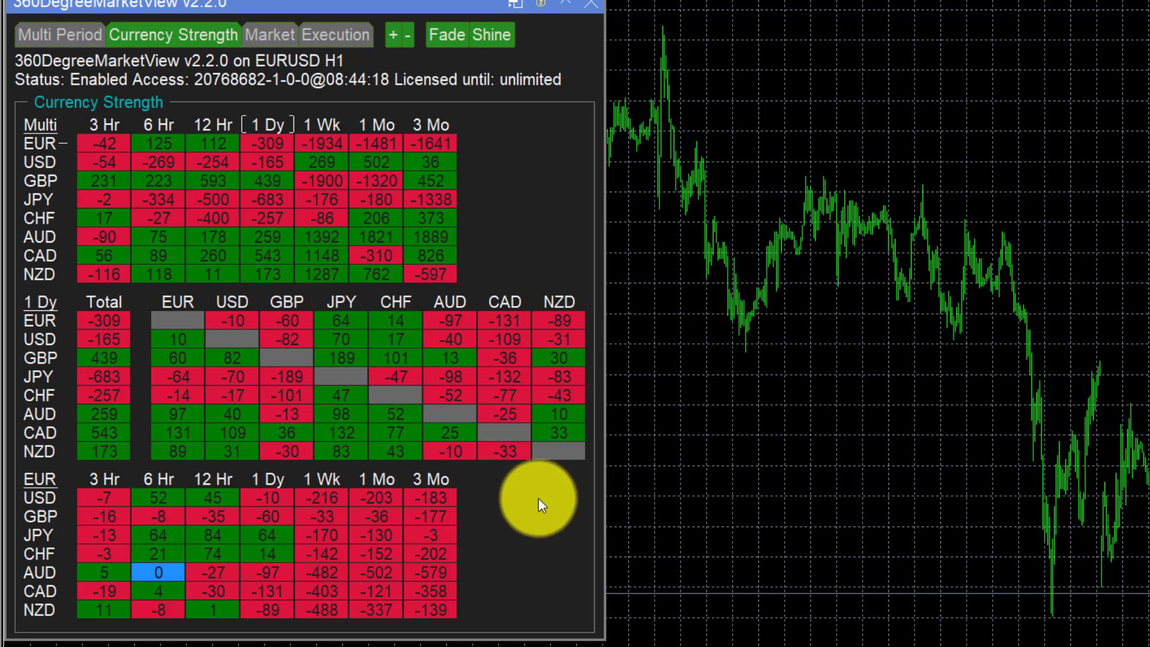
pyautogui.moveTo(99, 207)
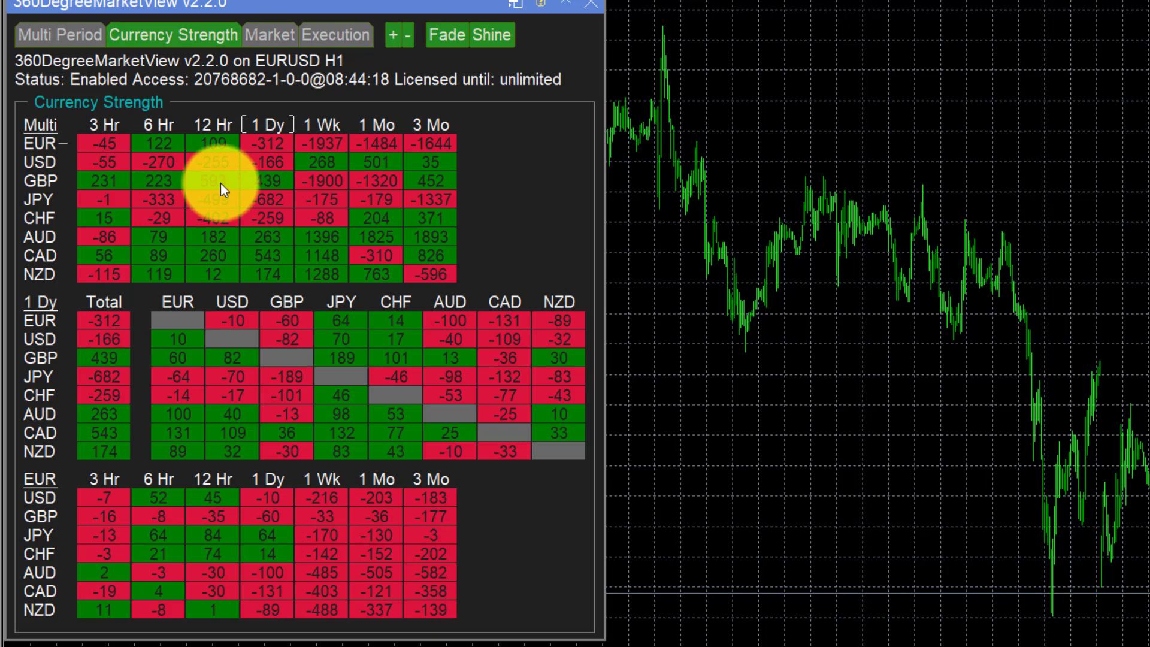
pyautogui.moveTo(264, 189)
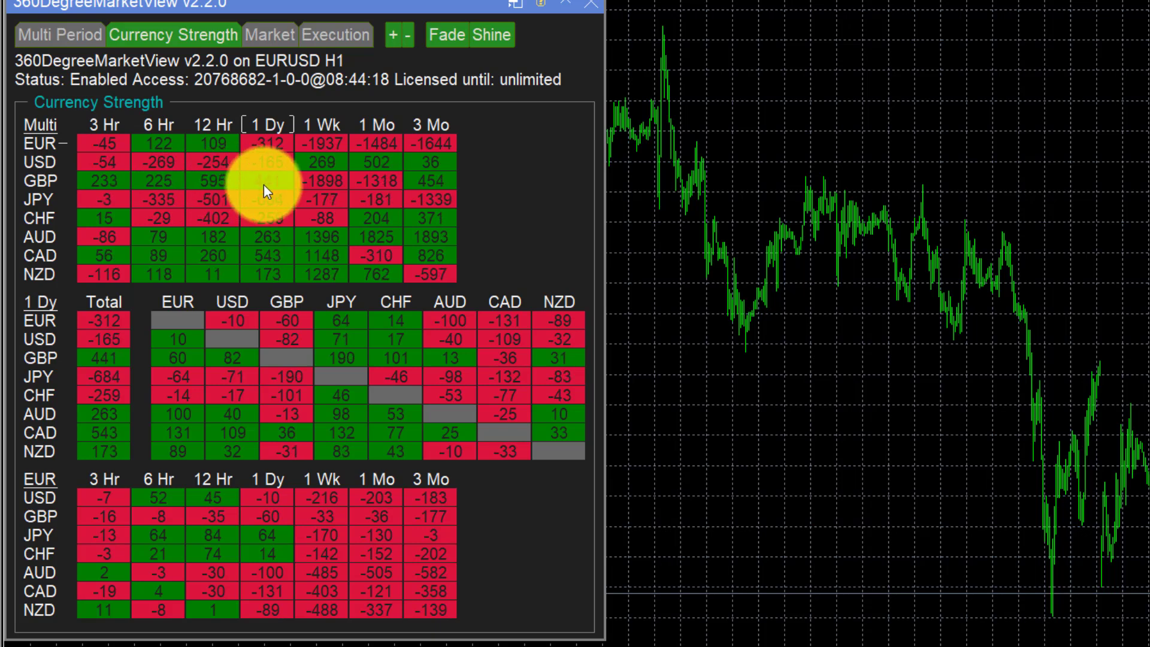
pyautogui.moveTo(323, 187)
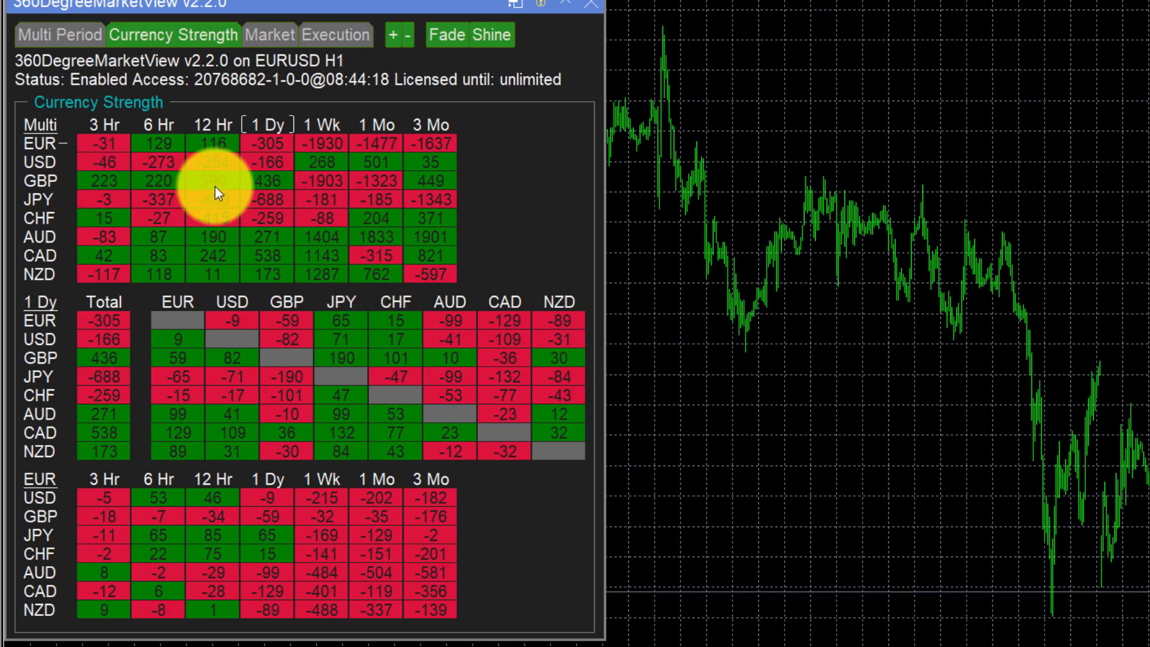
pyautogui.moveTo(437, 193)
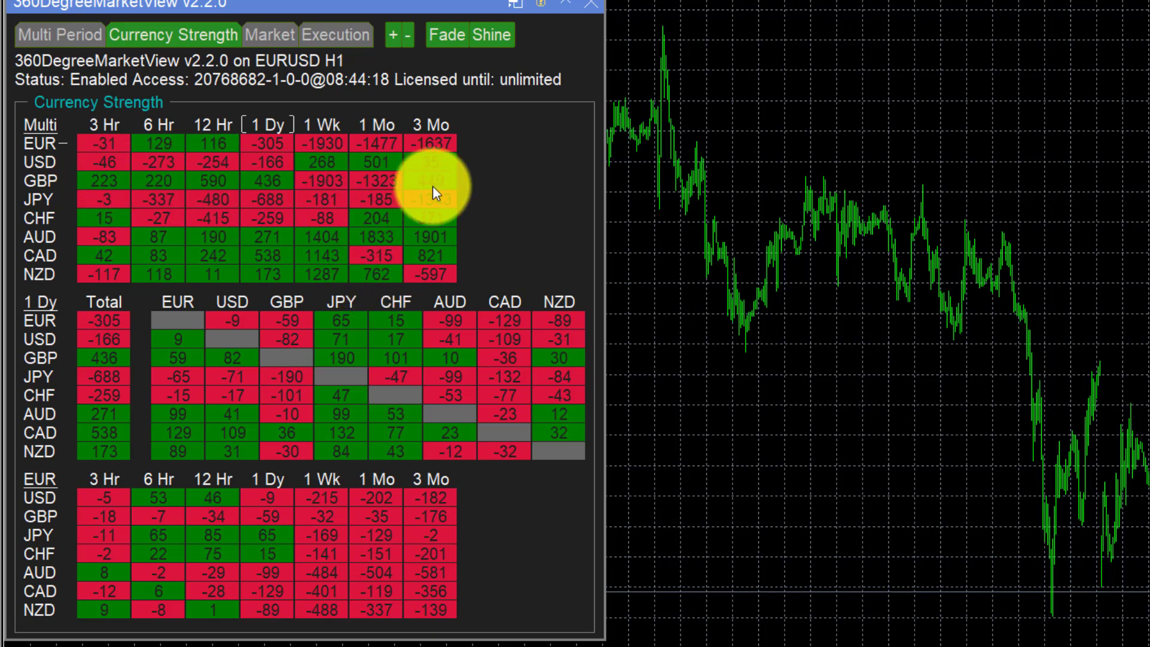
pyautogui.moveTo(499, 209)
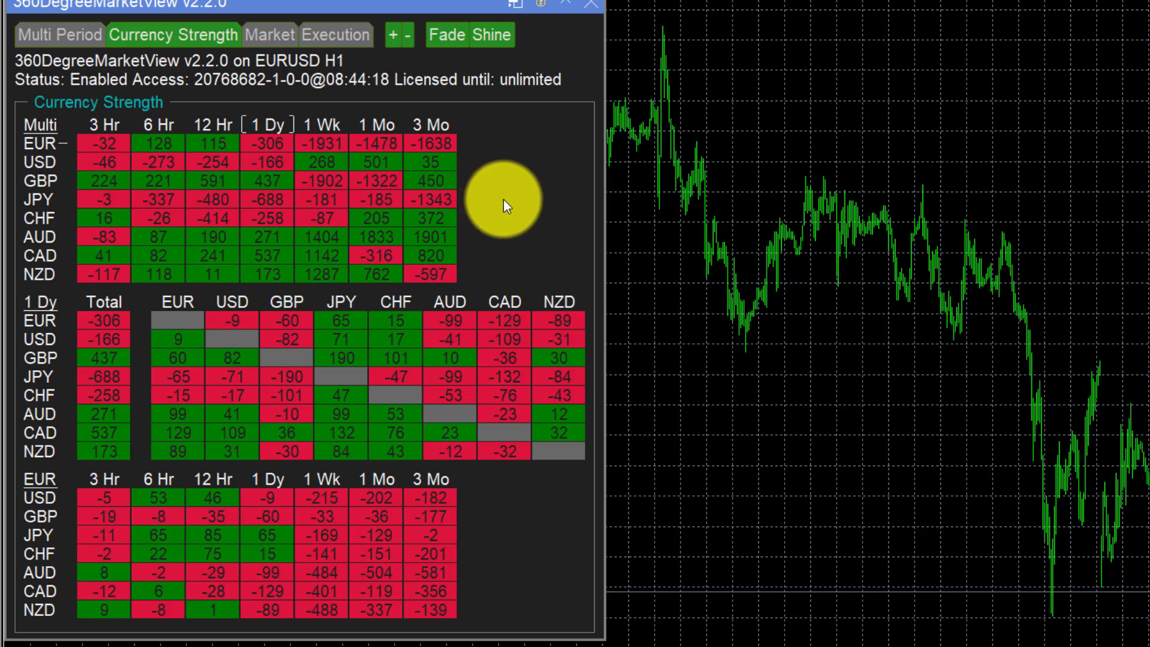
pyautogui.moveTo(52, 213)
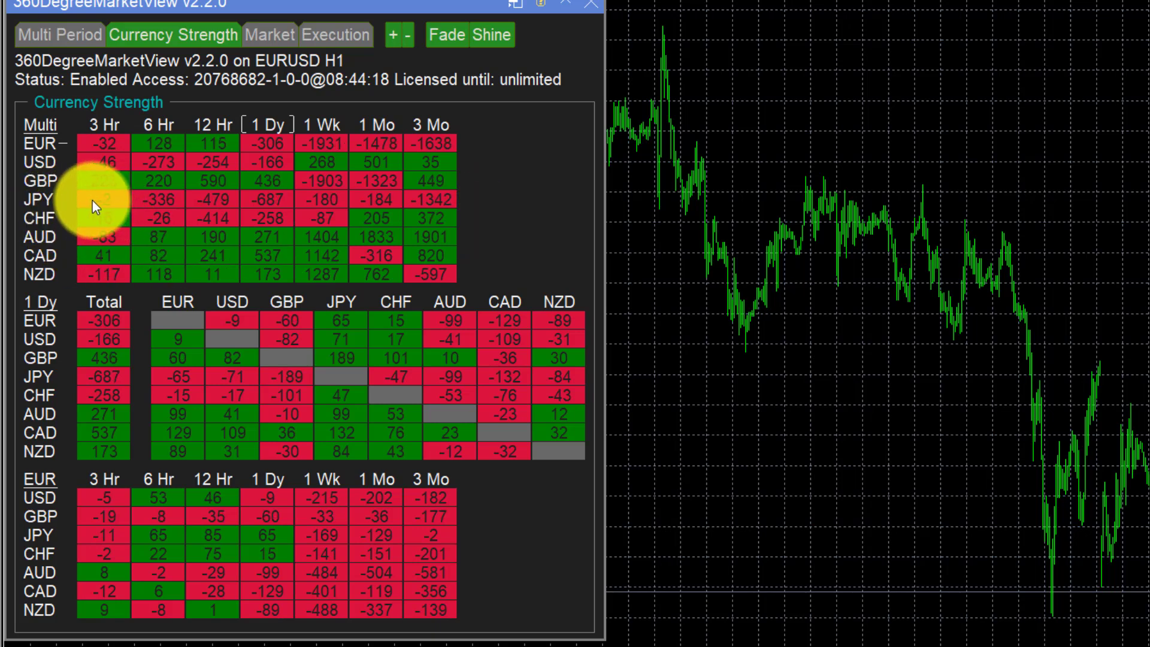
pyautogui.moveTo(208, 203)
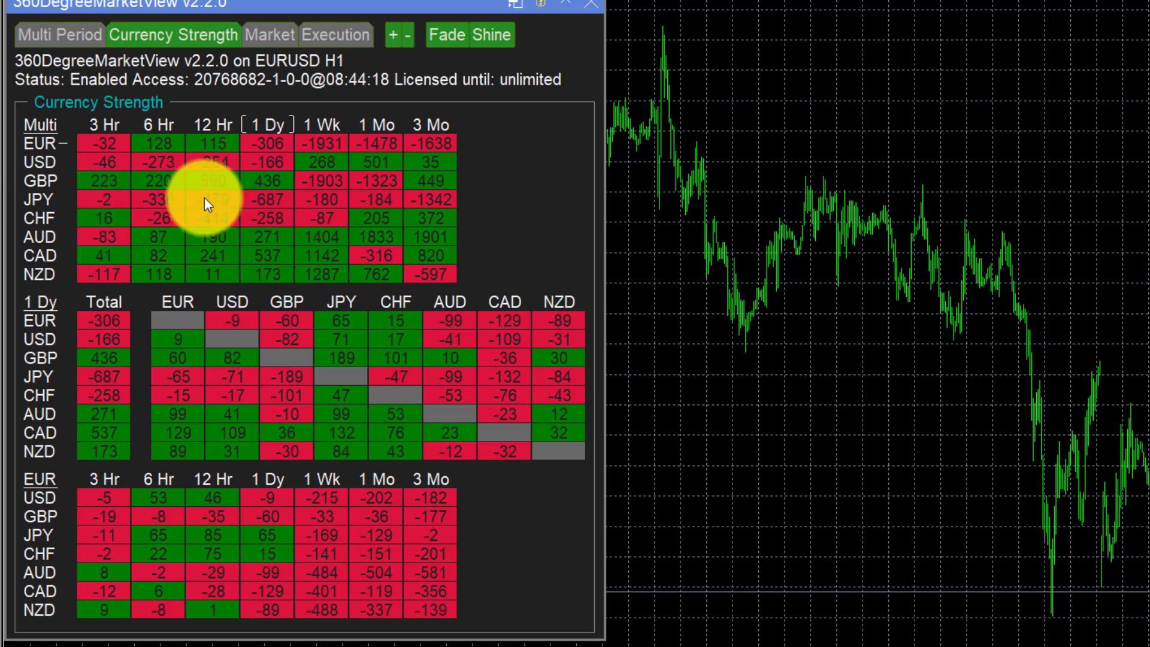
pyautogui.moveTo(382, 205)
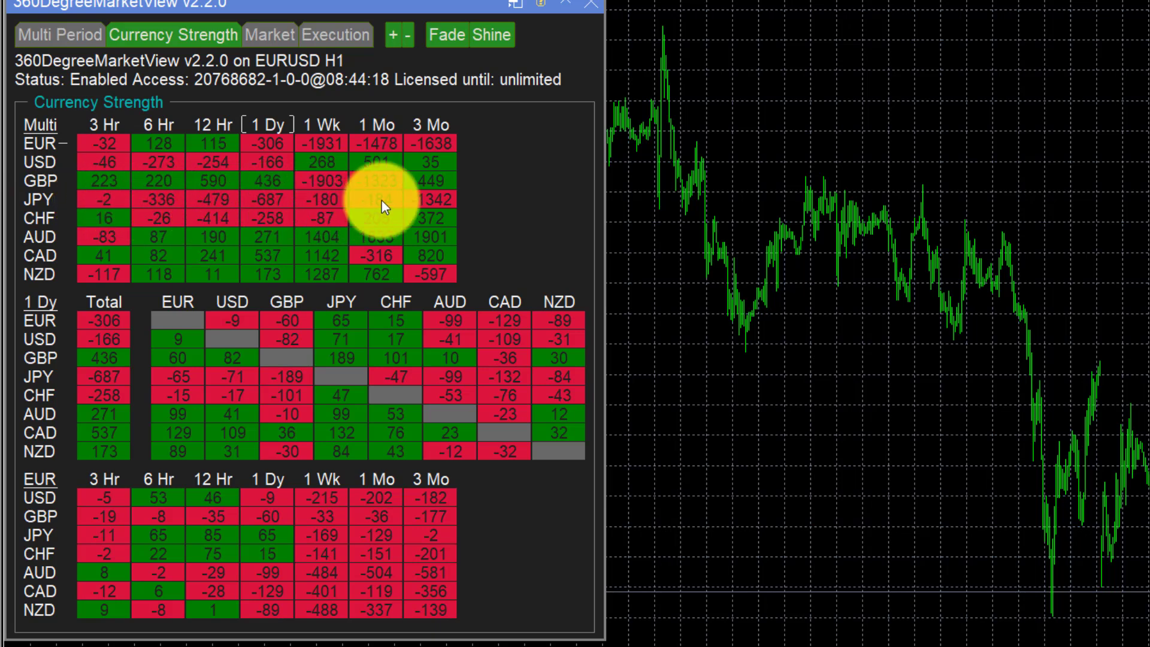
pyautogui.moveTo(81, 210)
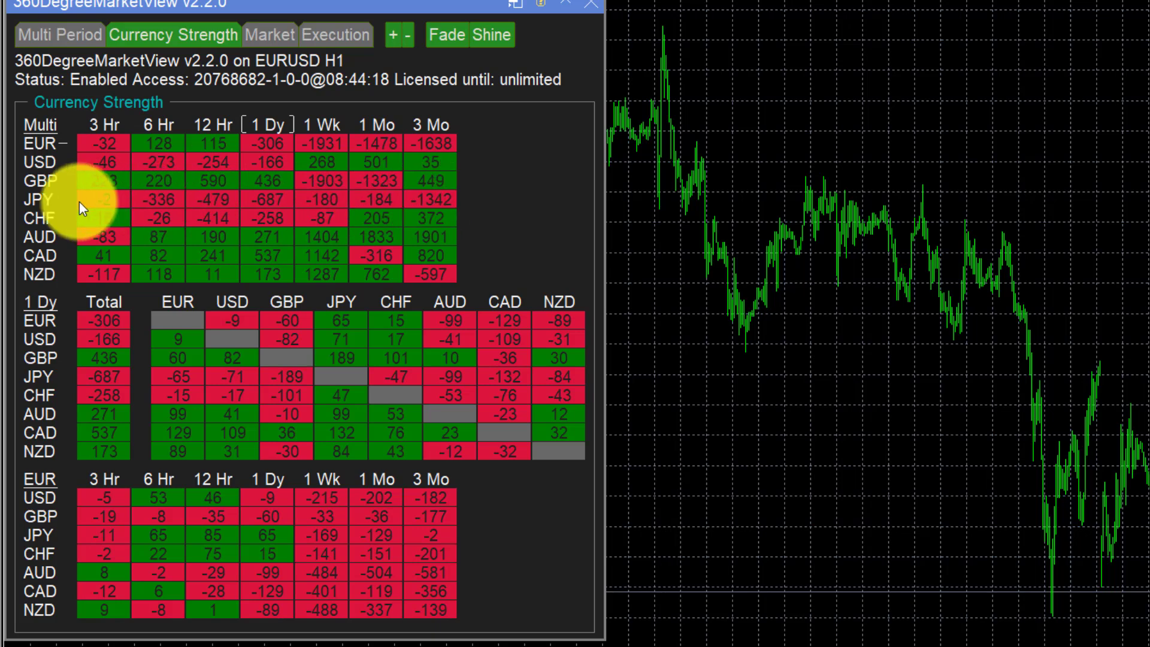
pyautogui.click(38, 199)
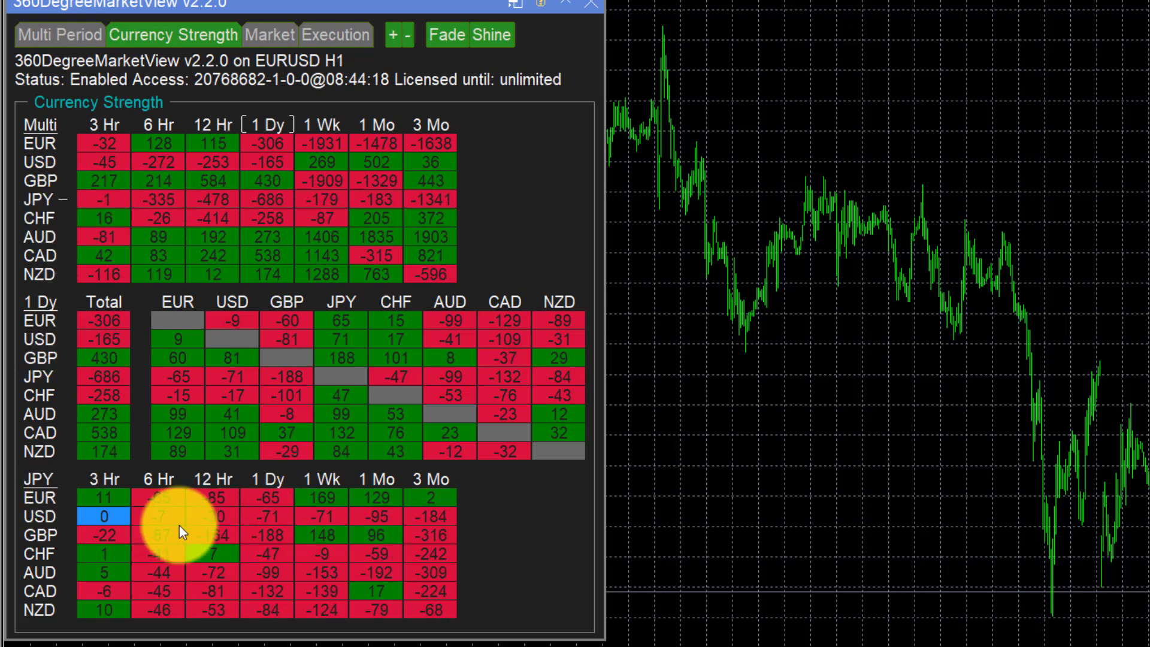
pyautogui.moveTo(99, 506)
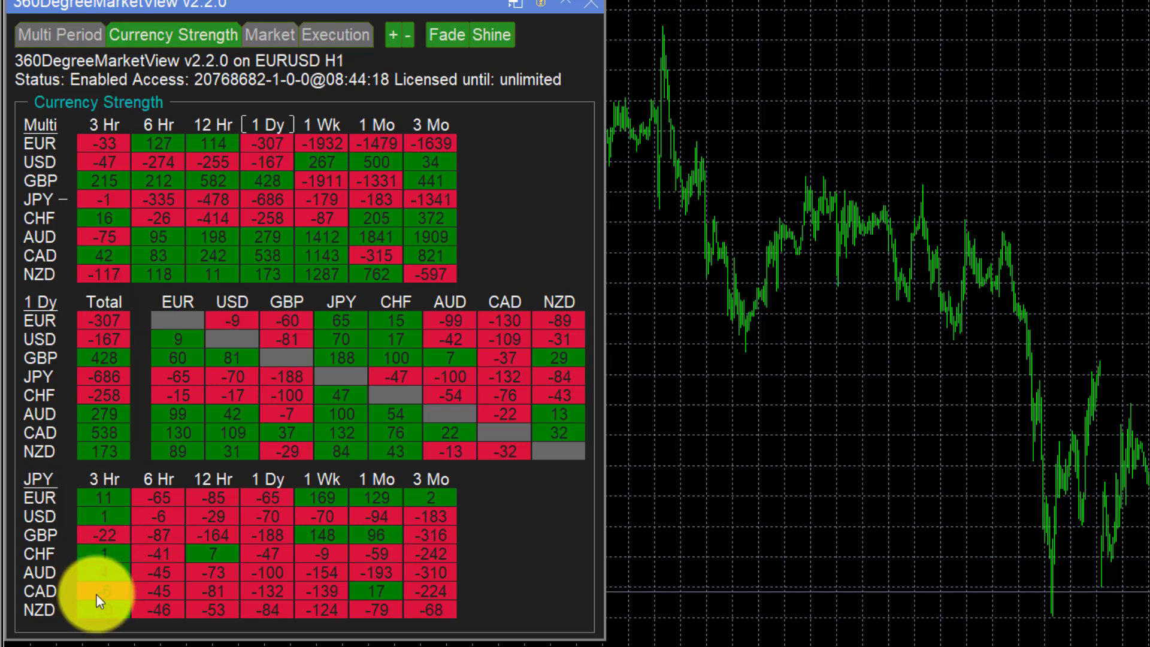
pyautogui.moveTo(114, 547)
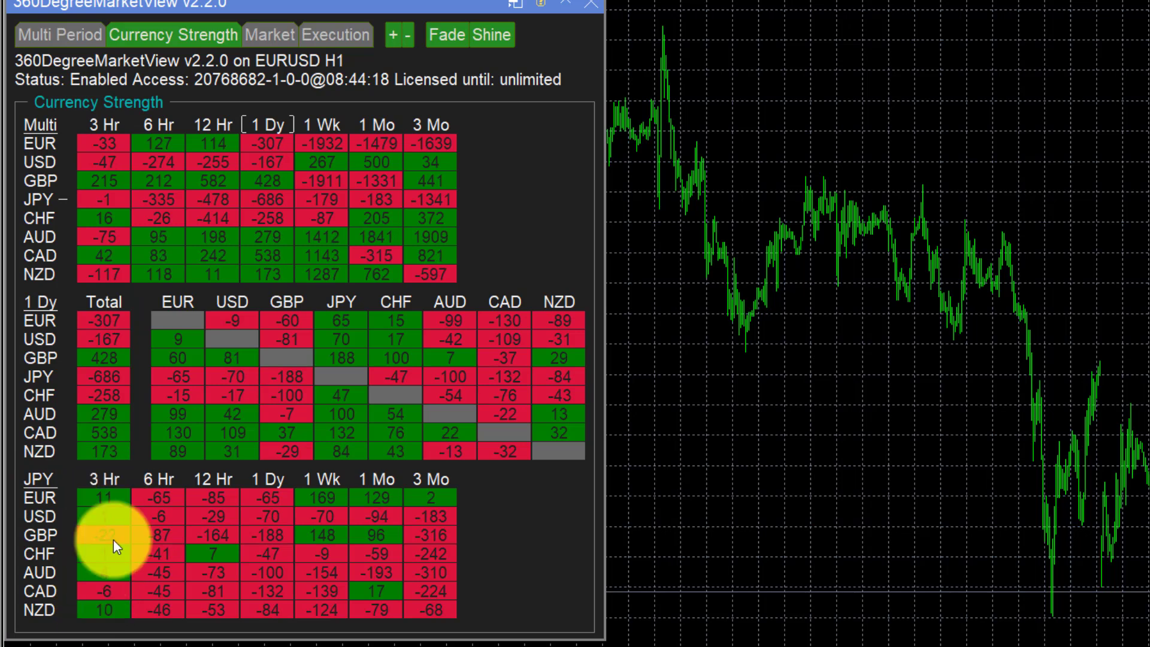
pyautogui.moveTo(438, 525)
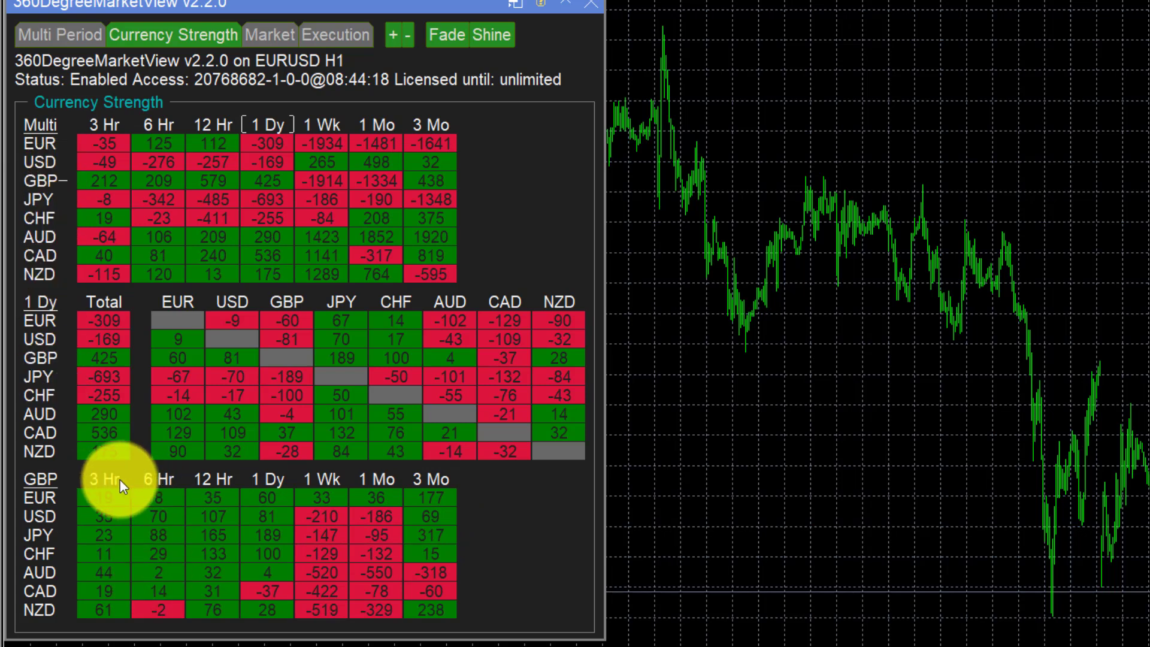
pyautogui.moveTo(251, 538)
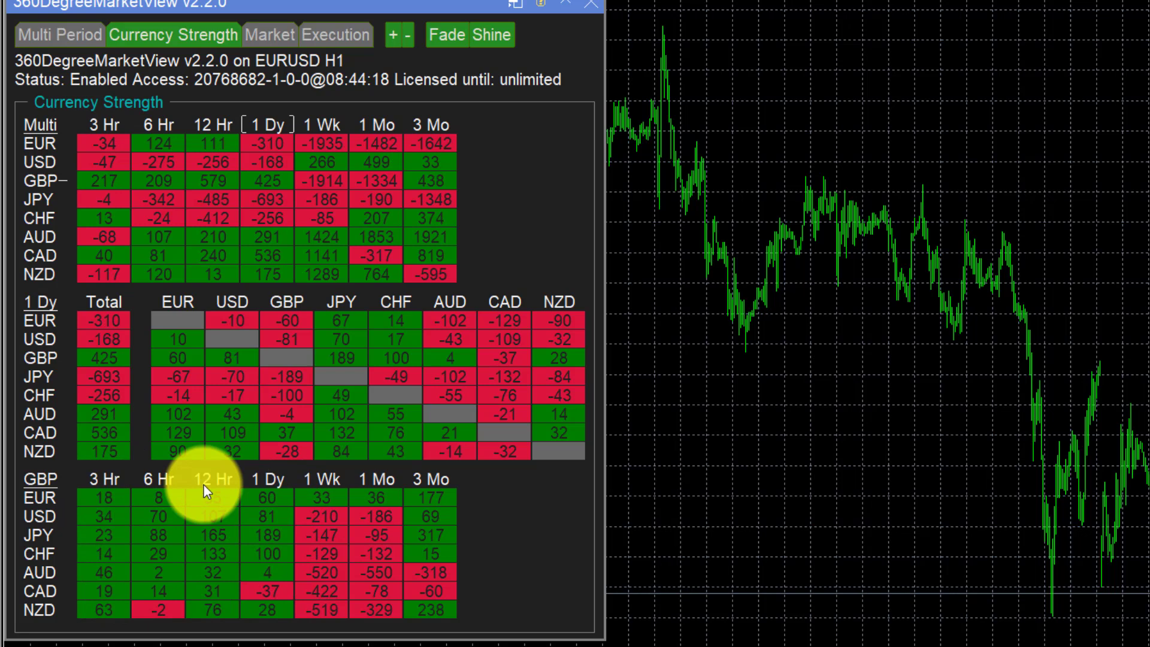
pyautogui.moveTo(327, 591)
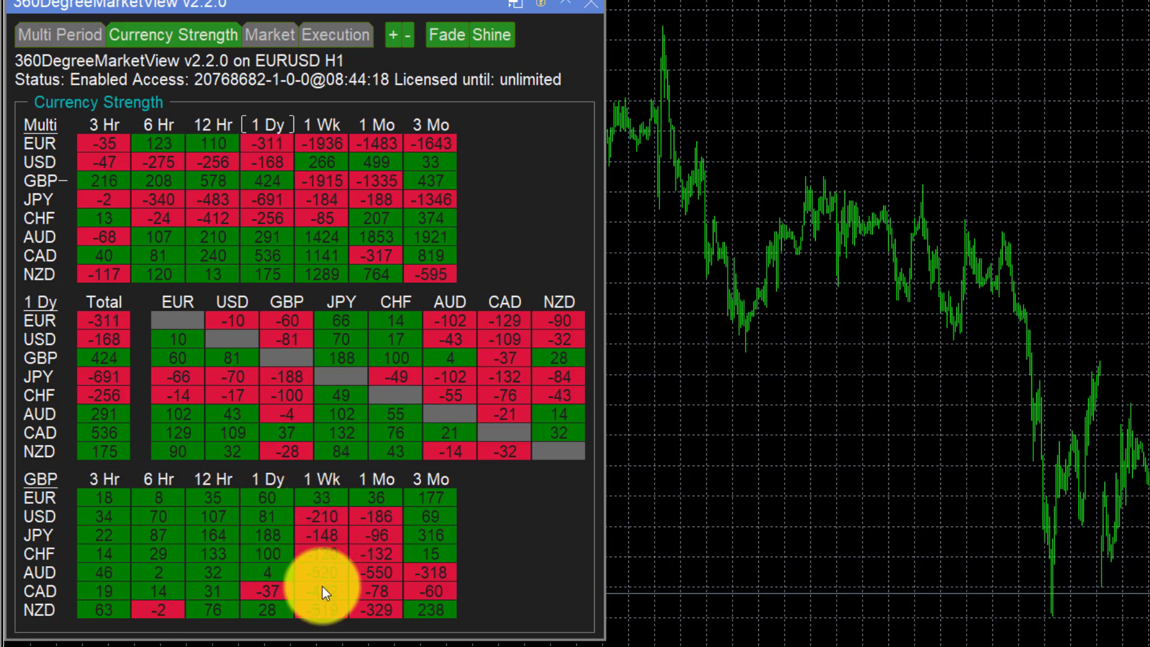
pyautogui.moveTo(320, 481)
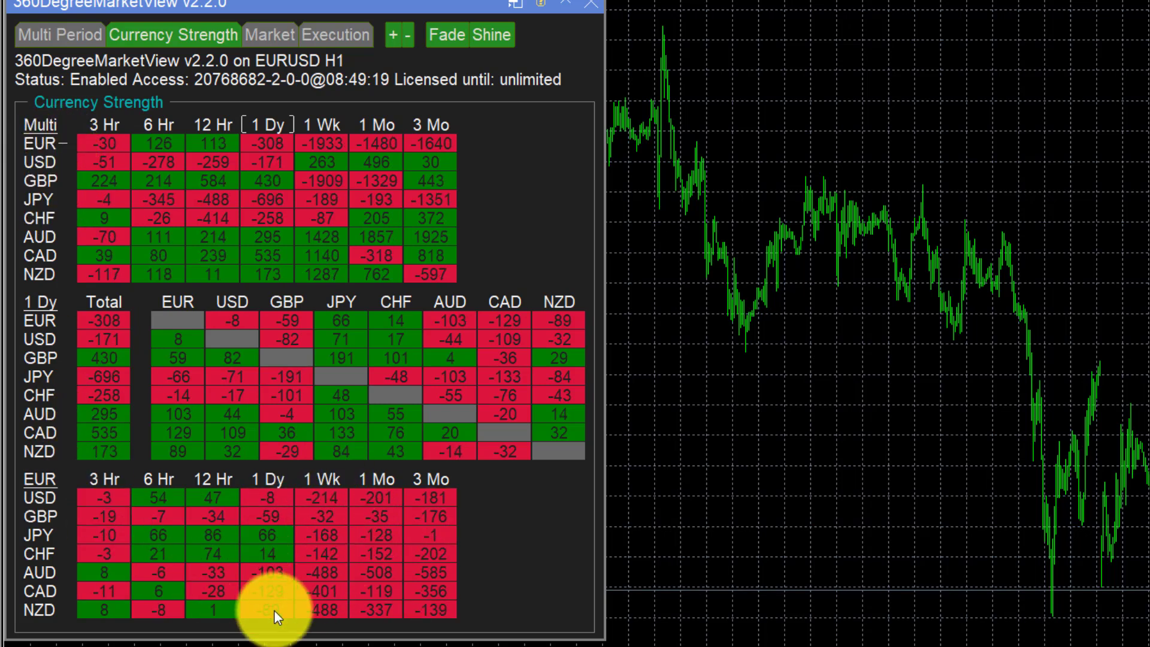
pyautogui.moveTo(208, 603)
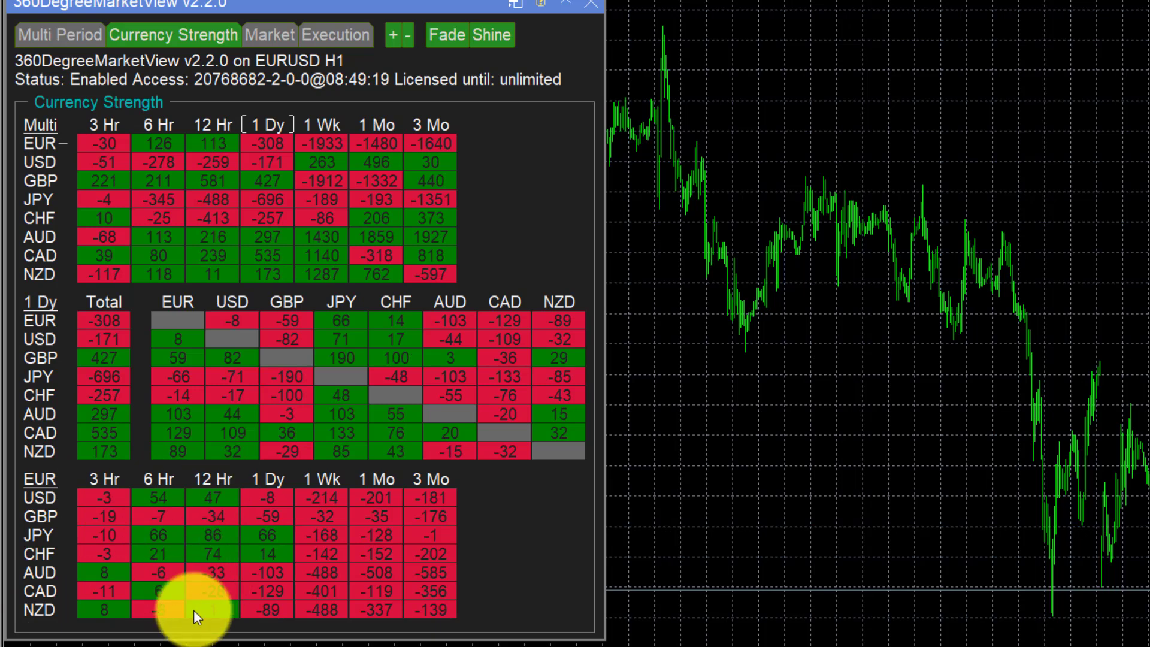
pyautogui.moveTo(202, 370)
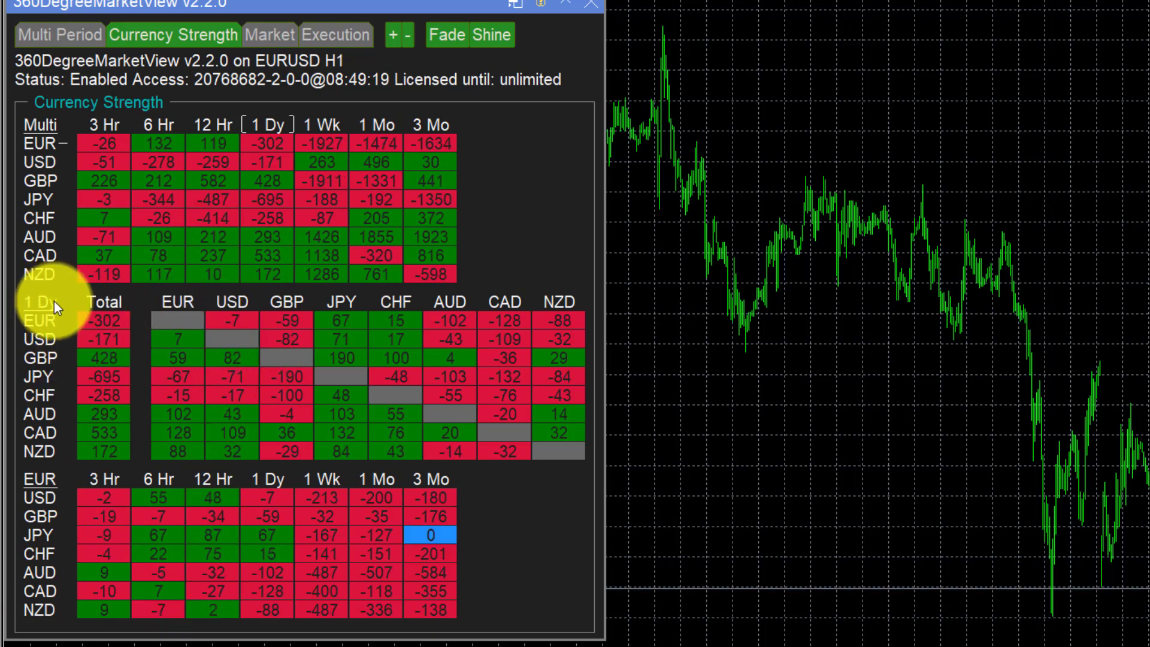
pyautogui.moveTo(261, 126)
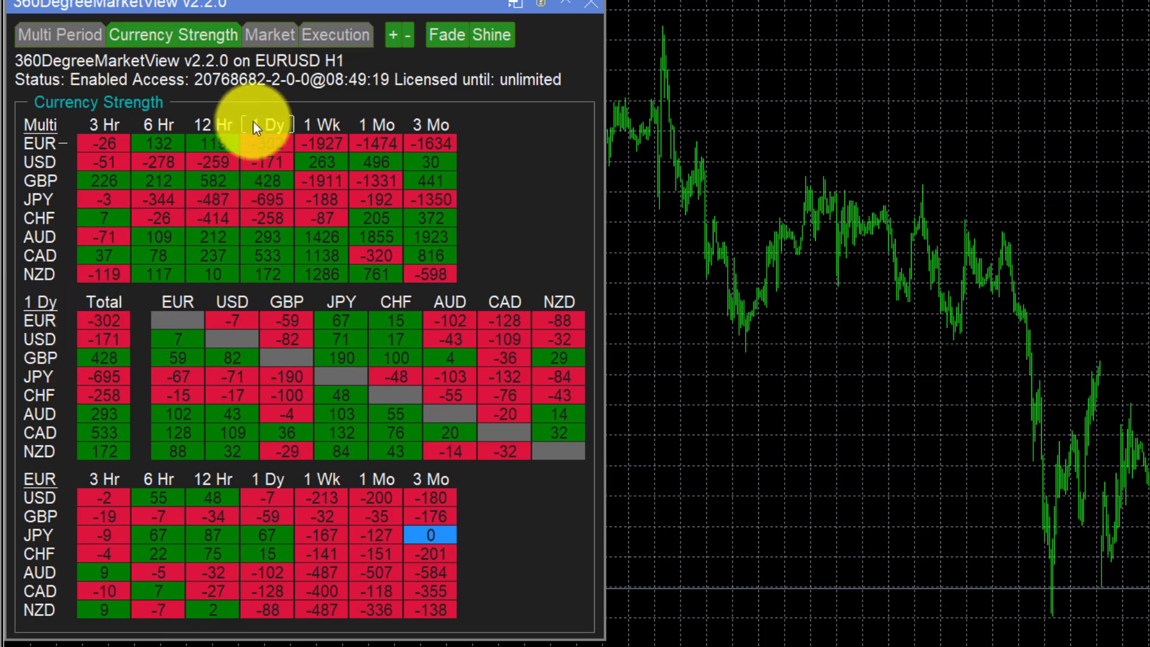
# - Show one-week strength totals in the cross-currency matrix via the 1 Wk column
pyautogui.click(320, 124)
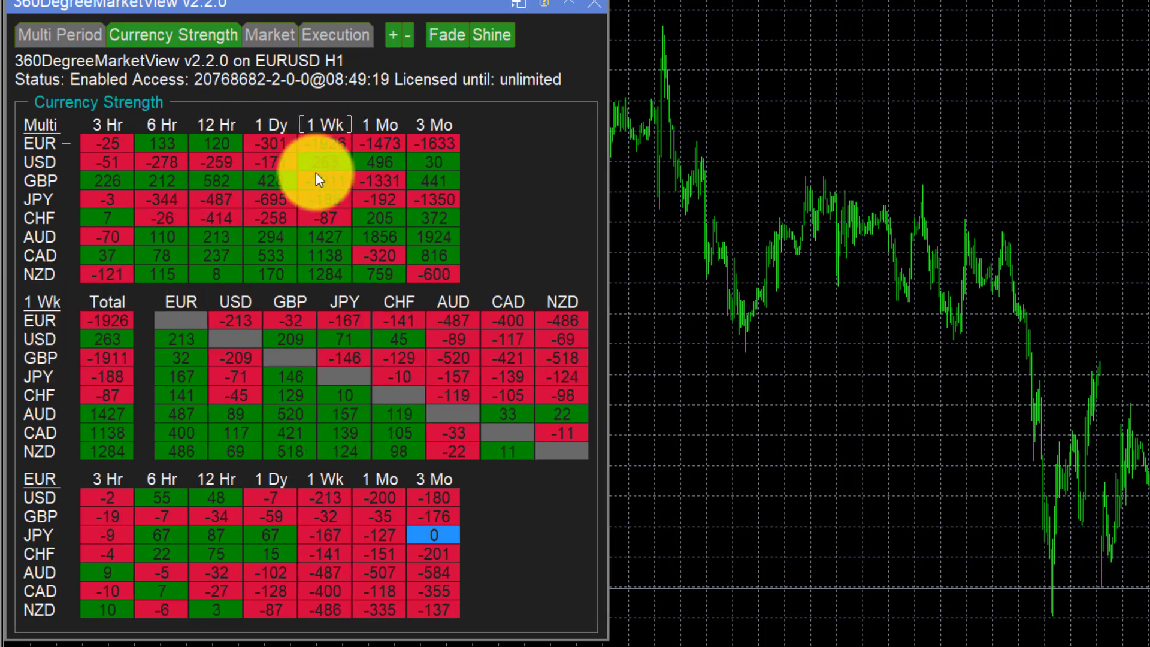
pyautogui.moveTo(55, 431)
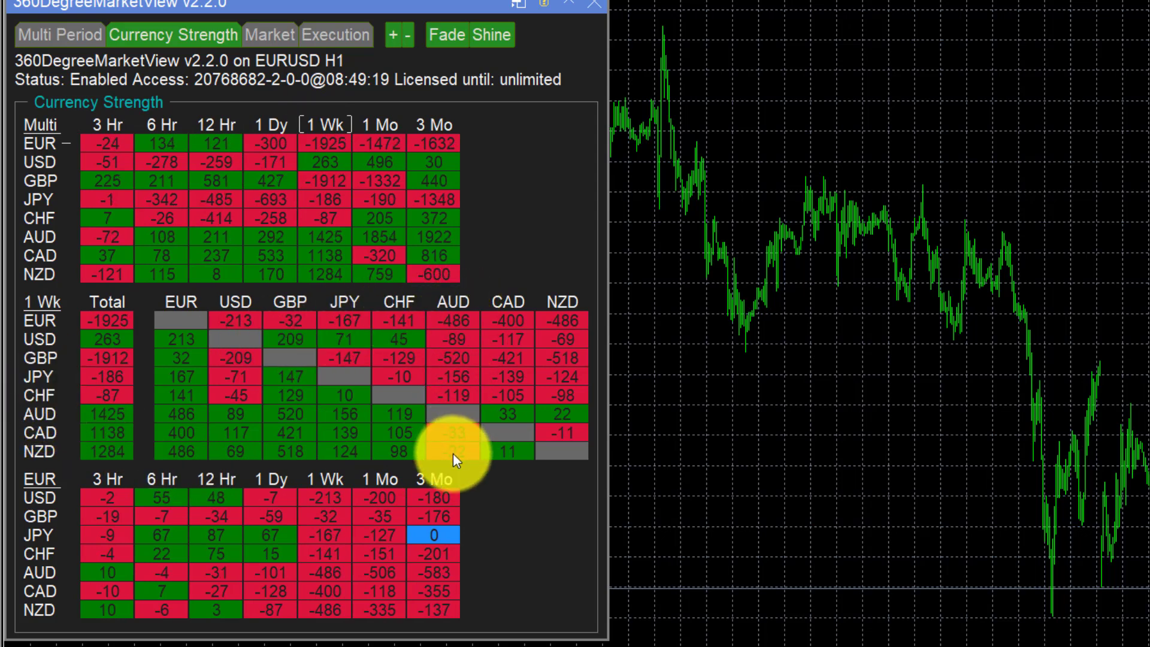
pyautogui.moveTo(454, 338)
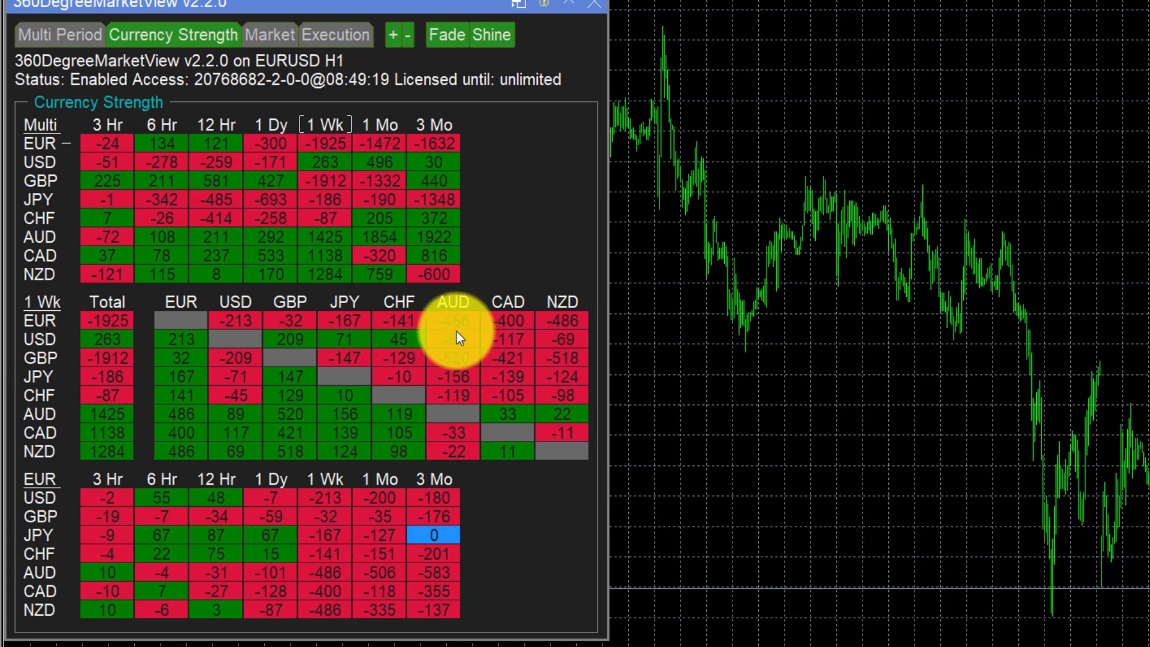
pyautogui.moveTo(187, 396)
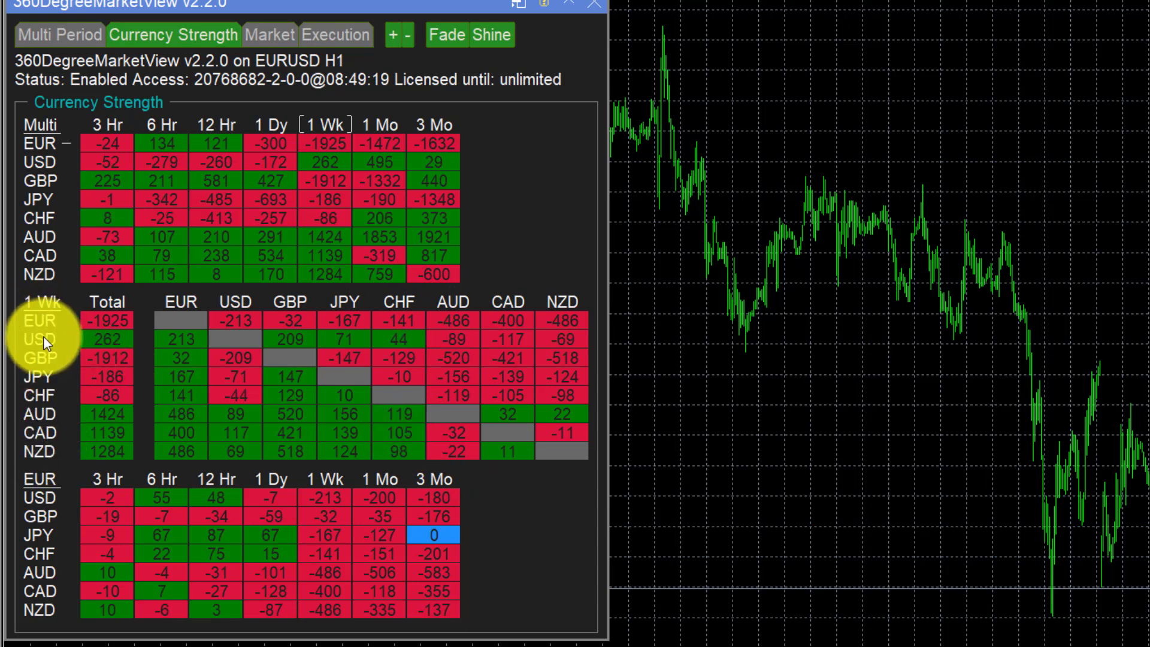
pyautogui.moveTo(40, 463)
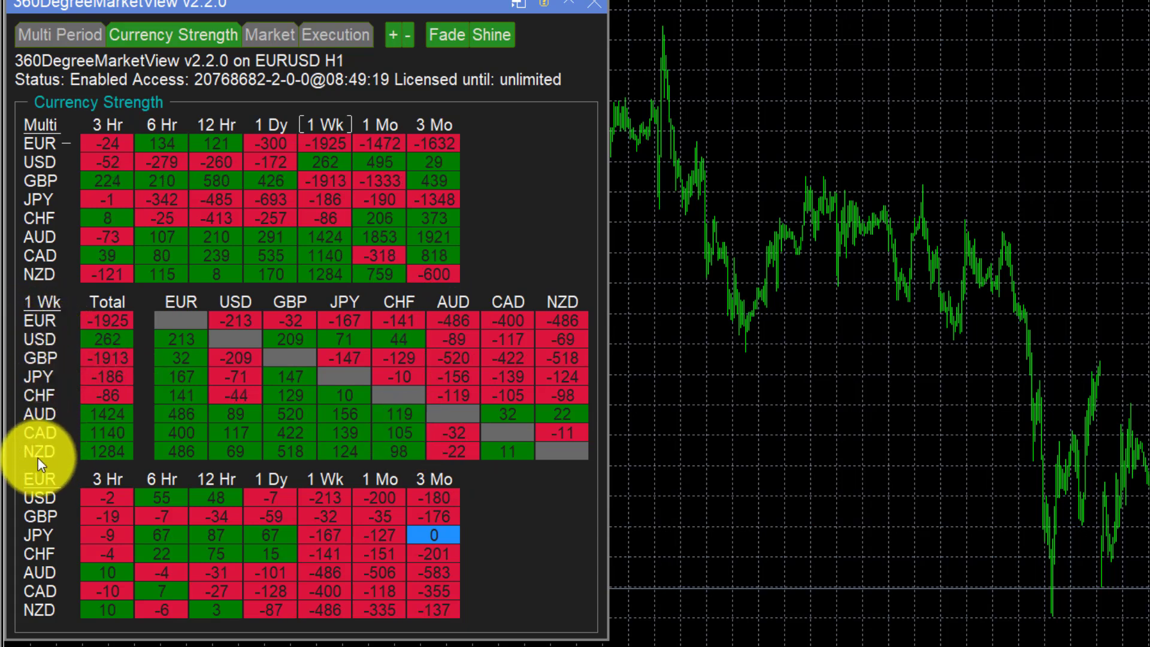
pyautogui.moveTo(452, 376)
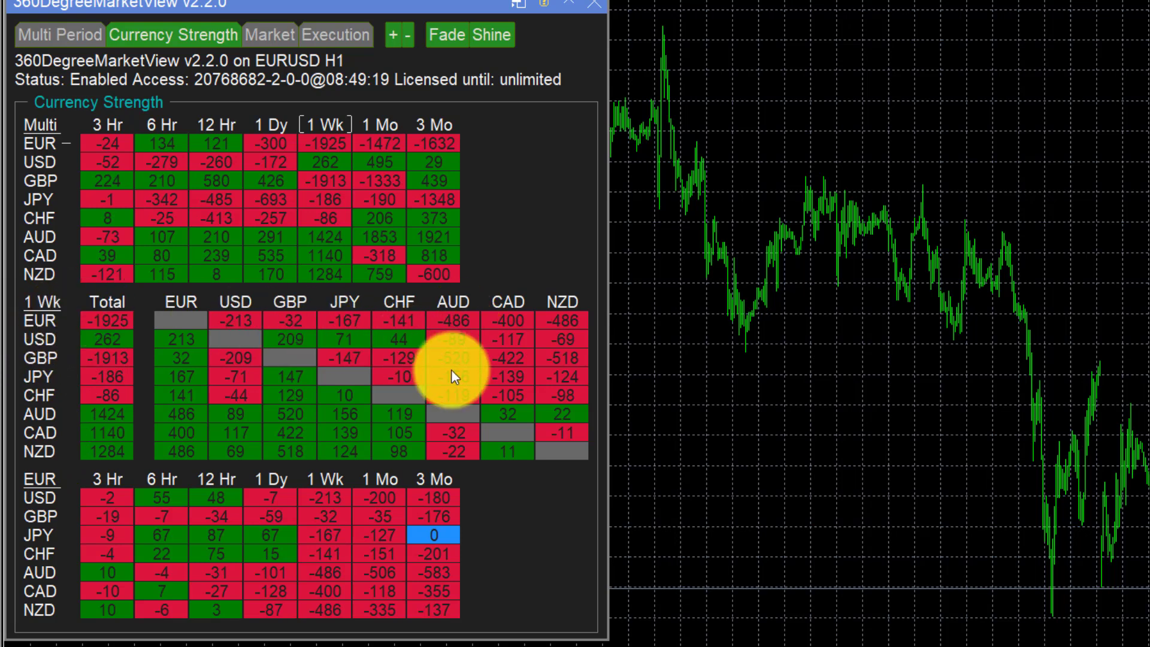
pyautogui.moveTo(432, 440)
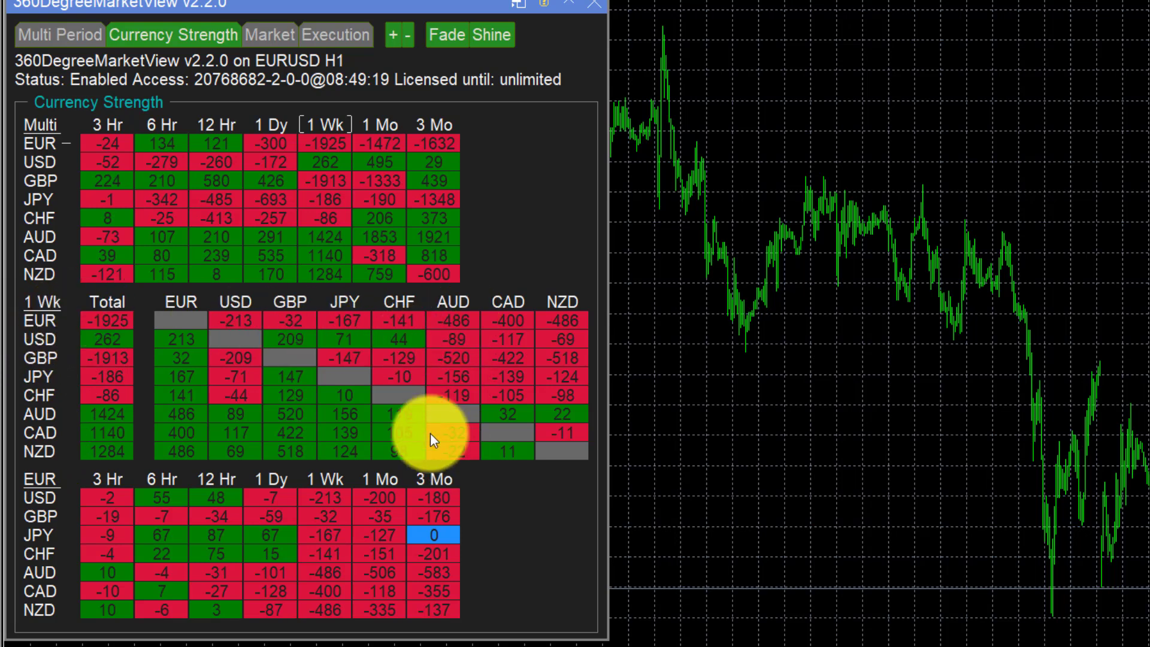
pyautogui.moveTo(40, 213)
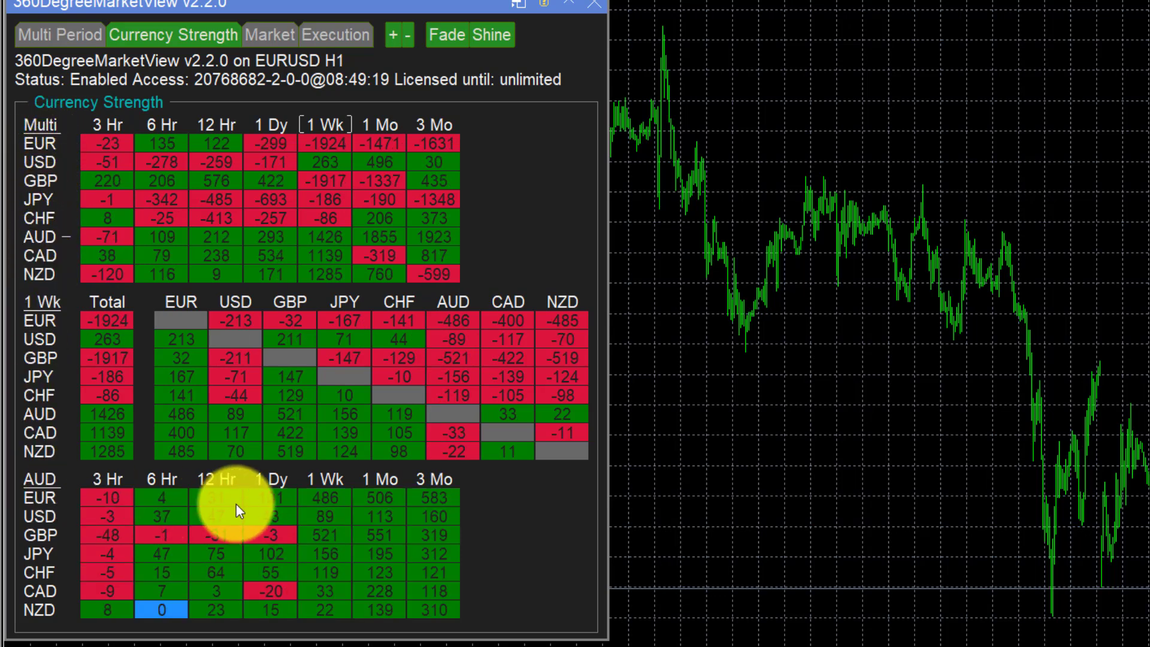
pyautogui.moveTo(333, 617)
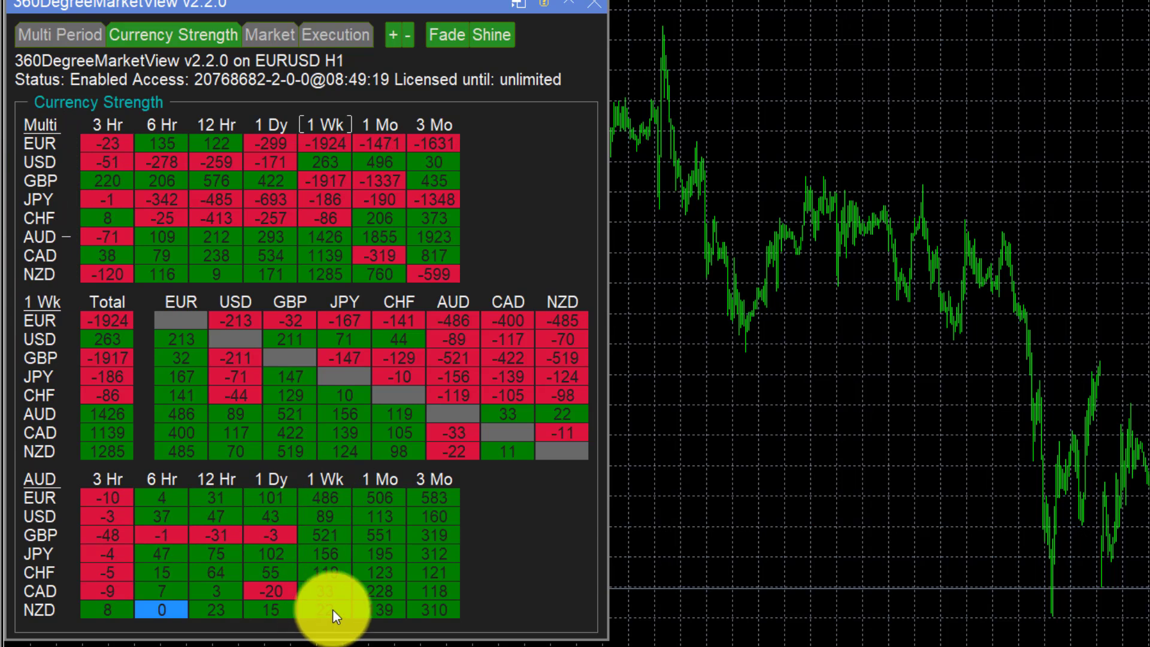
pyautogui.moveTo(434, 488)
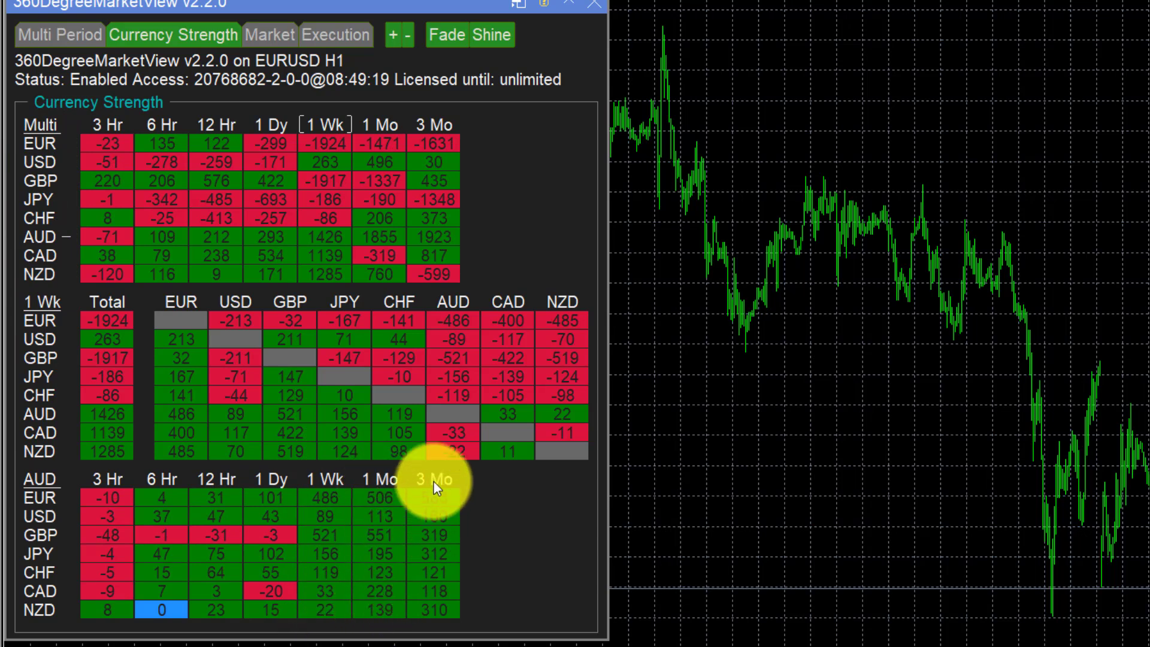
pyautogui.moveTo(167, 509)
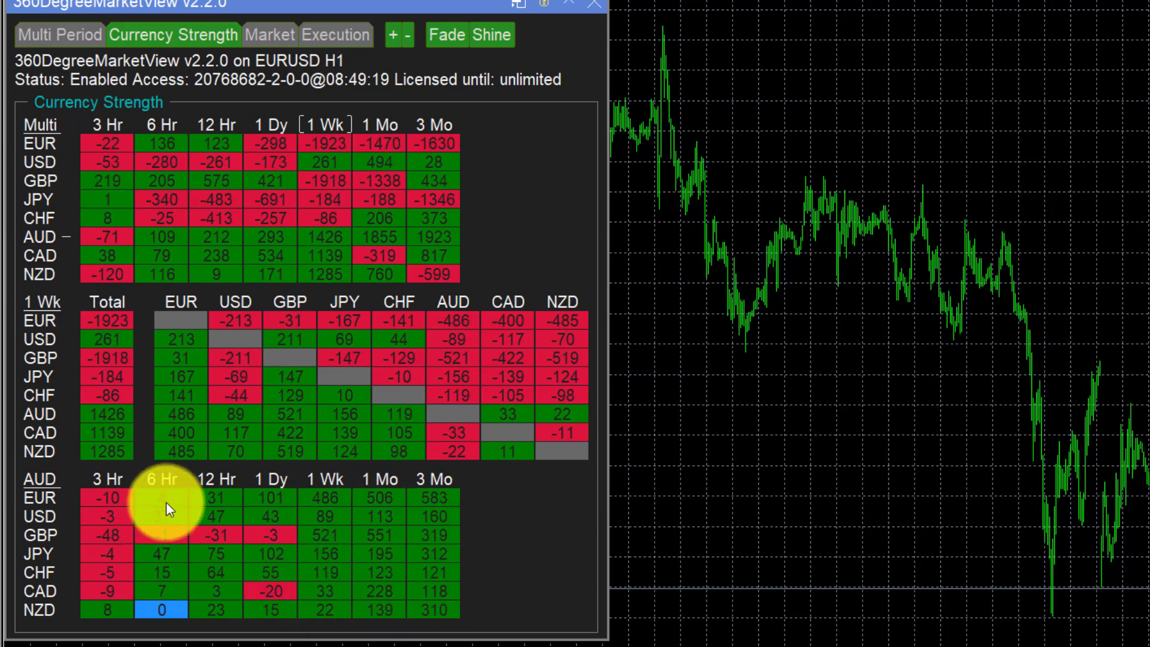
pyautogui.moveTo(419, 563)
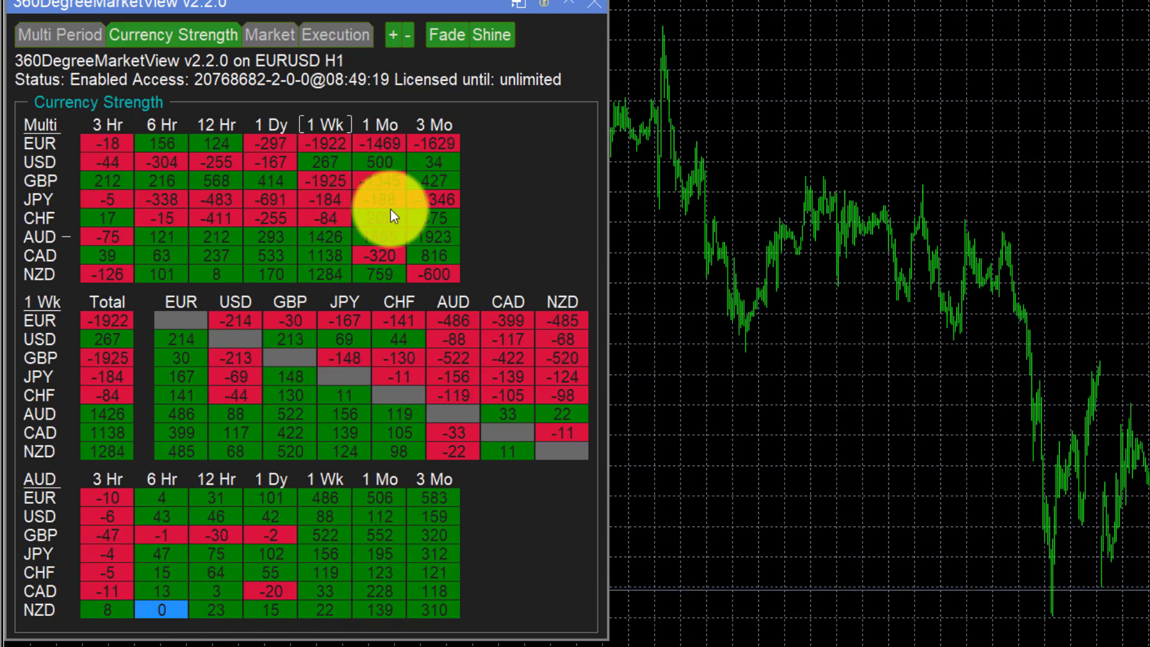
pyautogui.moveTo(480, 204)
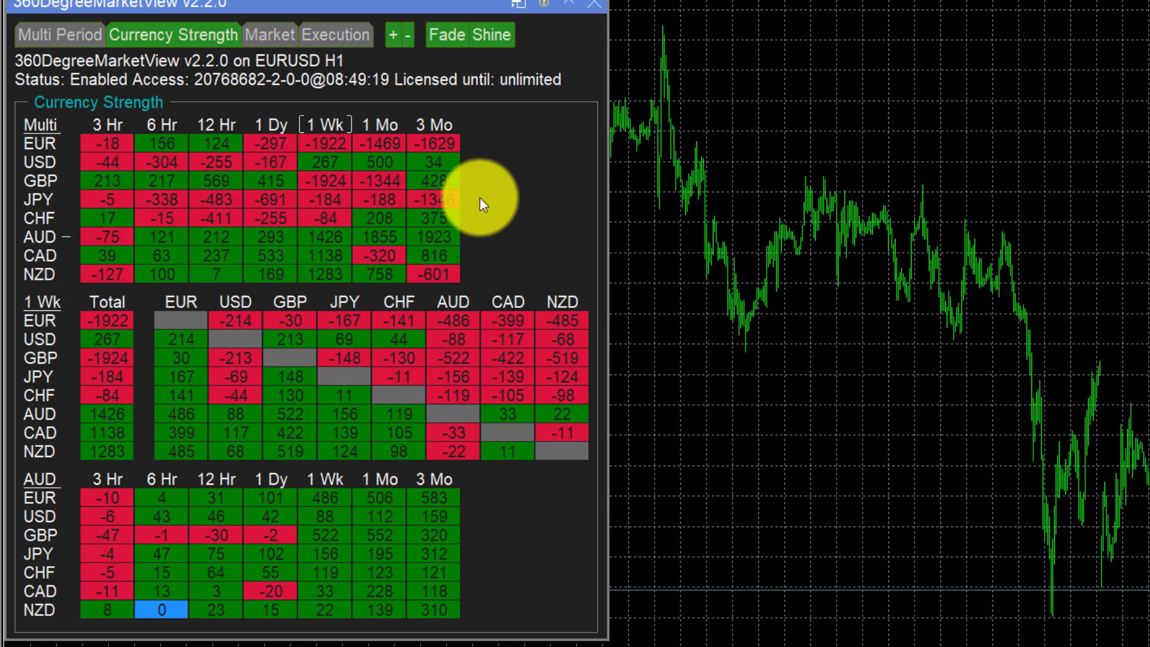
pyautogui.moveTo(483, 192)
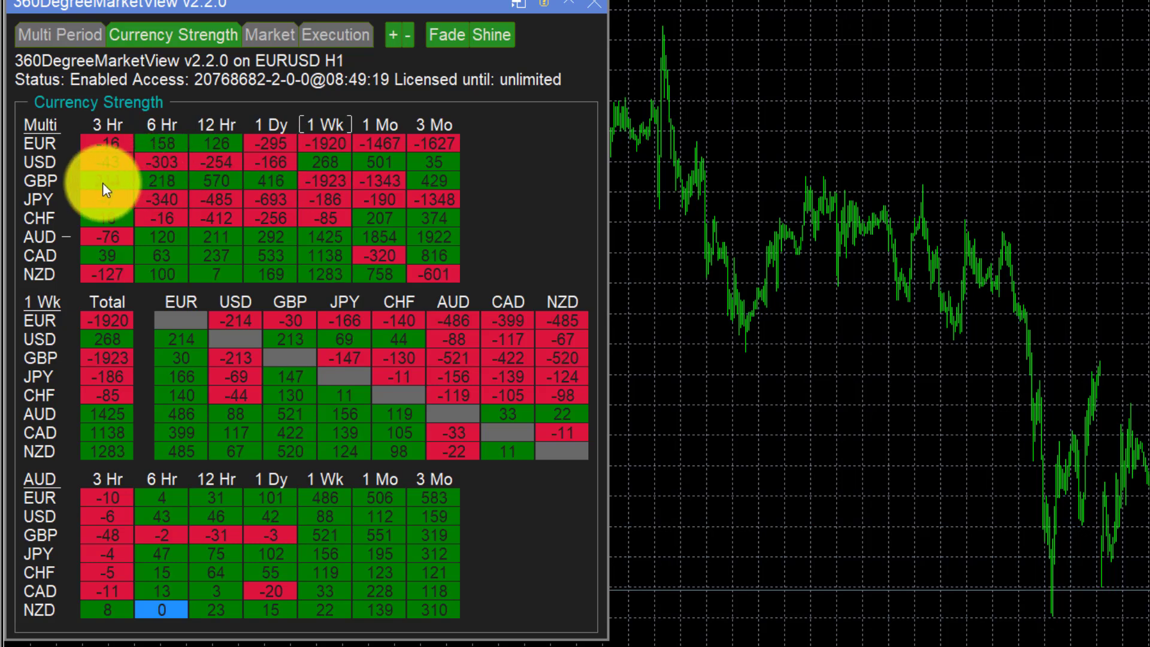
pyautogui.moveTo(158, 184)
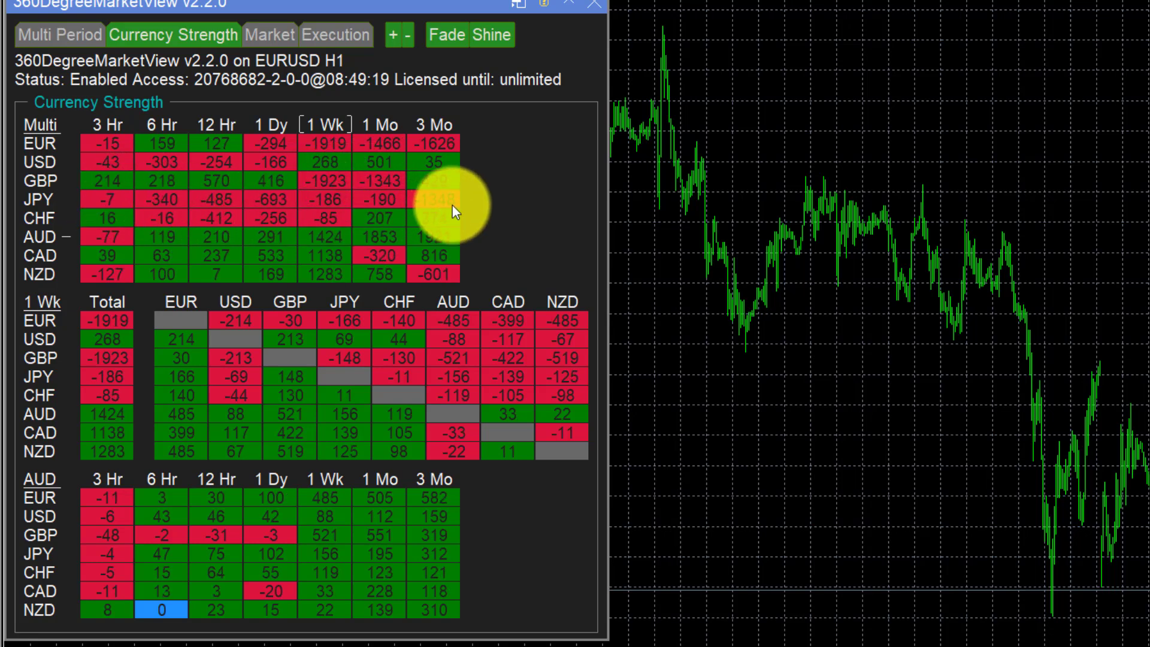
pyautogui.moveTo(88, 264)
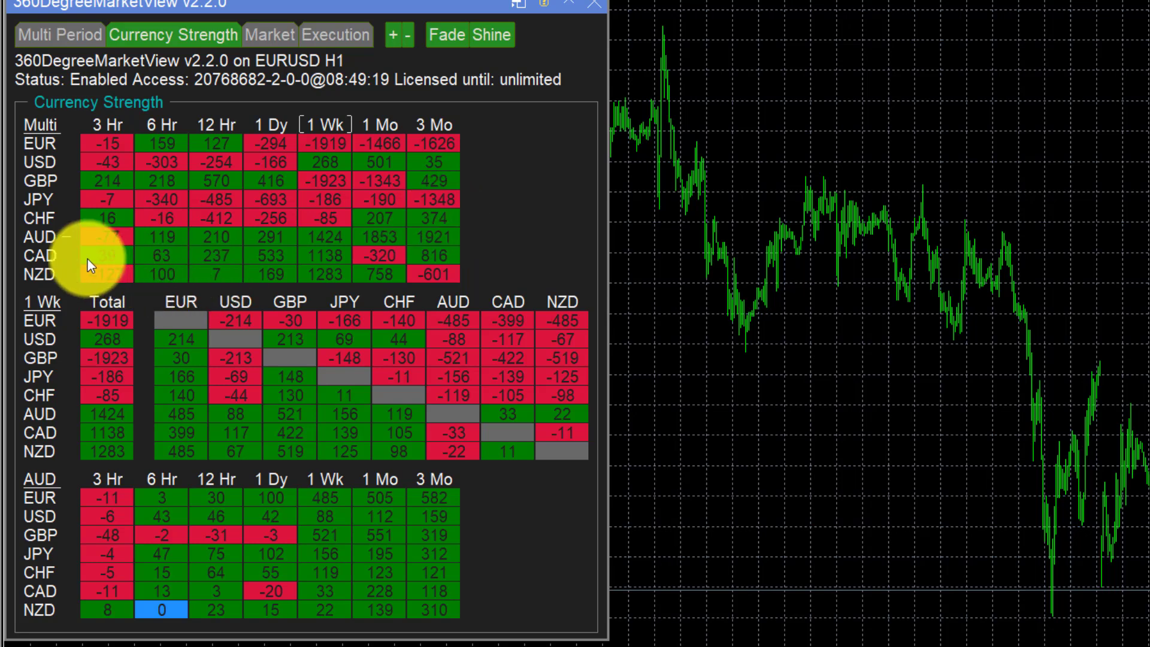
pyautogui.moveTo(165, 238)
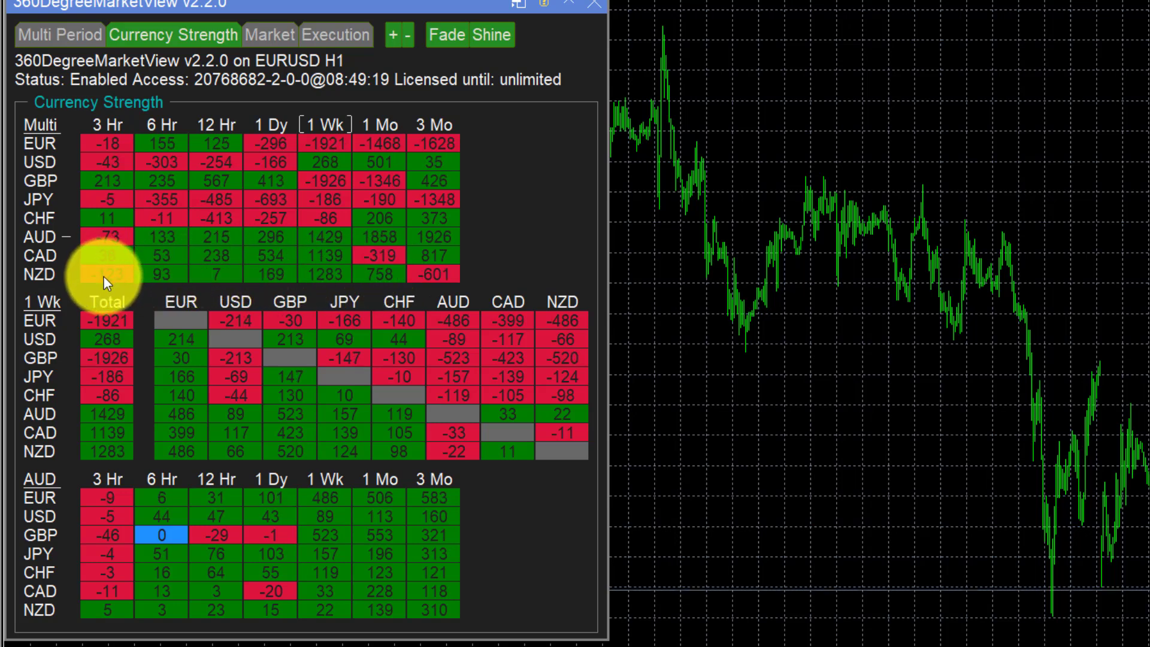
pyautogui.moveTo(216, 386)
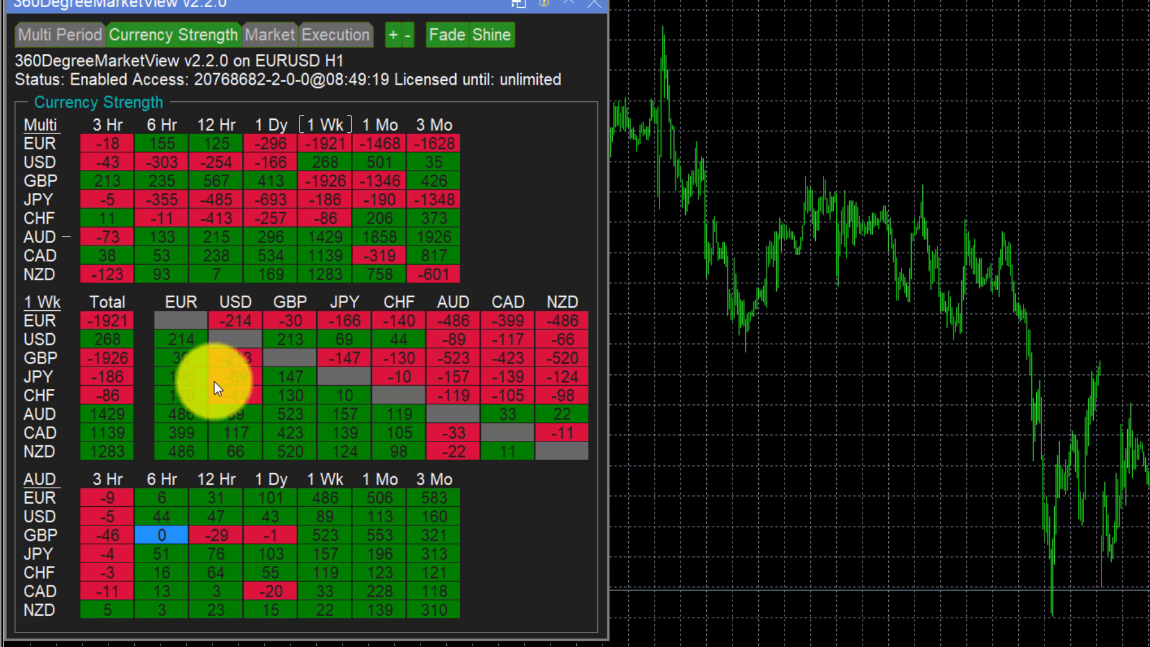
pyautogui.moveTo(535, 563)
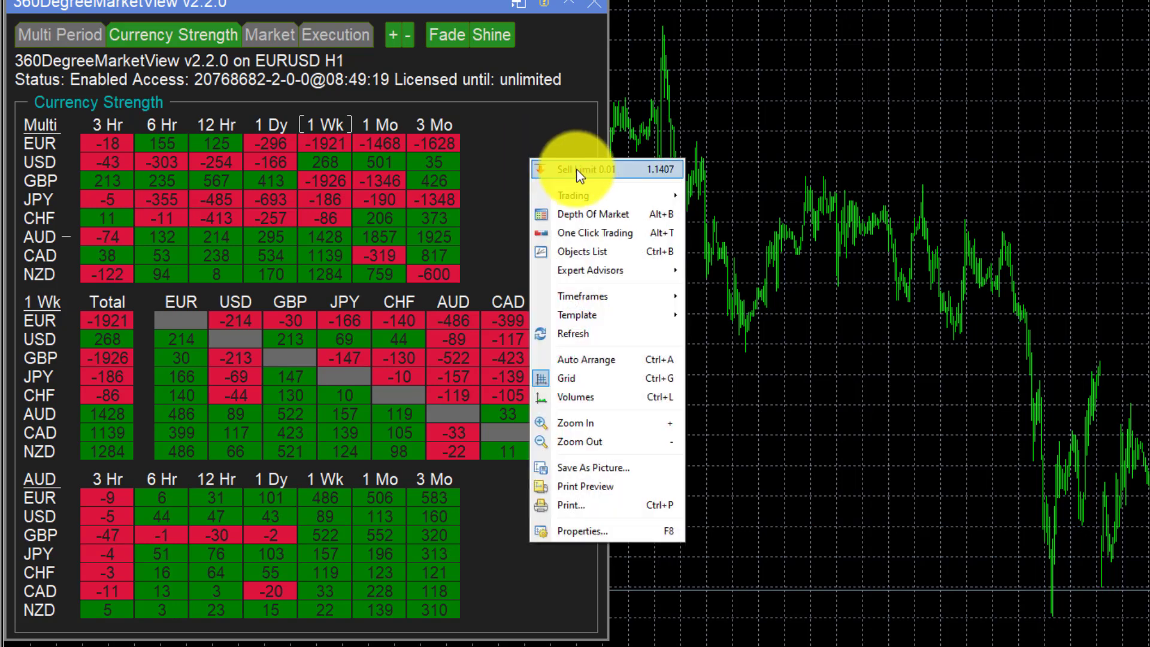
pyautogui.moveTo(591, 270)
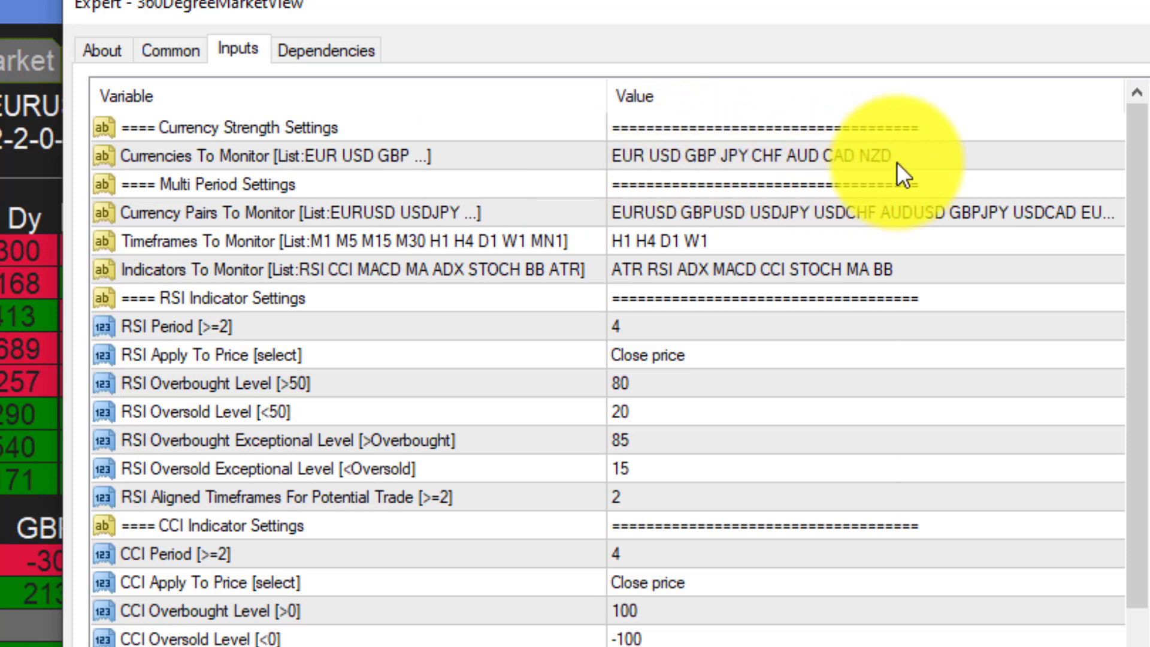
pyautogui.moveTo(847, 167)
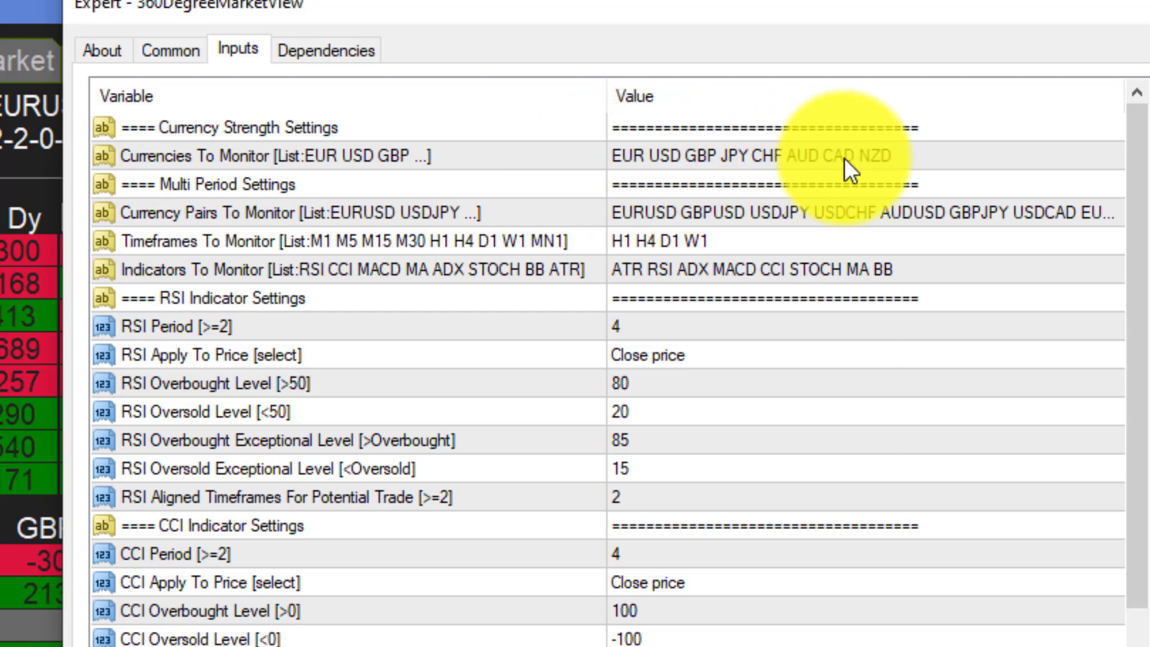
pyautogui.moveTo(897, 166)
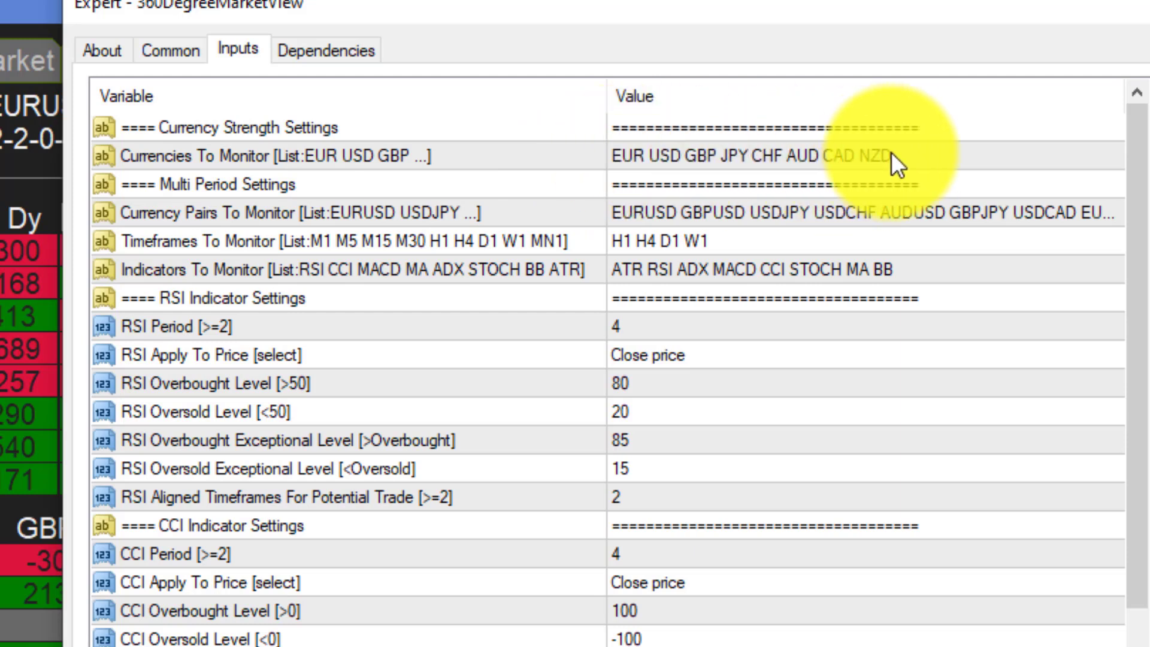
pyautogui.moveTo(616, 194)
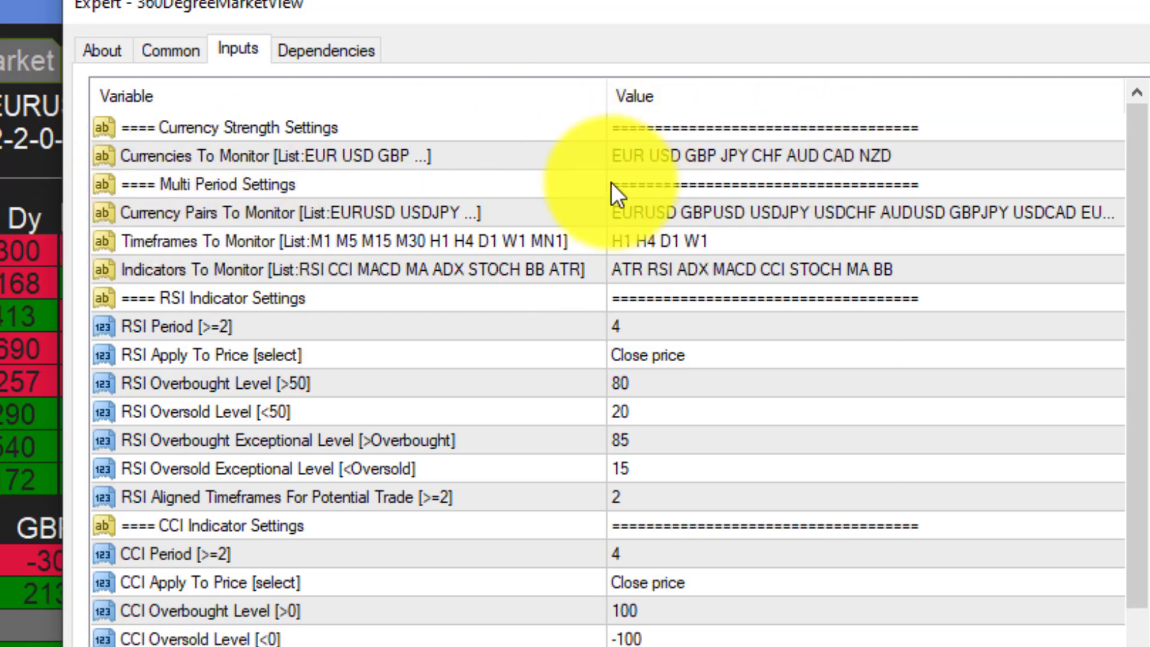
pyautogui.moveTo(644, 222)
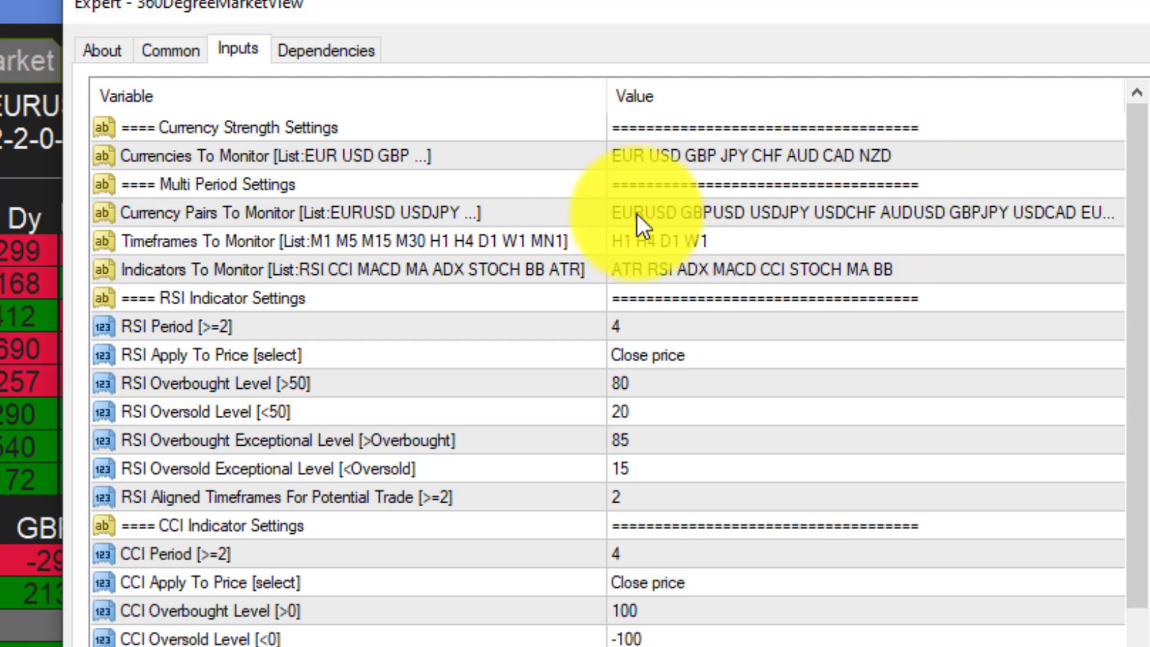
pyautogui.moveTo(1104, 223)
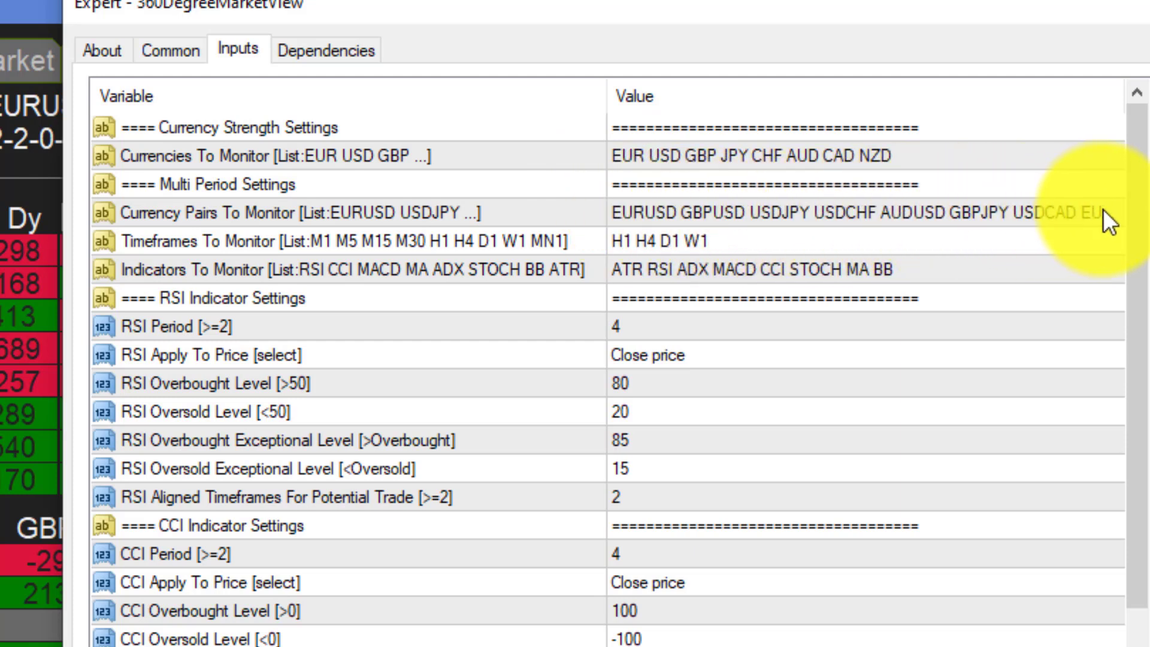
pyautogui.moveTo(316, 268)
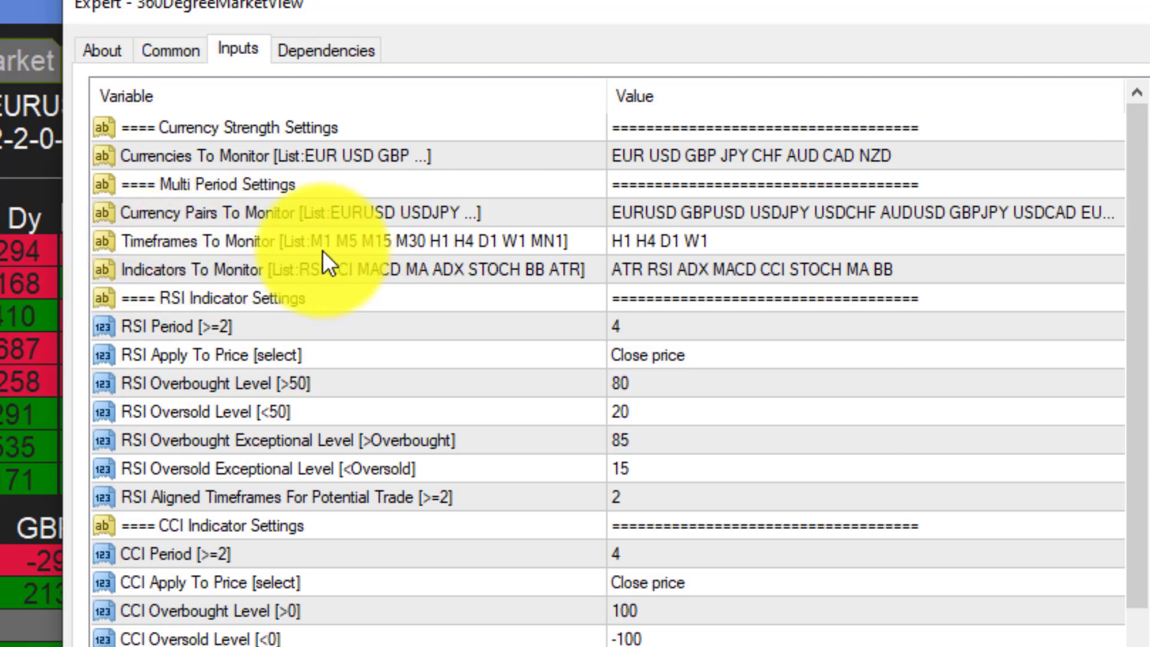
pyautogui.moveTo(546, 253)
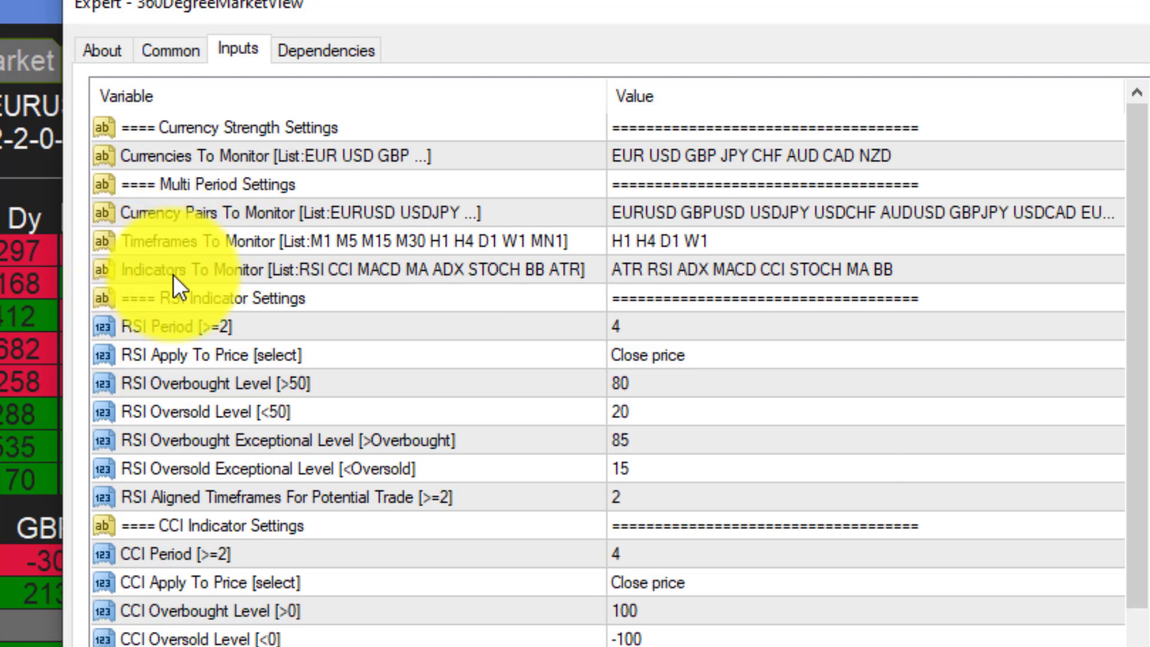
pyautogui.moveTo(327, 287)
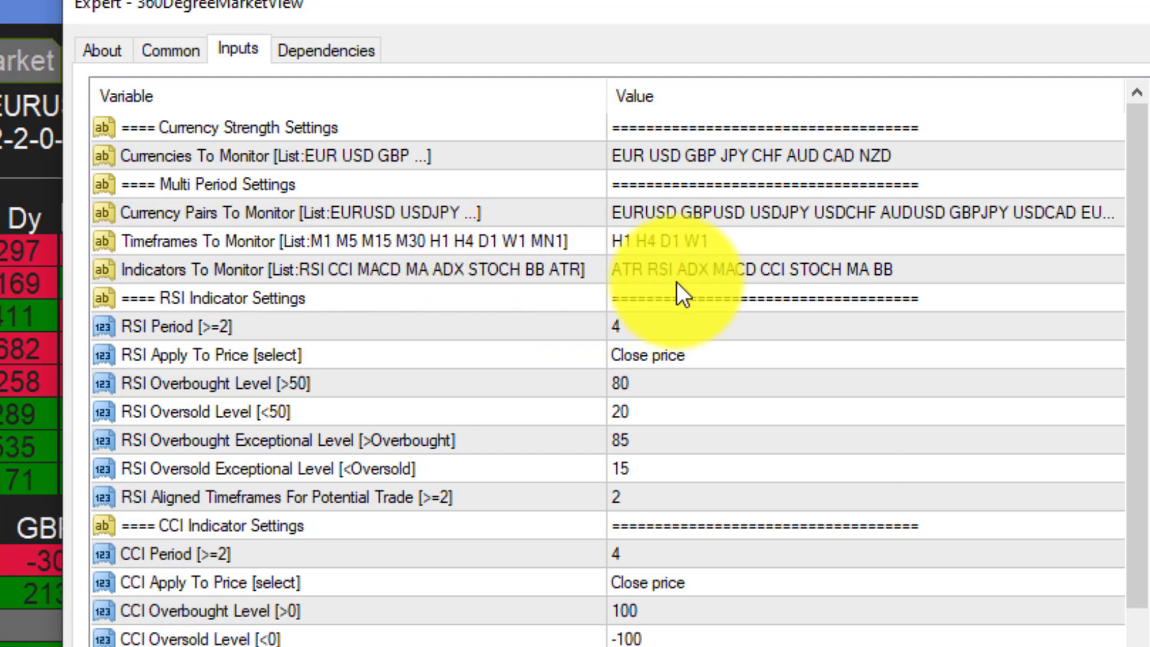
pyautogui.moveTo(931, 282)
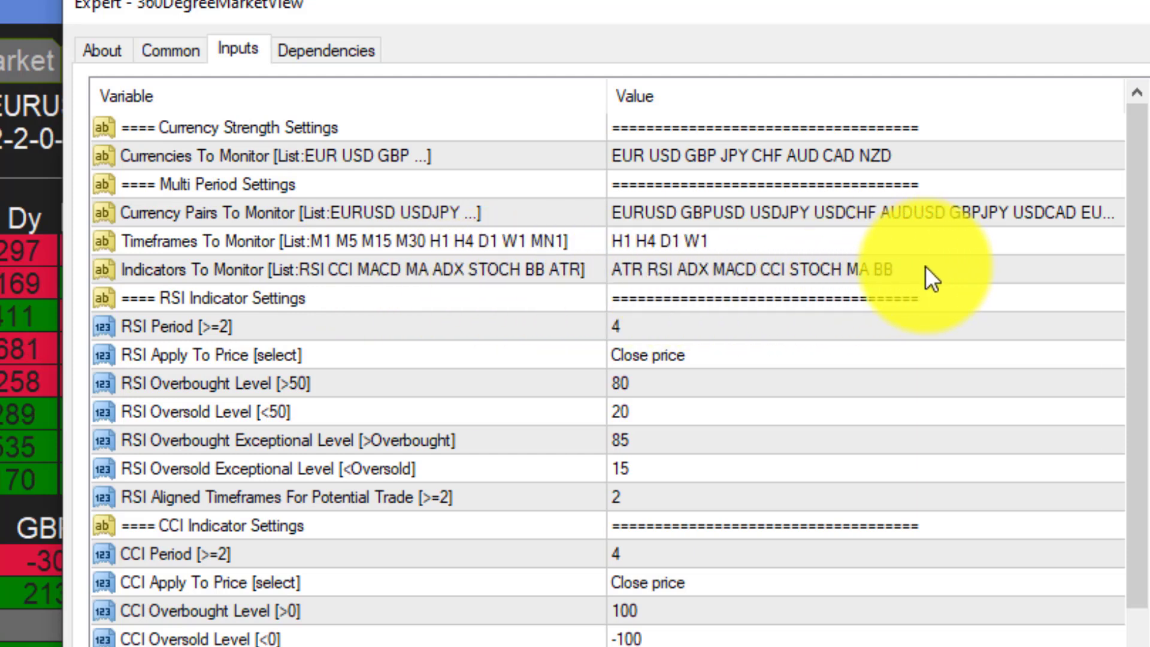
pyautogui.moveTo(1141, 418)
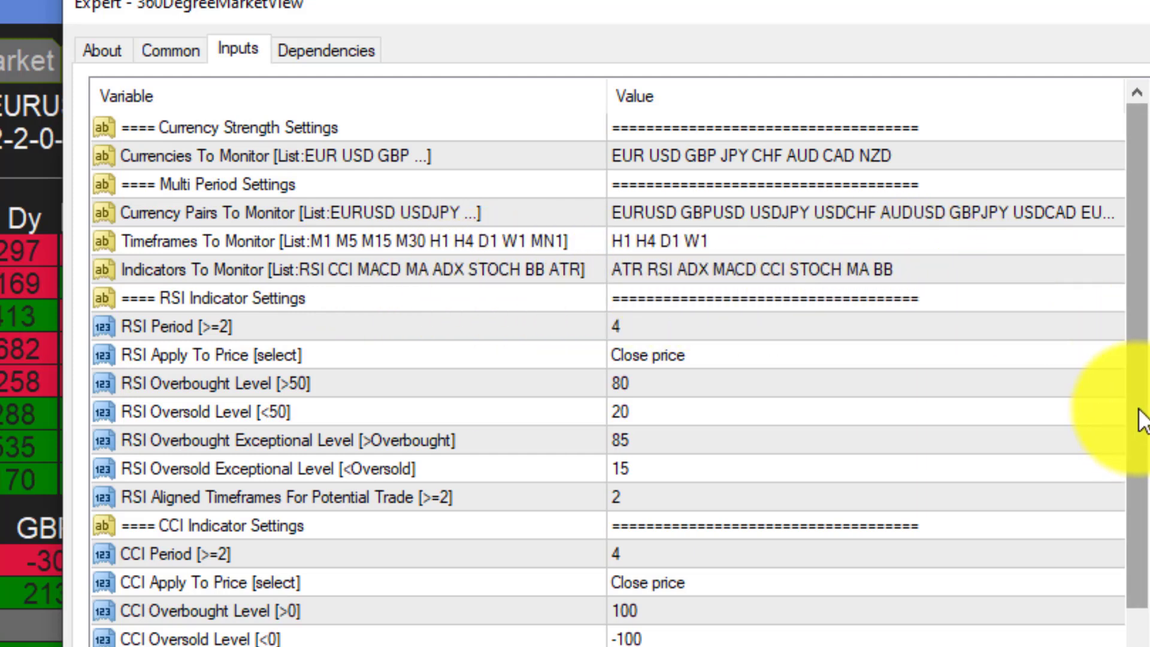
pyautogui.moveTo(797, 290)
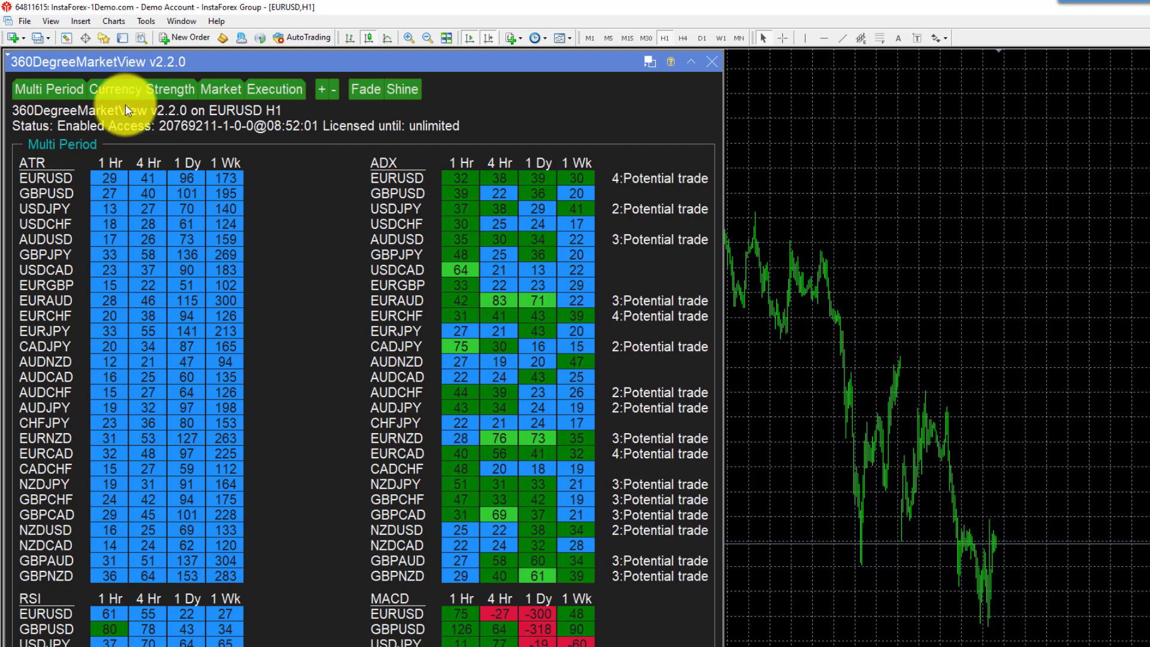
pyautogui.moveTo(408, 366)
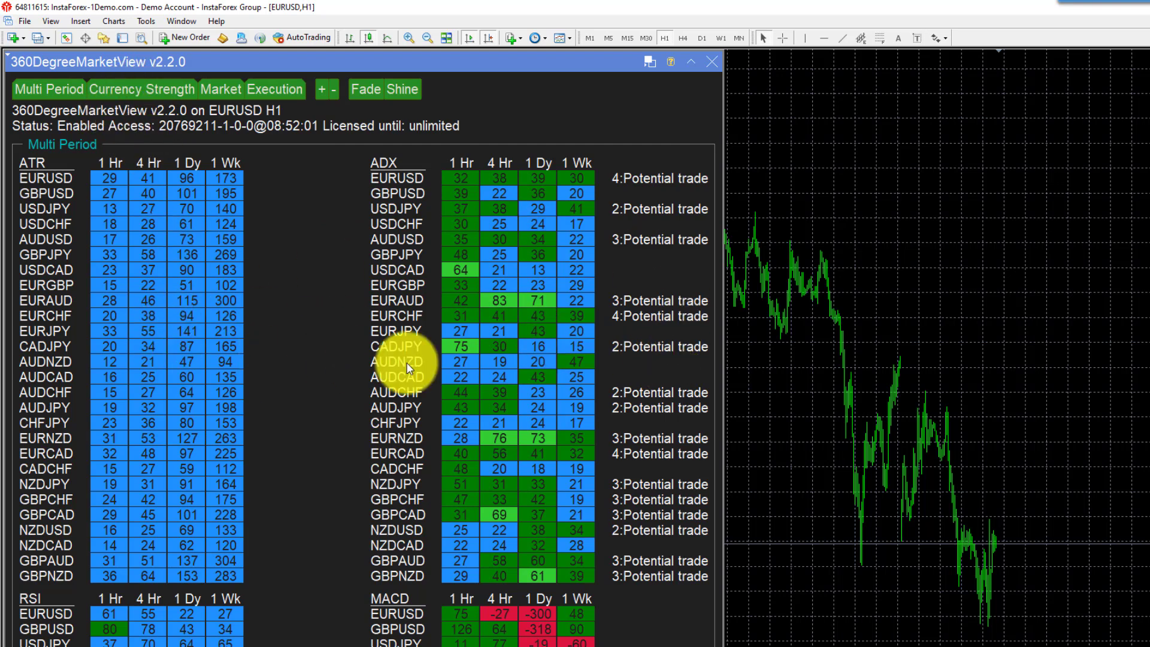
pyautogui.moveTo(656, 149)
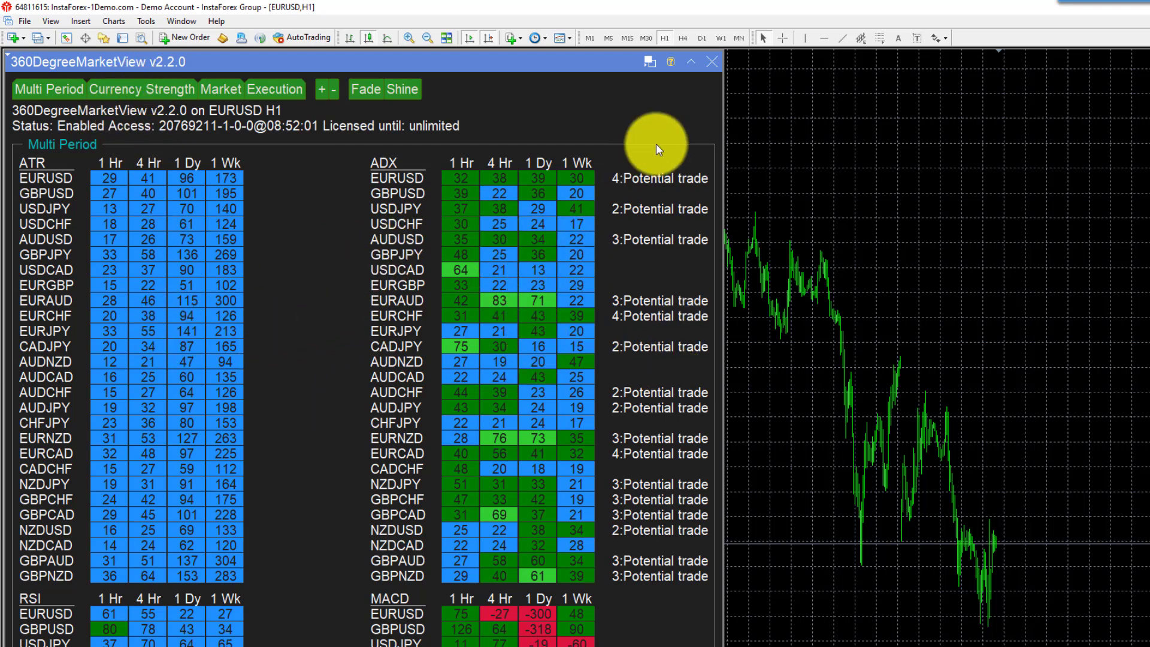
pyautogui.moveTo(440, 73)
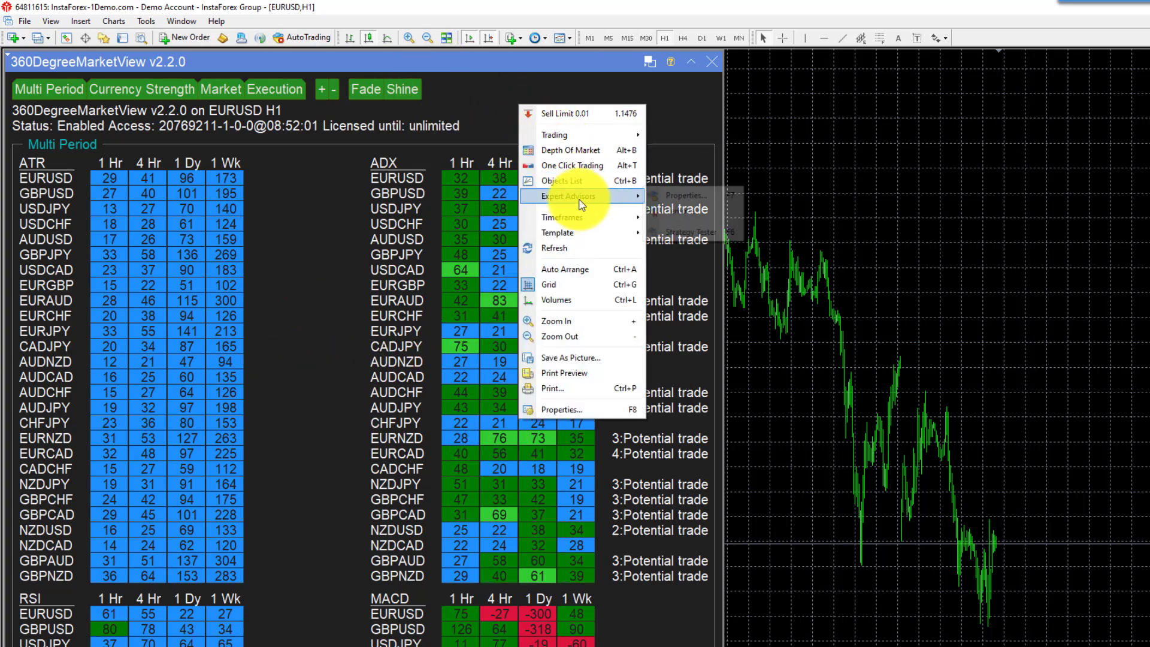
# - Set Multi Period Layout Depth to 1 in the expert inputs, then shrink the dashboard one size
pyautogui.click(683, 196)
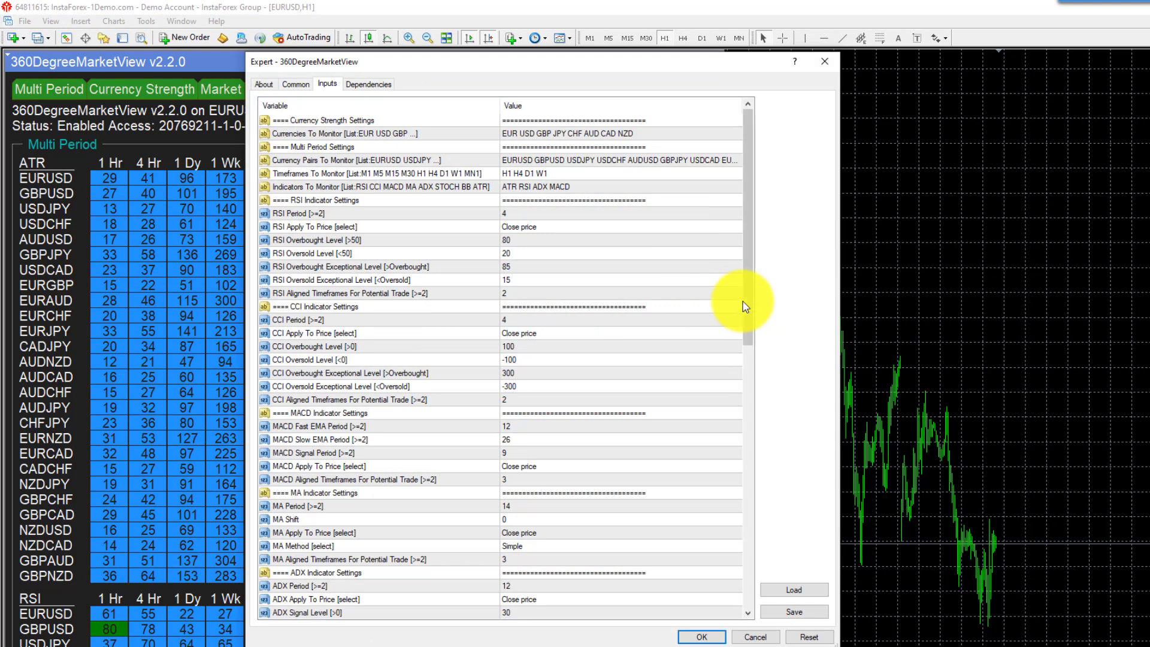
pyautogui.scroll(-3)
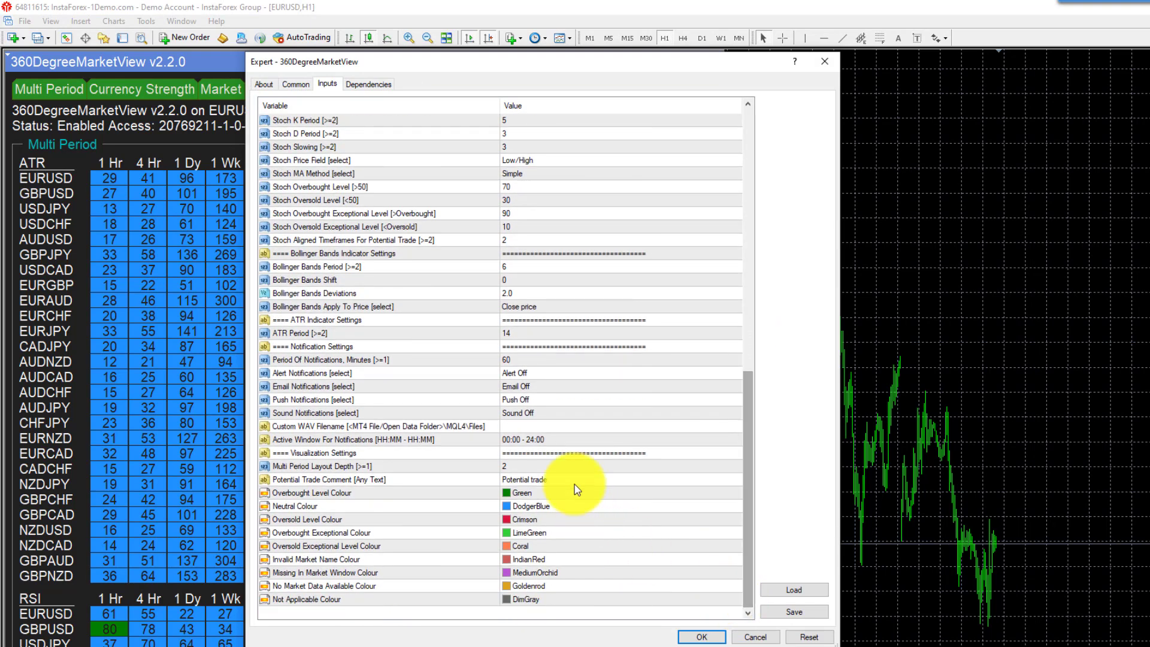
pyautogui.click(506, 466)
pyautogui.write('1')
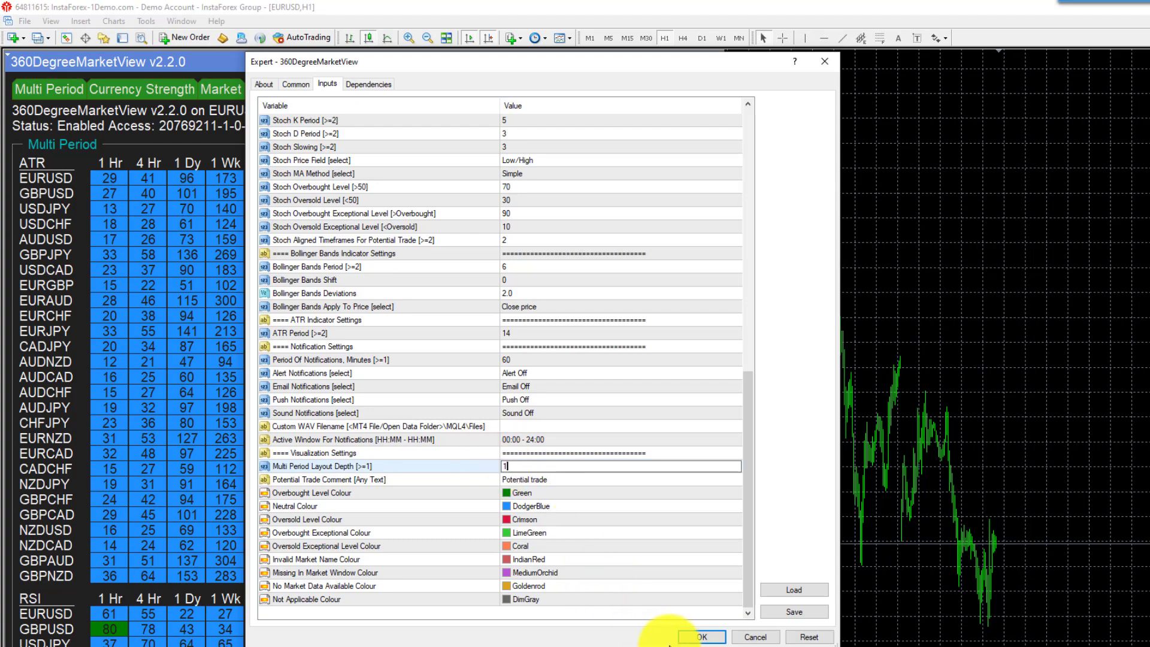
pyautogui.click(699, 637)
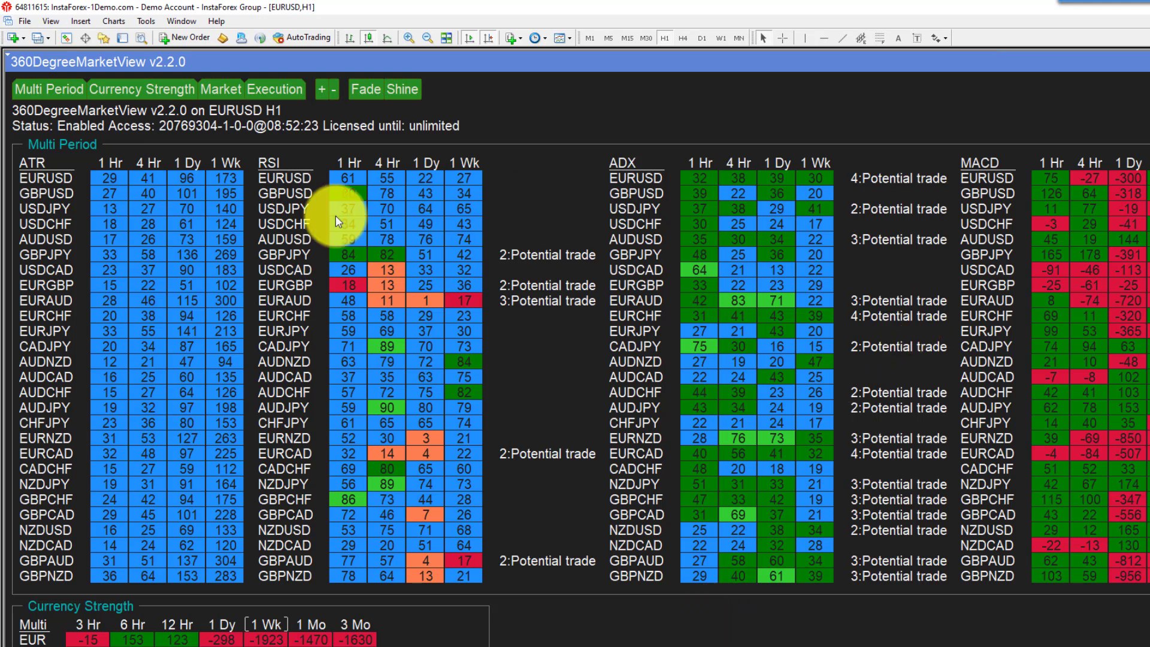
pyautogui.moveTo(526, 146)
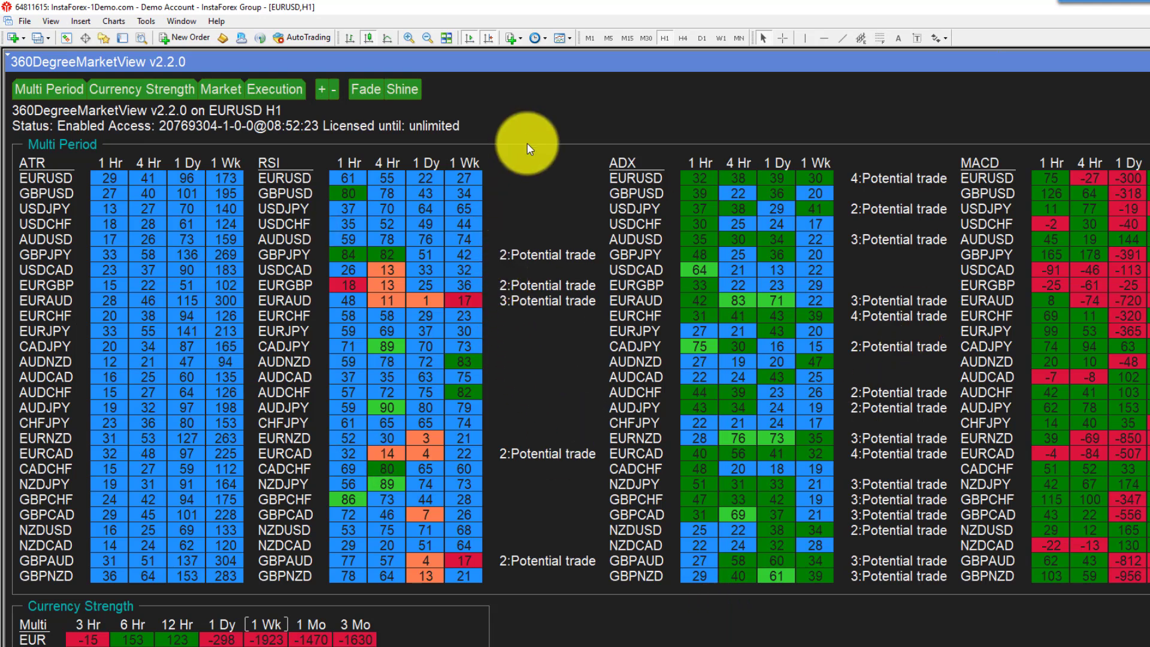
pyautogui.moveTo(543, 453)
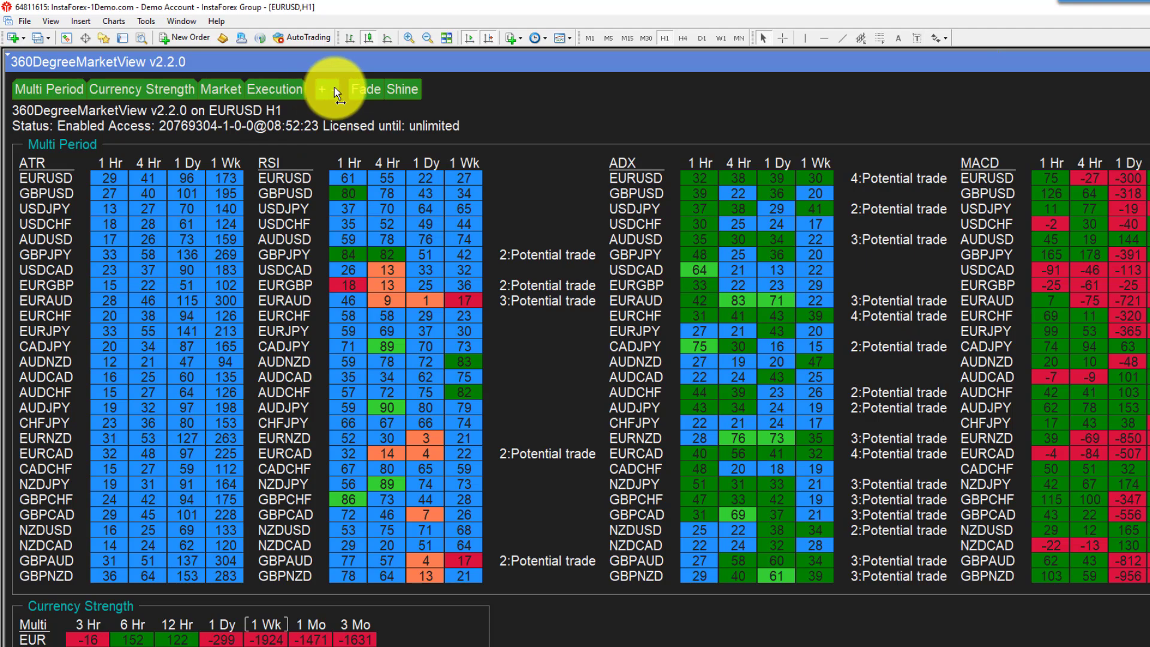
pyautogui.click(320, 89)
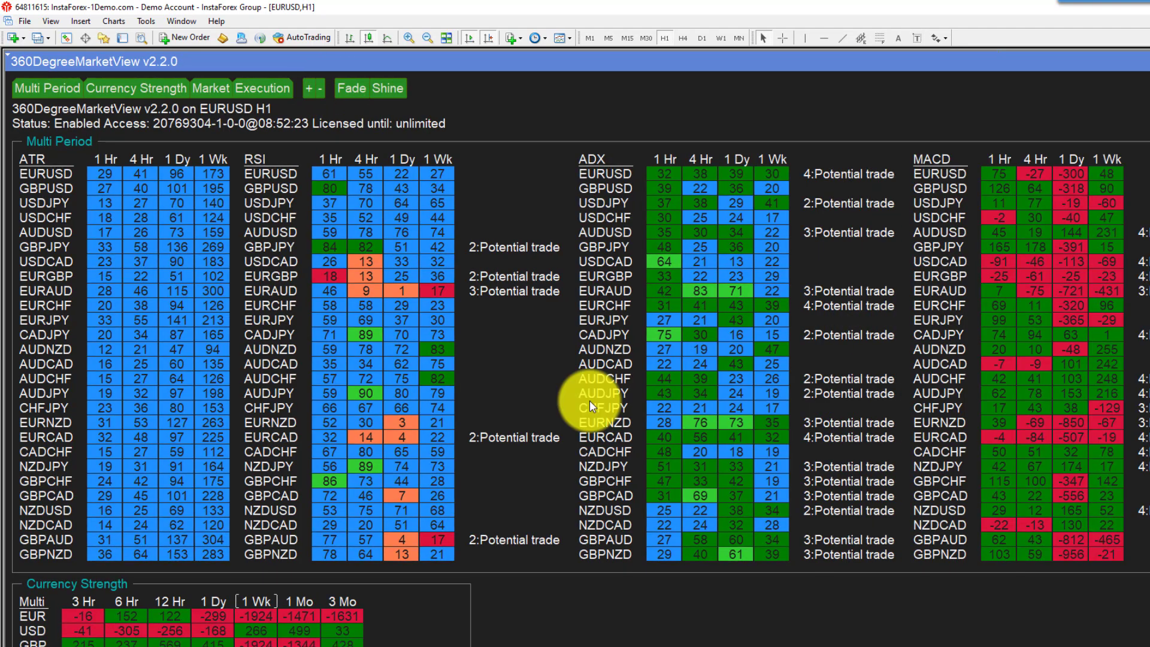
pyautogui.moveTo(519, 157)
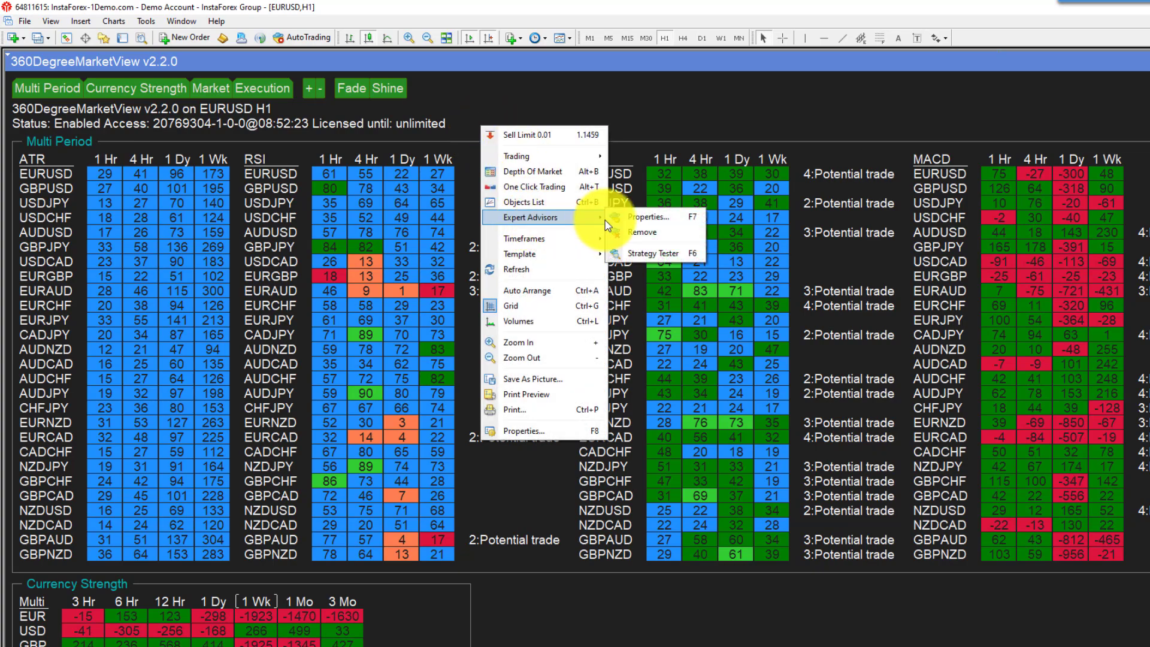
# - Review the expert inputs from currency strength down through RSI, CCI, Stochastic, Bollinger Bands, ATR and notifications
pyautogui.click(648, 217)
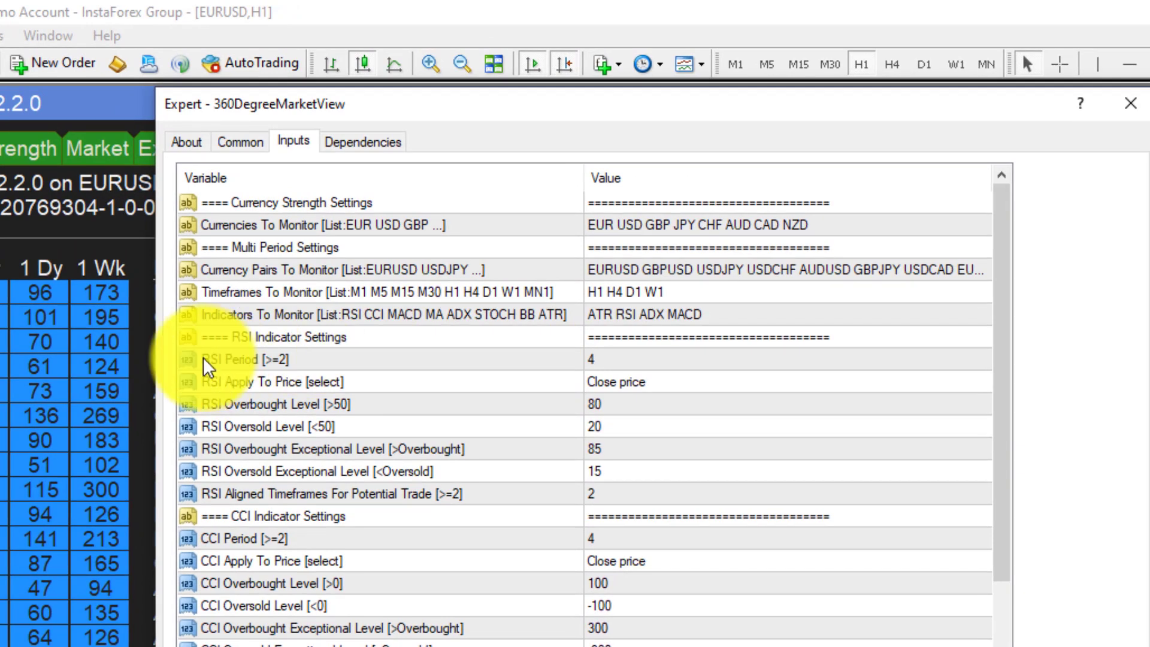
pyautogui.moveTo(602, 386)
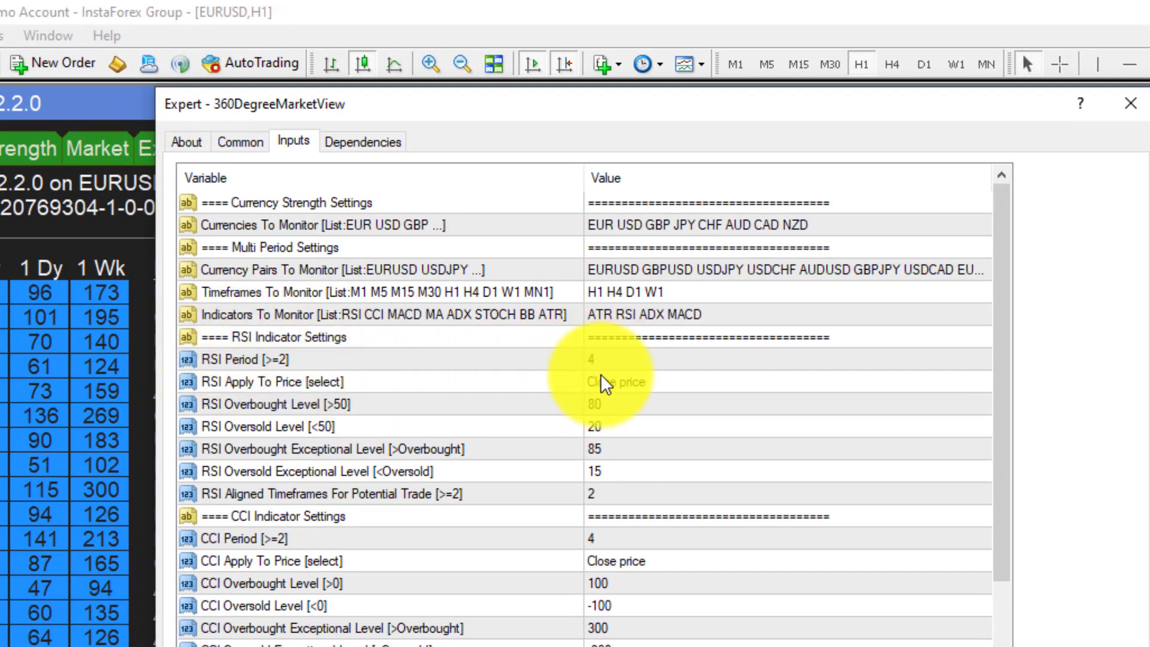
pyautogui.moveTo(605, 414)
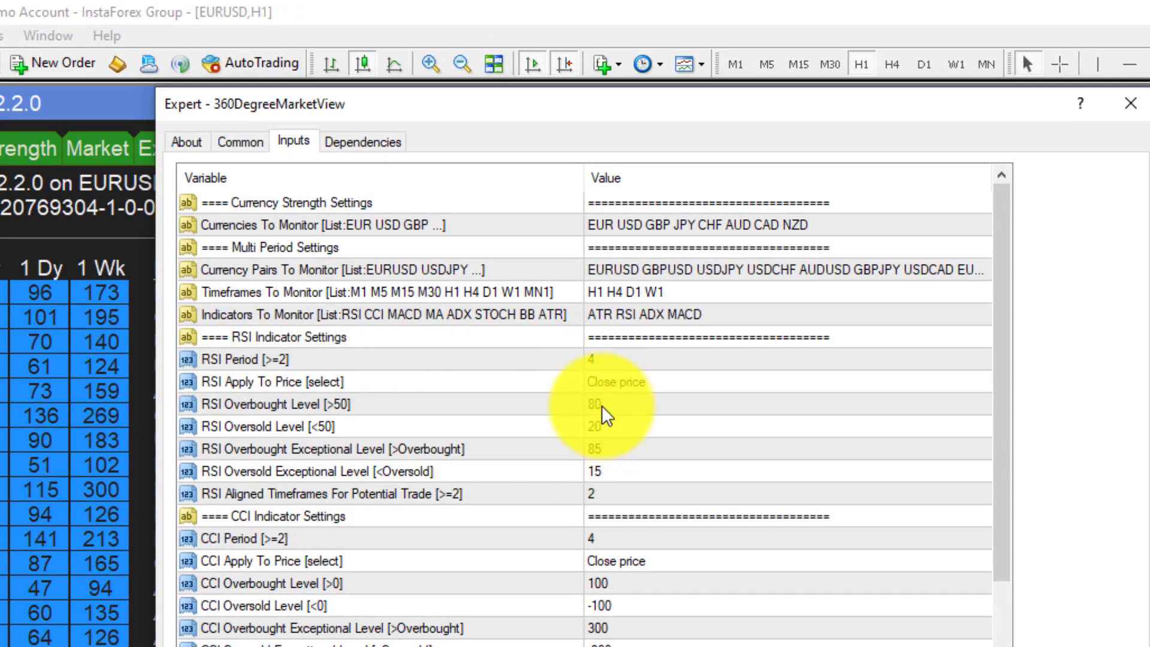
pyautogui.moveTo(602, 480)
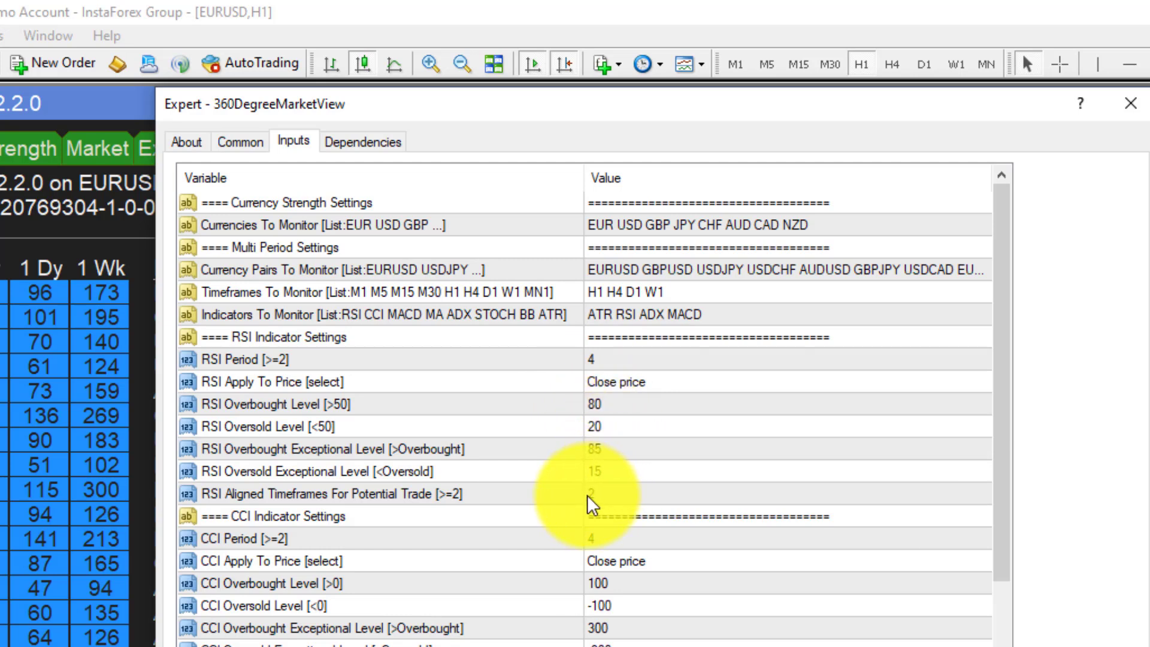
pyautogui.moveTo(293, 547)
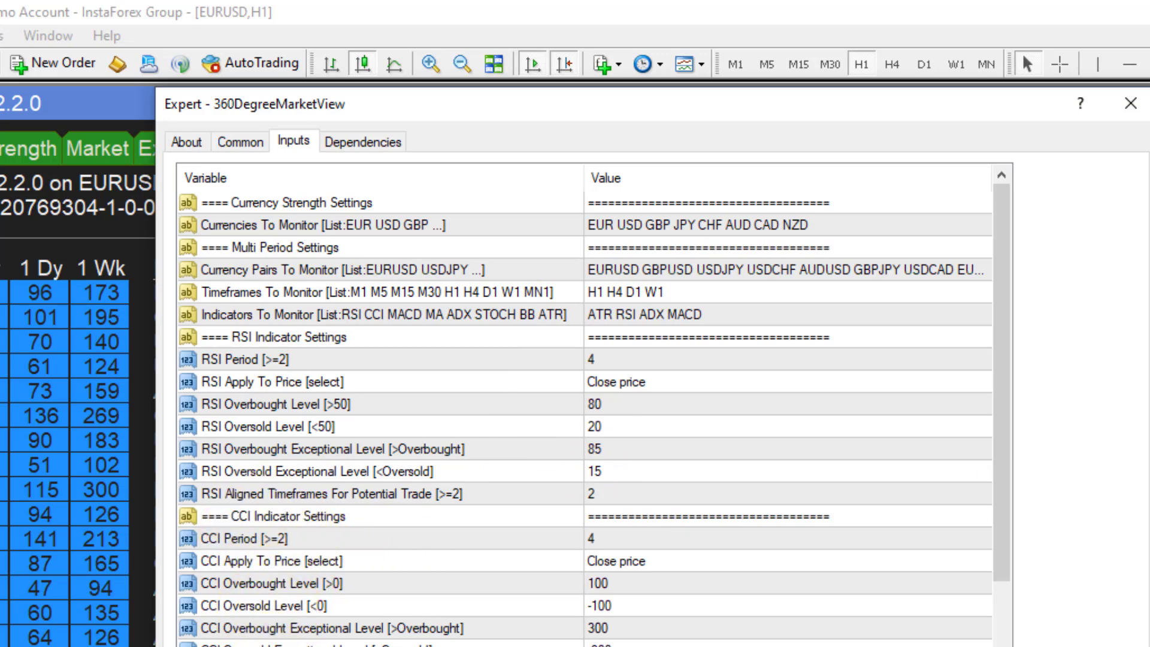
pyautogui.scroll(-3)
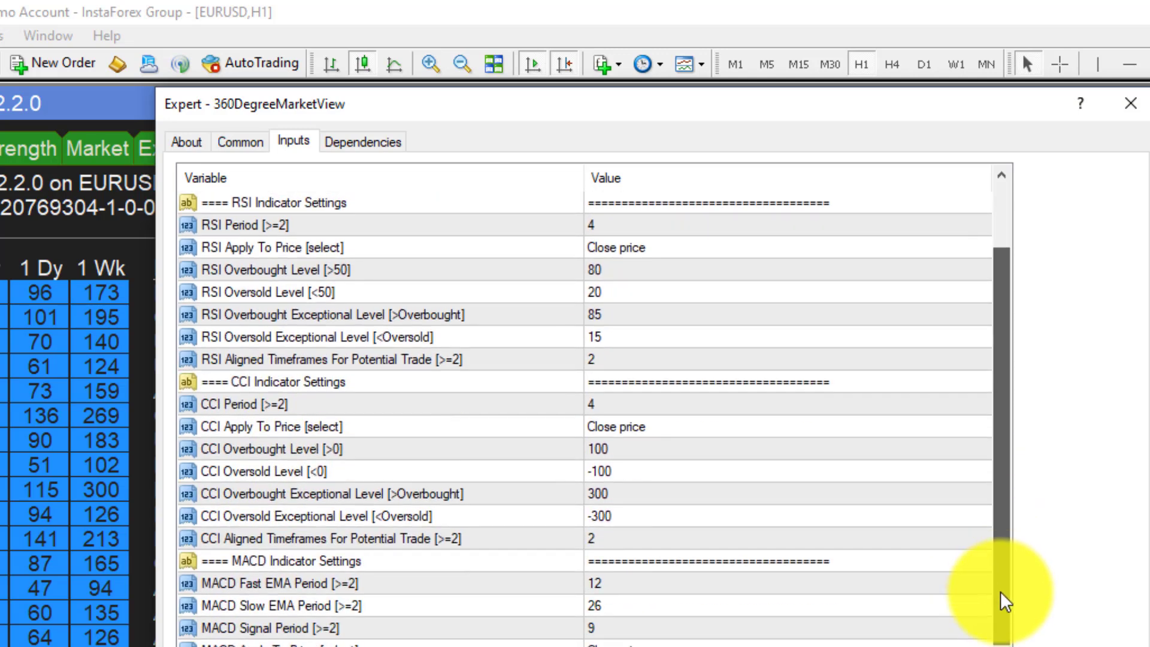
pyautogui.scroll(-3)
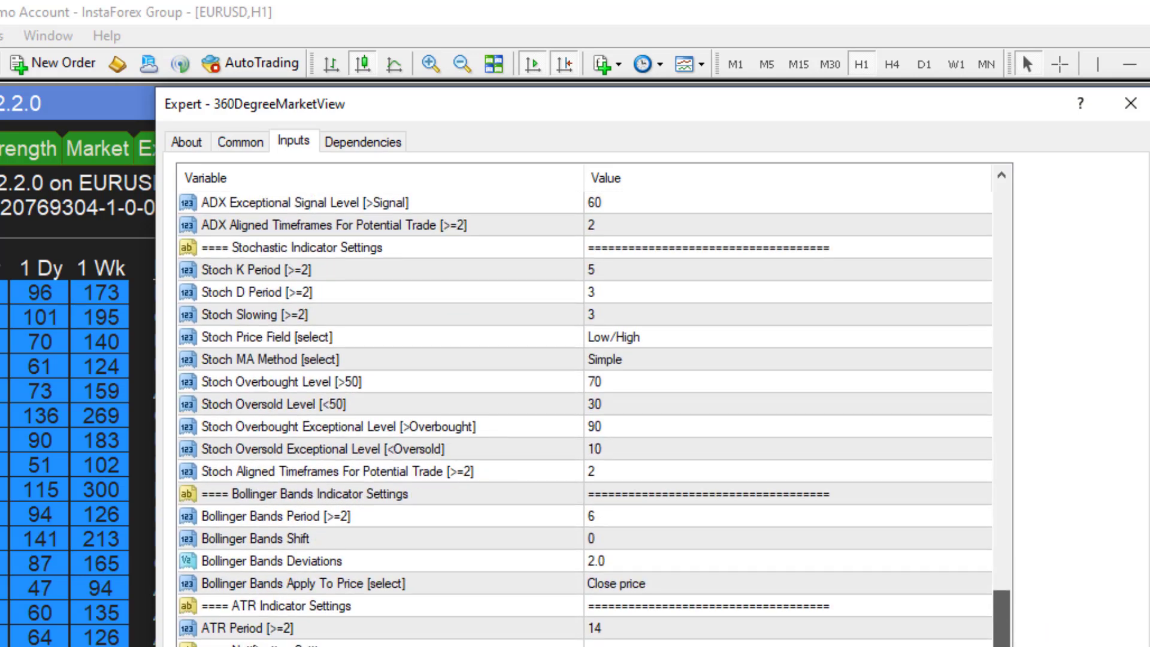
pyautogui.scroll(-3)
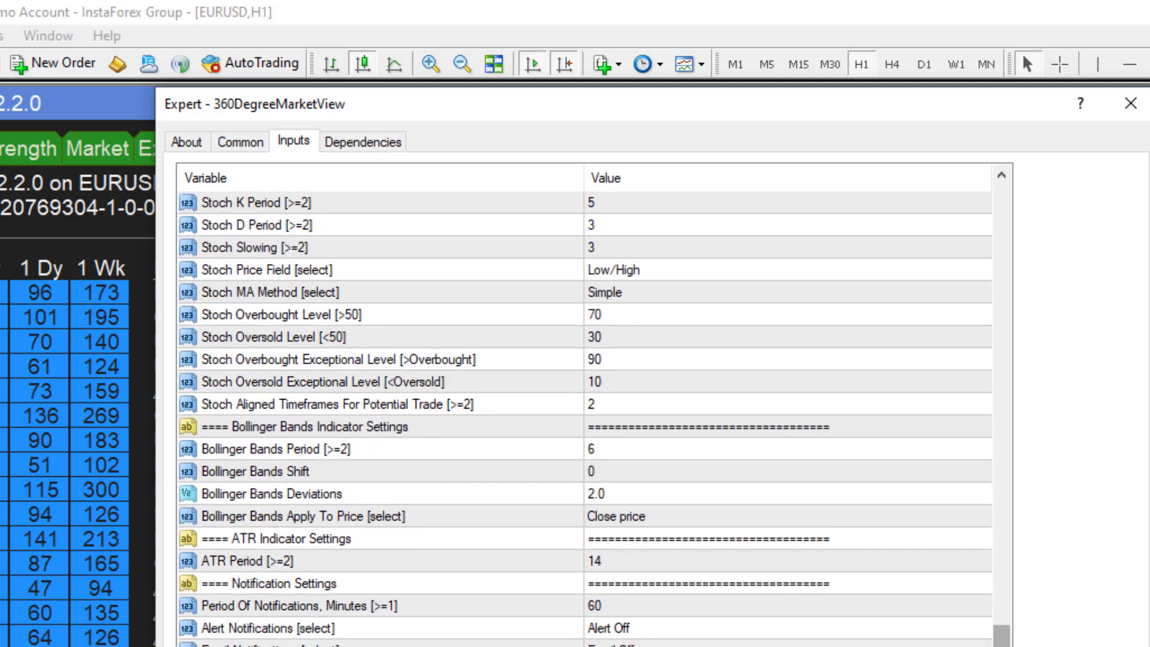
pyautogui.scroll(3)
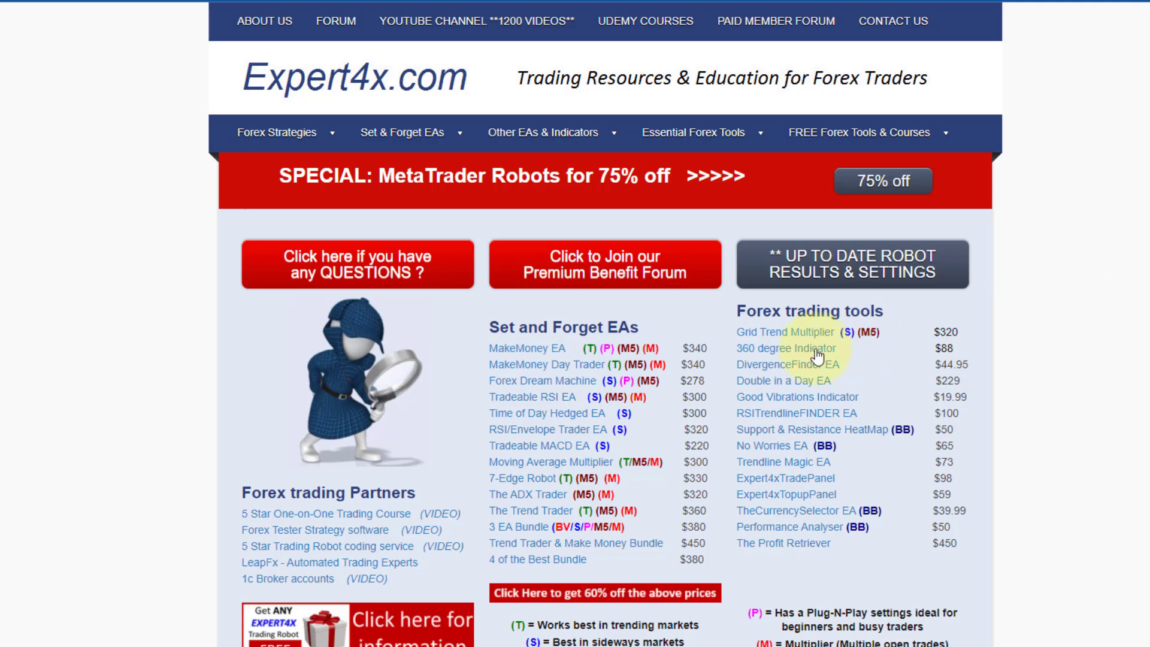
pyautogui.moveTo(855, 304)
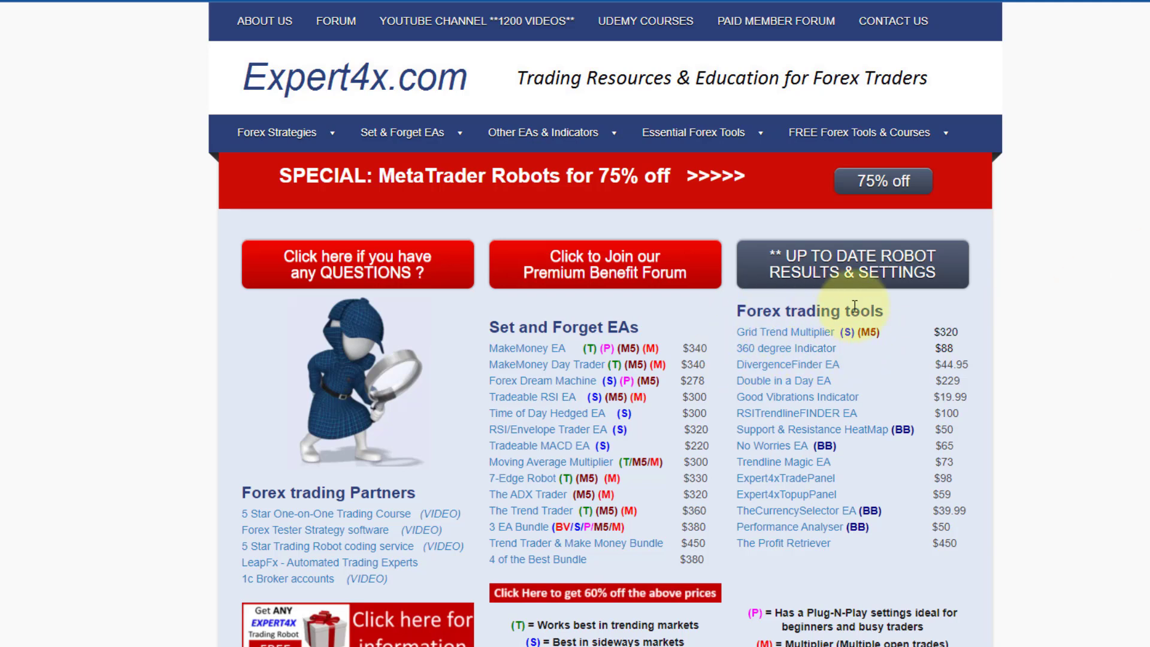
pyautogui.moveTo(937, 353)
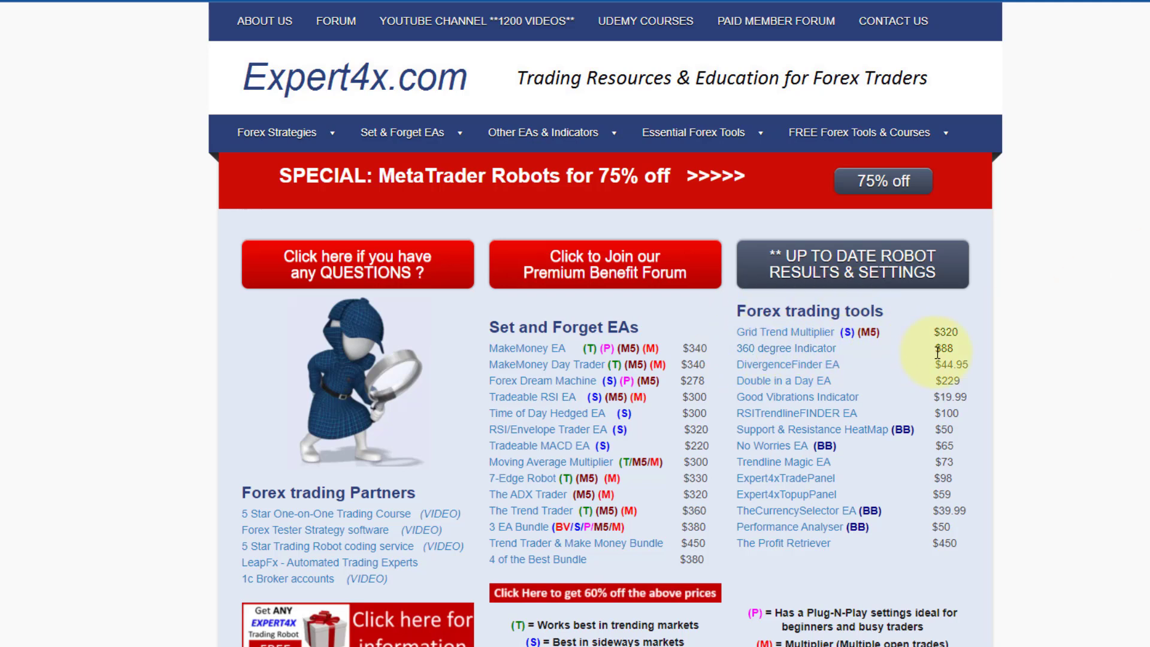
pyautogui.moveTo(959, 354)
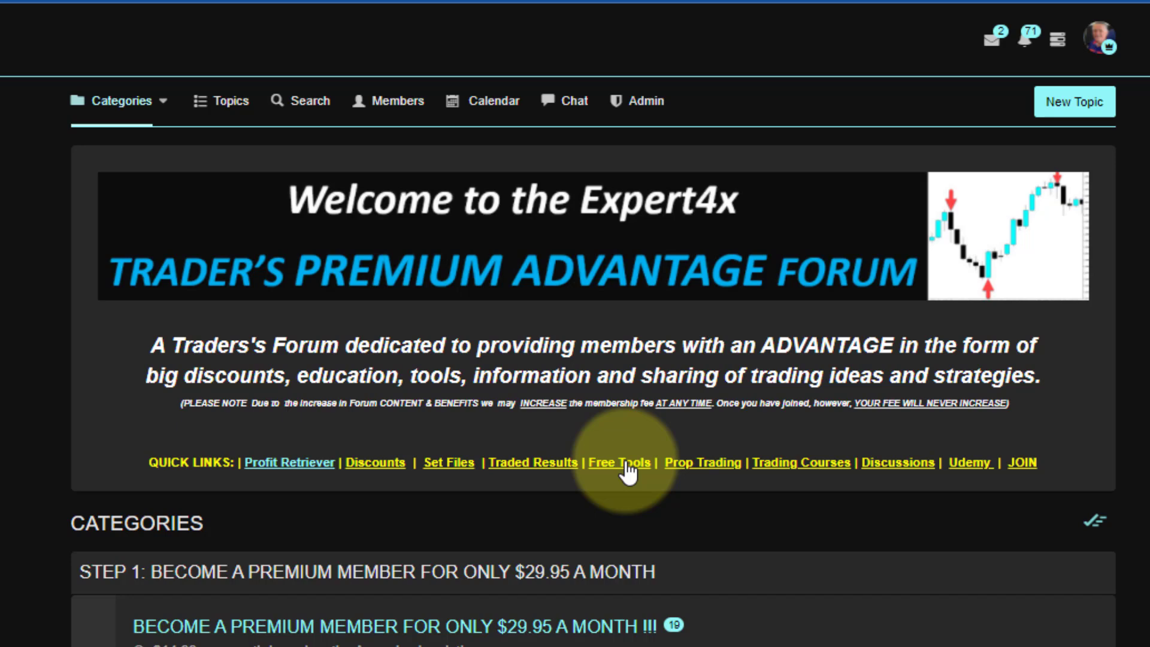
# - Open the Premium Trading Robots & Indicators category and review its topics to the first page's end
pyautogui.click(618, 461)
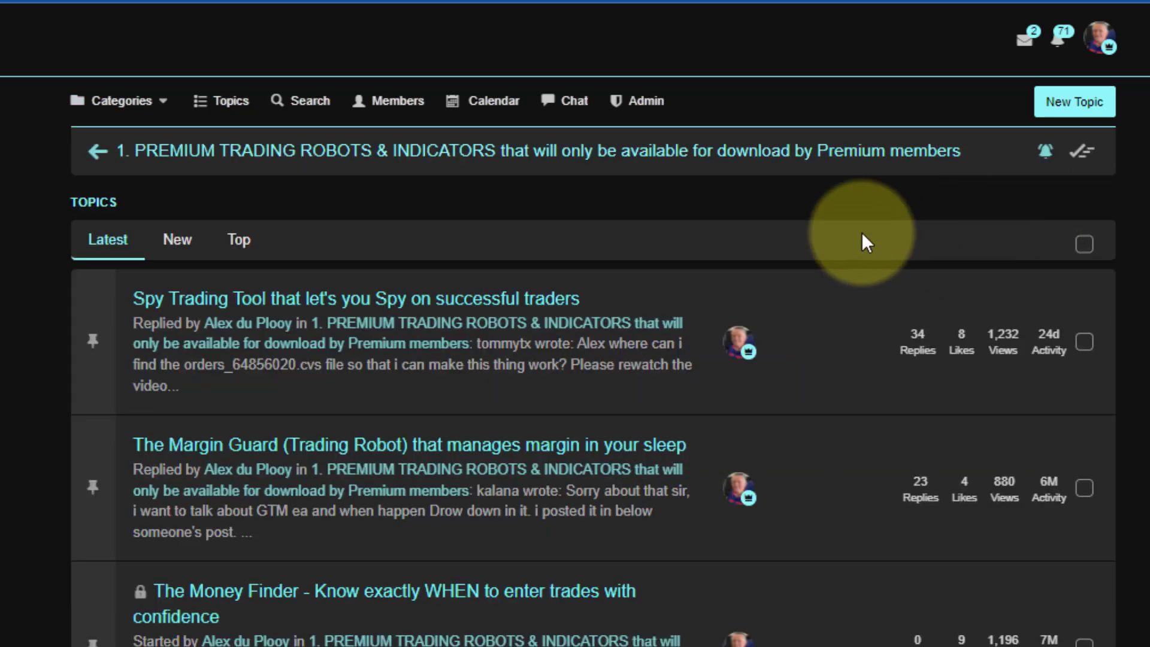
pyautogui.moveTo(249, 312)
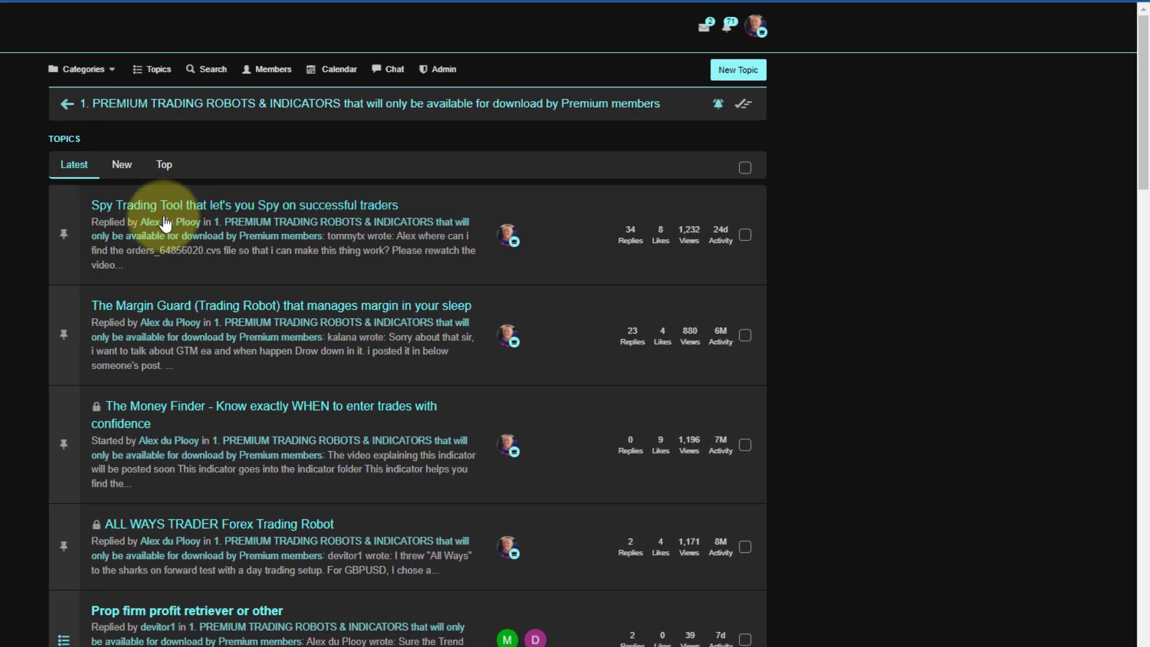
pyautogui.moveTo(118, 339)
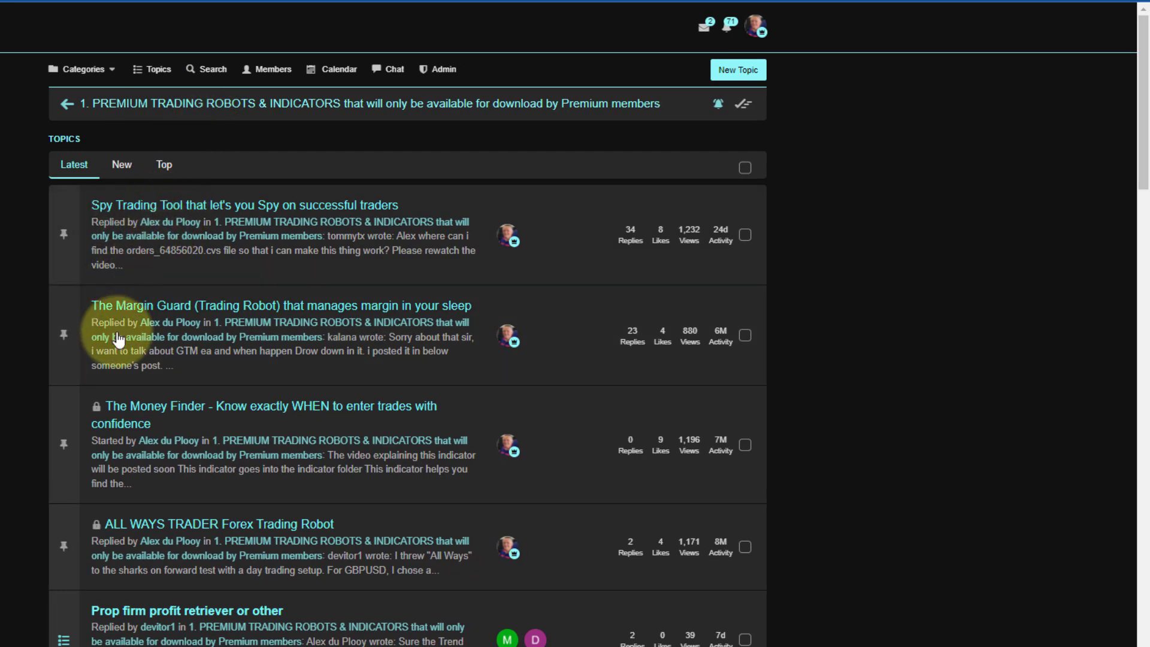
pyautogui.moveTo(159, 536)
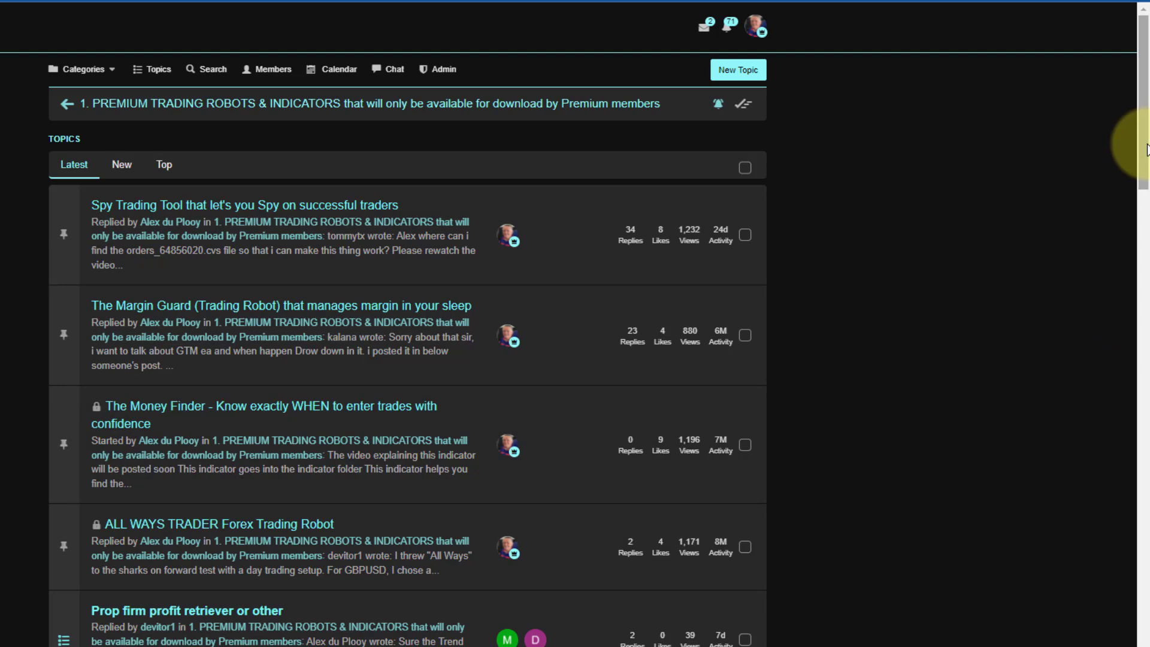
pyautogui.scroll(-3)
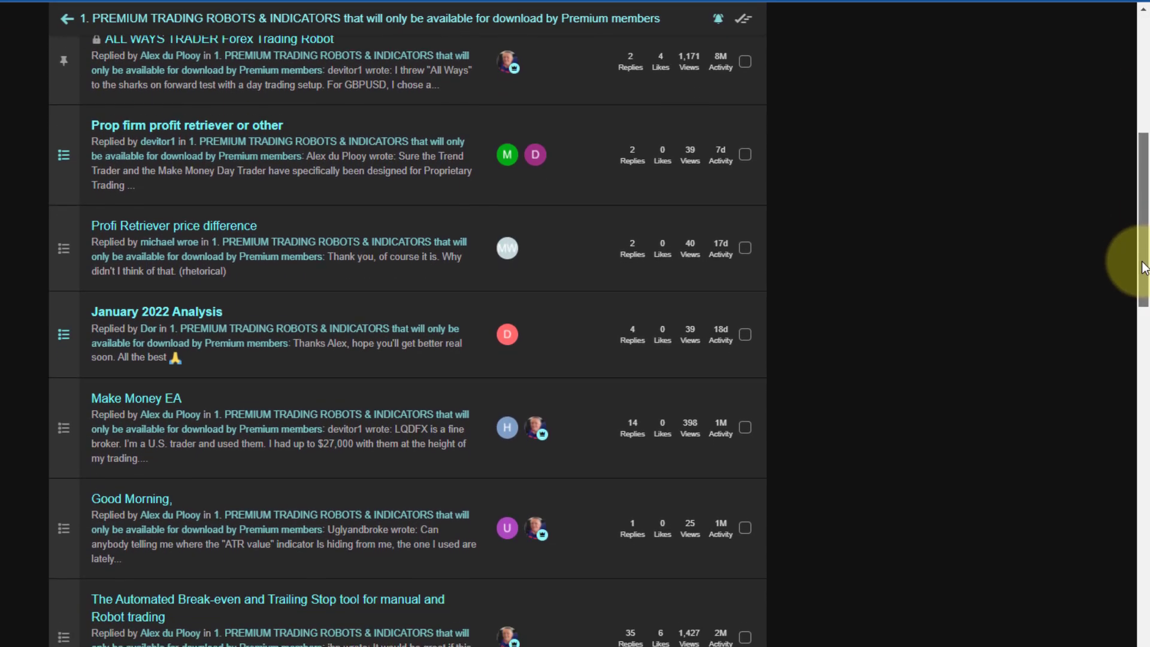
pyautogui.scroll(-3)
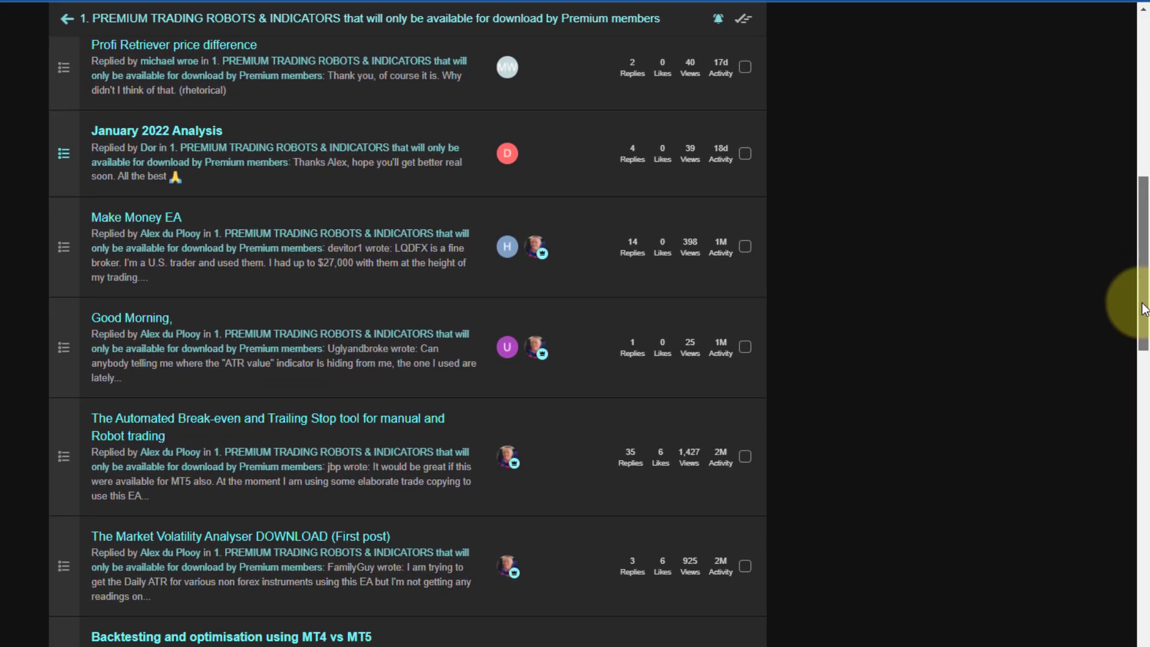
pyautogui.scroll(-3)
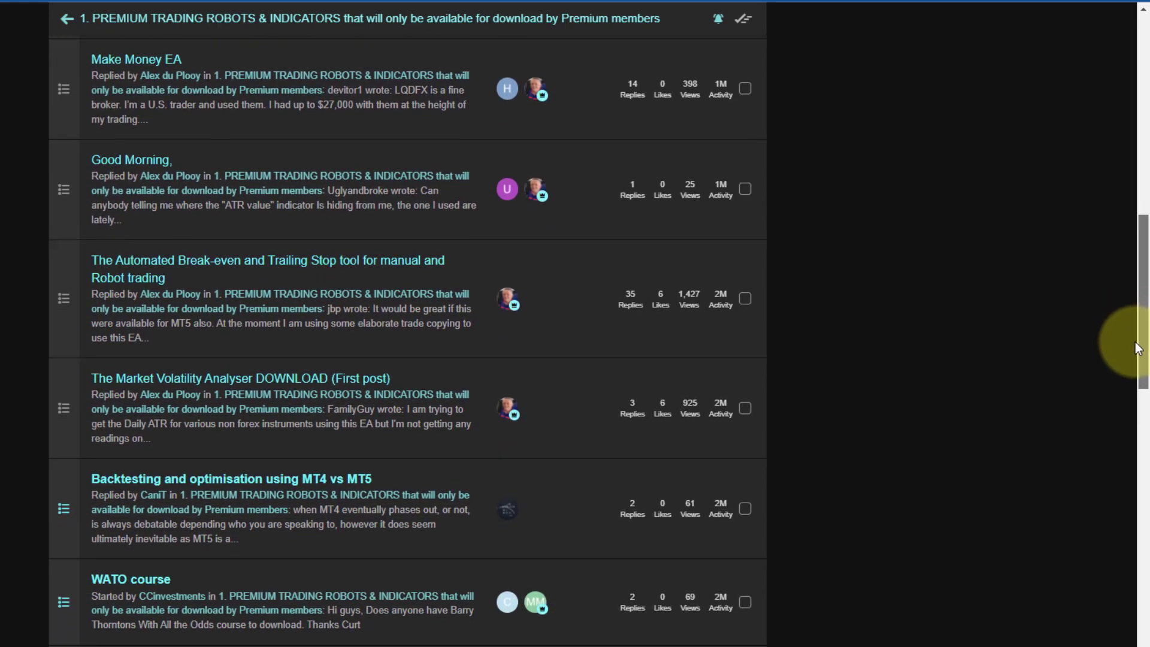
pyautogui.scroll(-3)
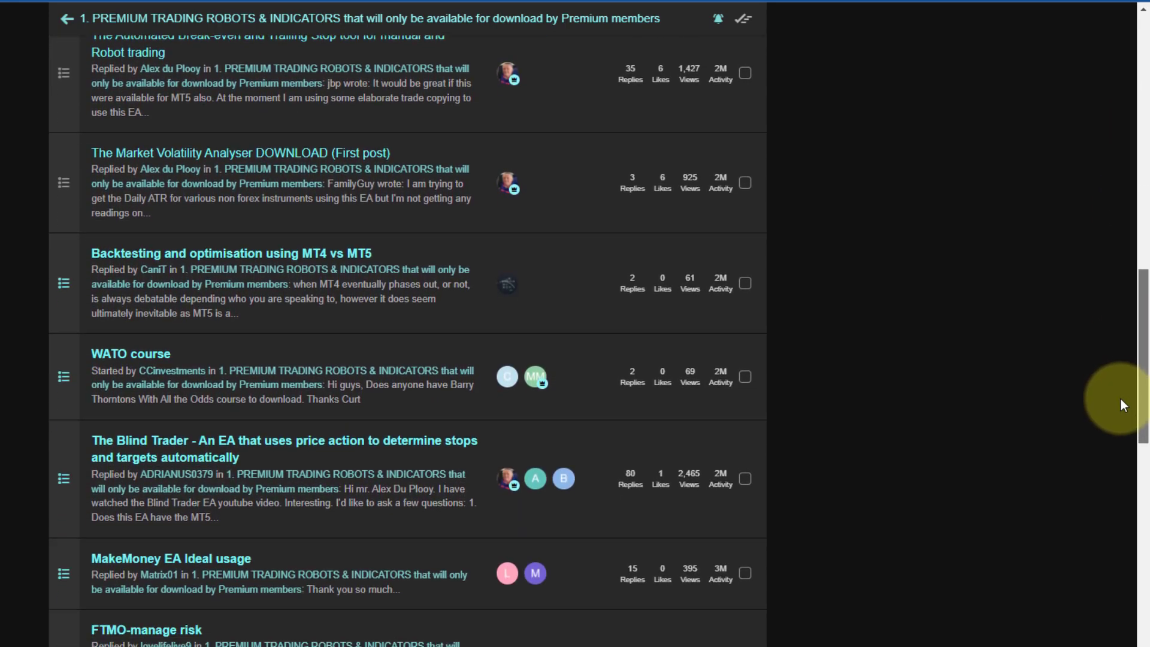
pyautogui.scroll(-3)
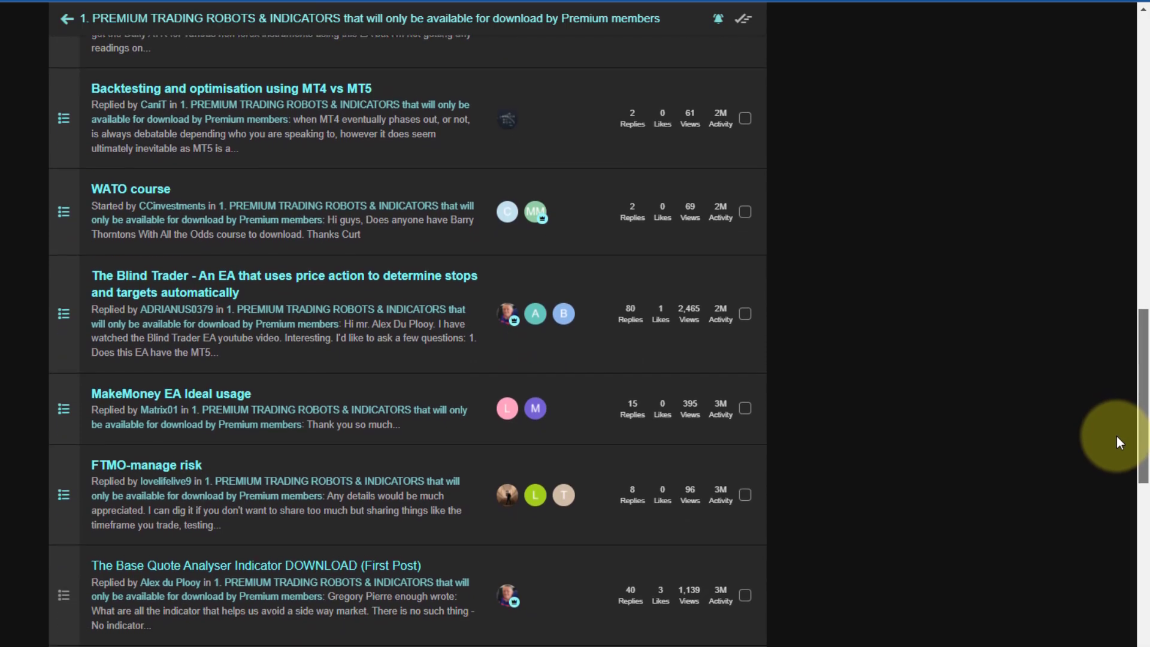
pyautogui.scroll(-3)
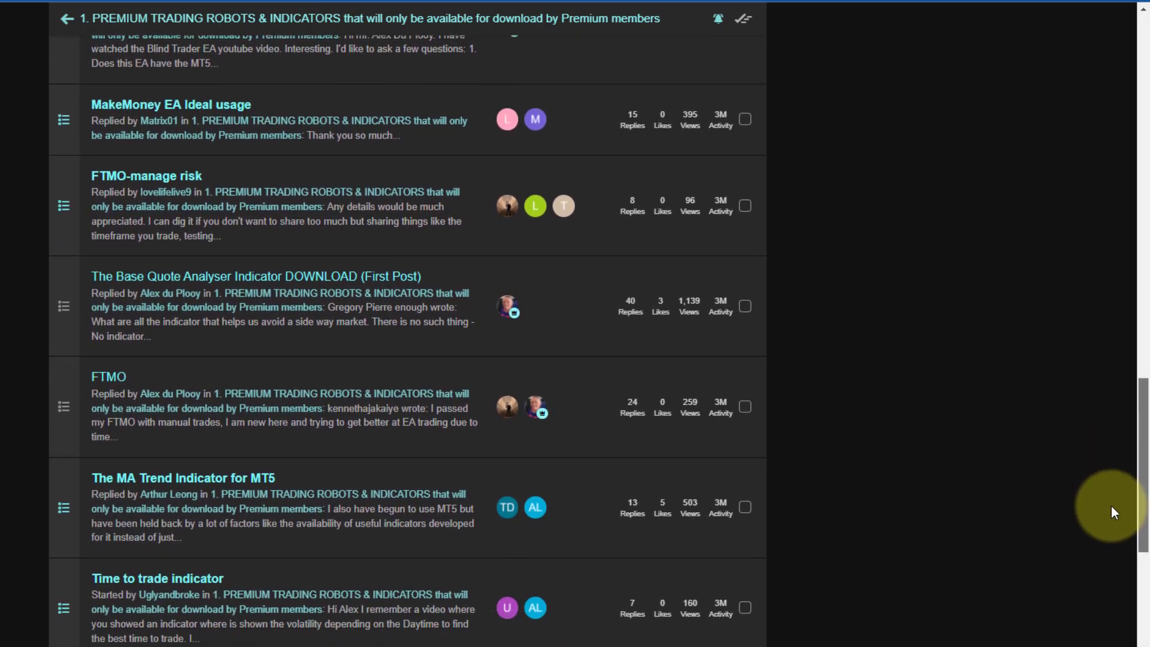
pyautogui.scroll(-3)
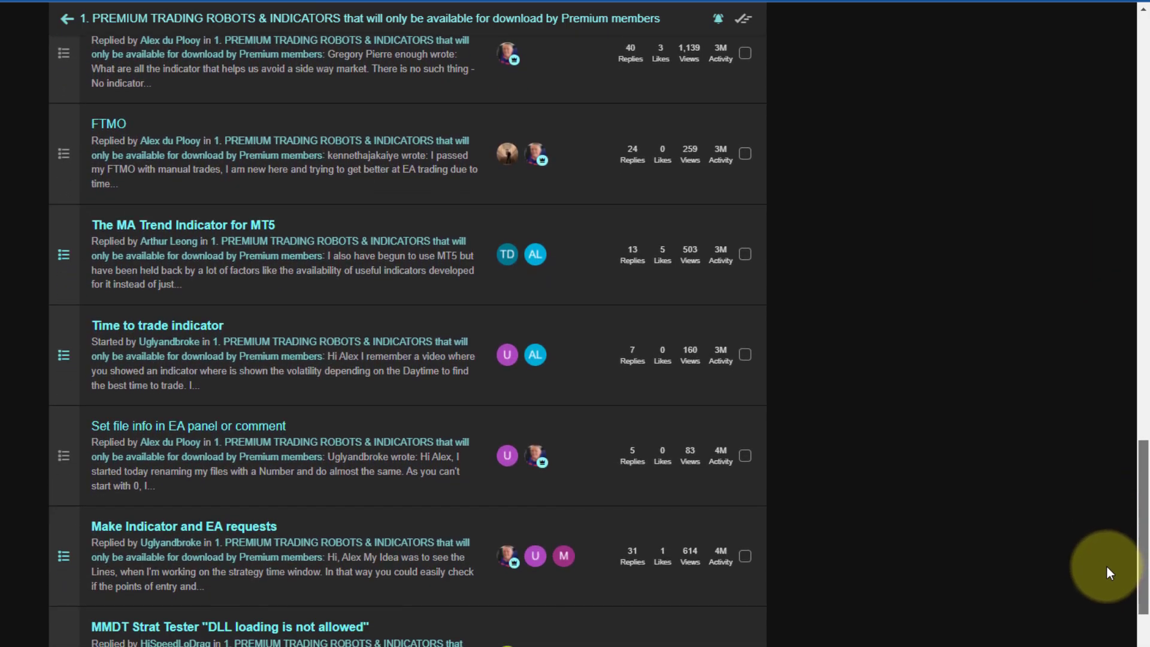
pyautogui.scroll(-3)
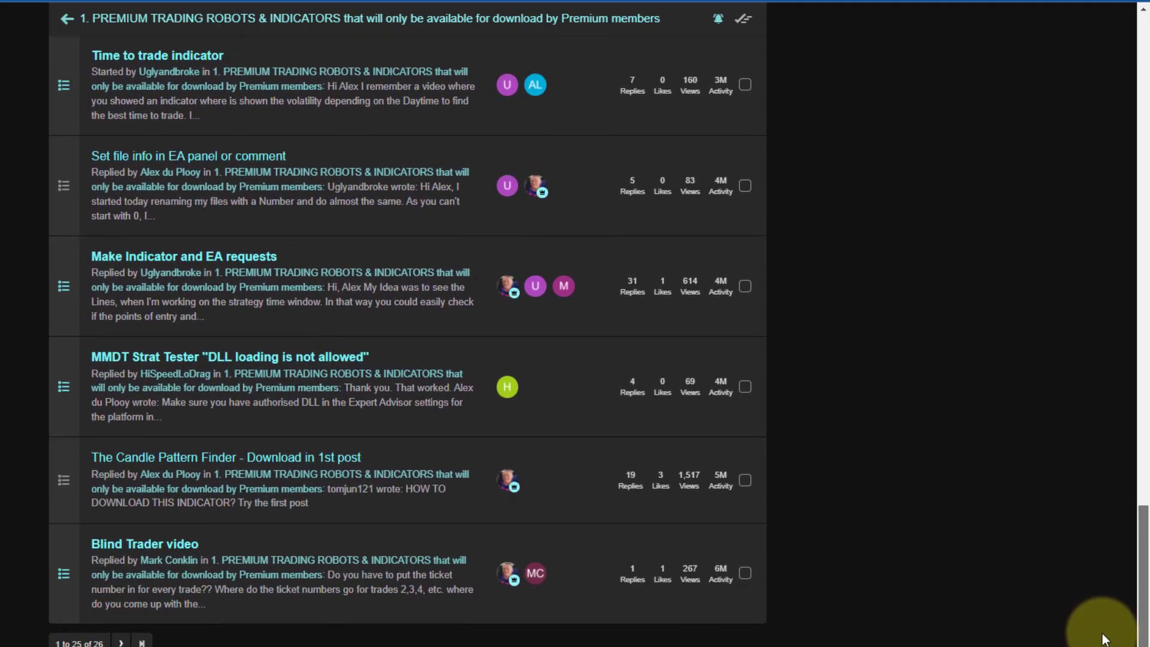
pyautogui.scroll(-3)
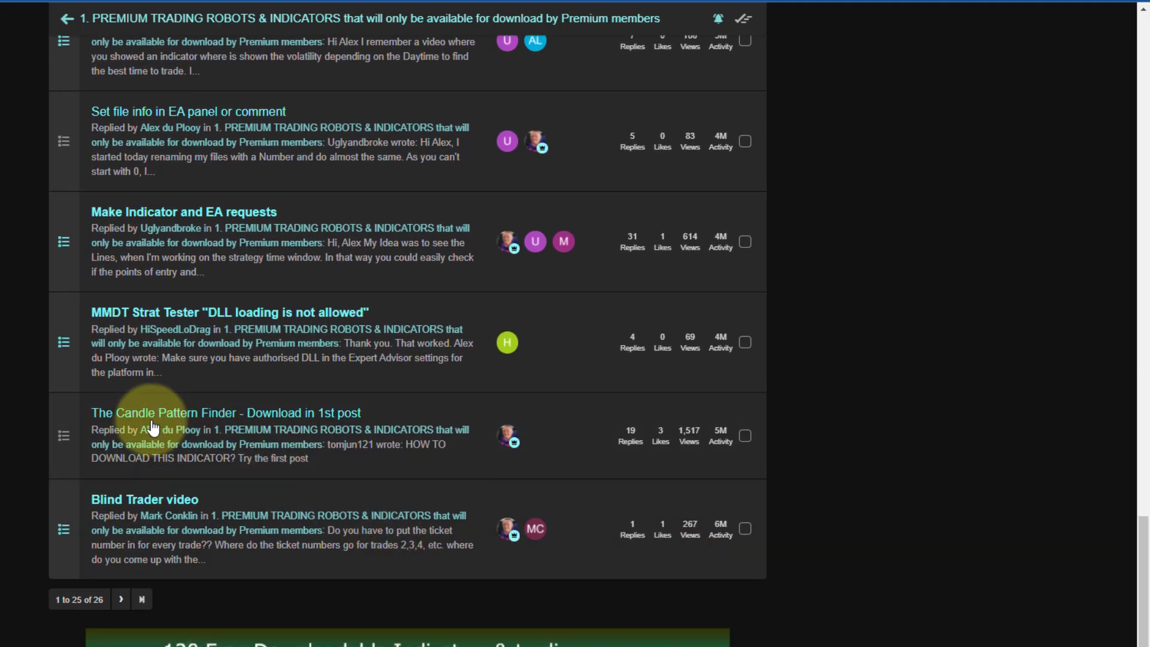
pyautogui.moveTo(163, 543)
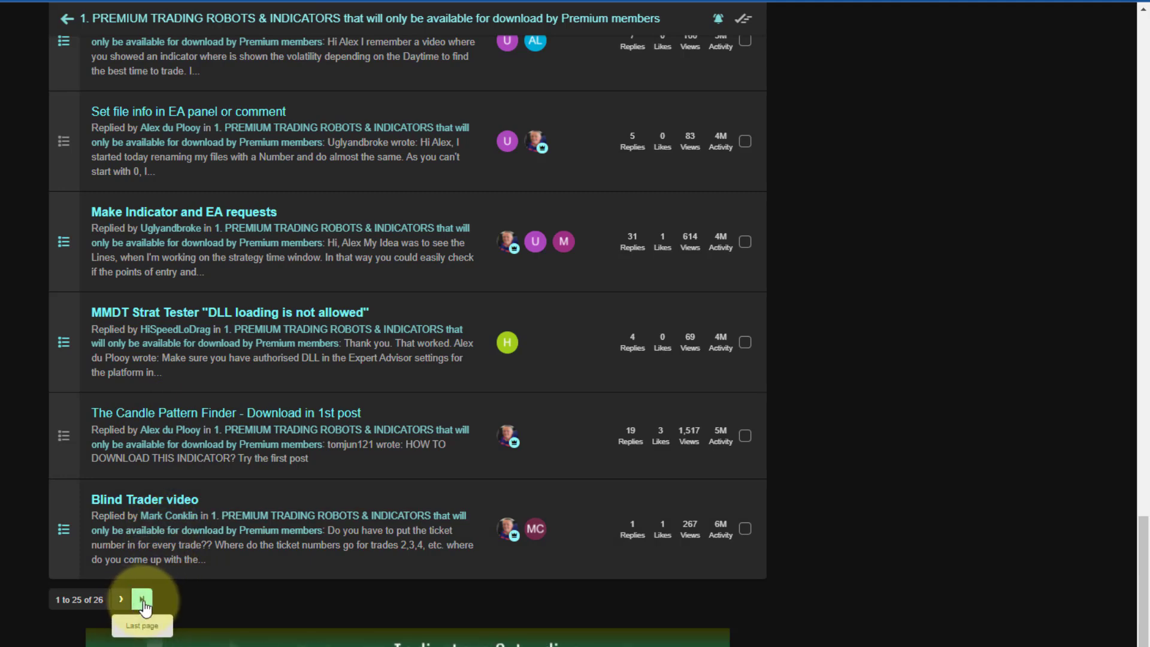
# - Jump to the category's last page listing the 360 Degree Market View EA - Gift version topic
pyautogui.click(141, 600)
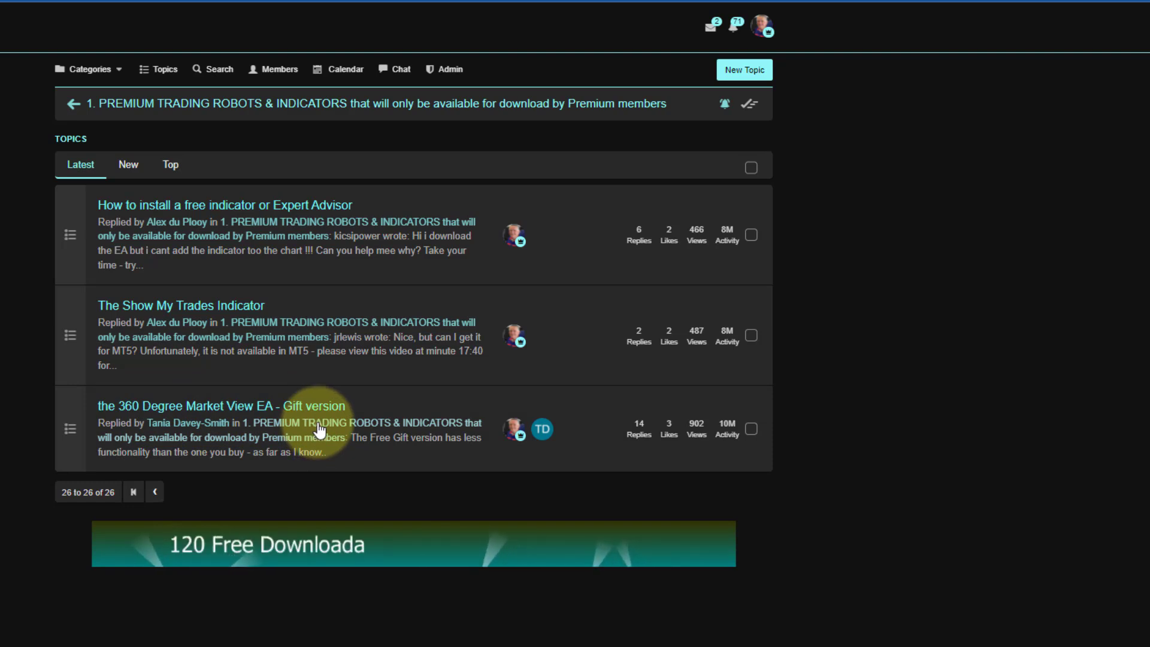
pyautogui.moveTo(749, 433)
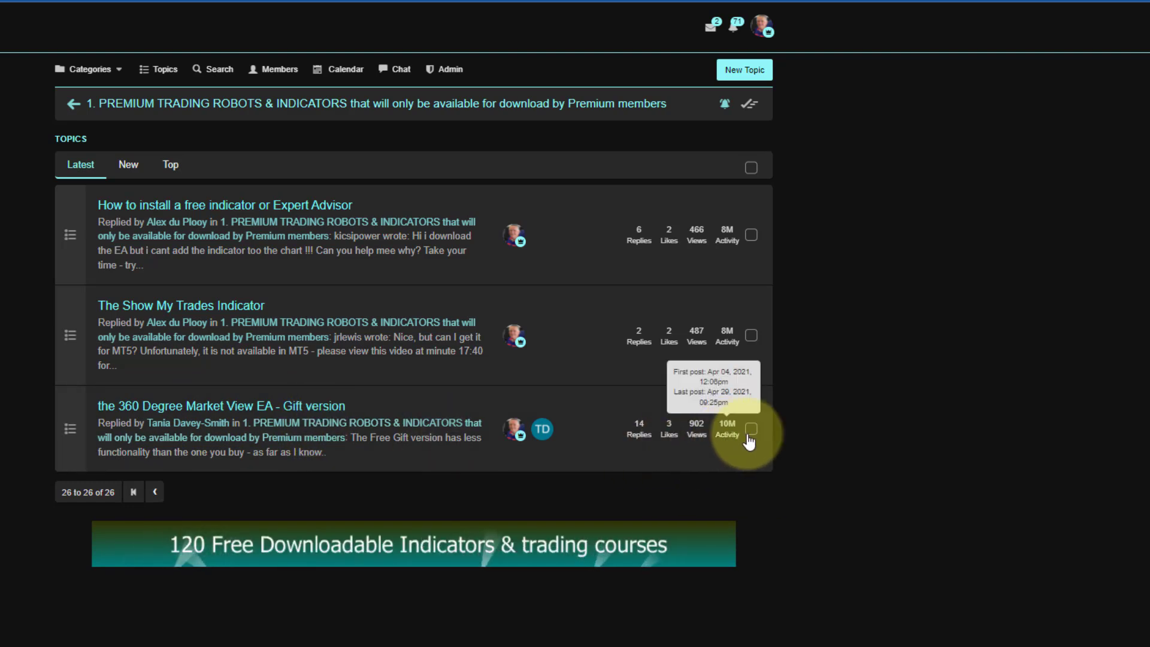
pyautogui.moveTo(869, 238)
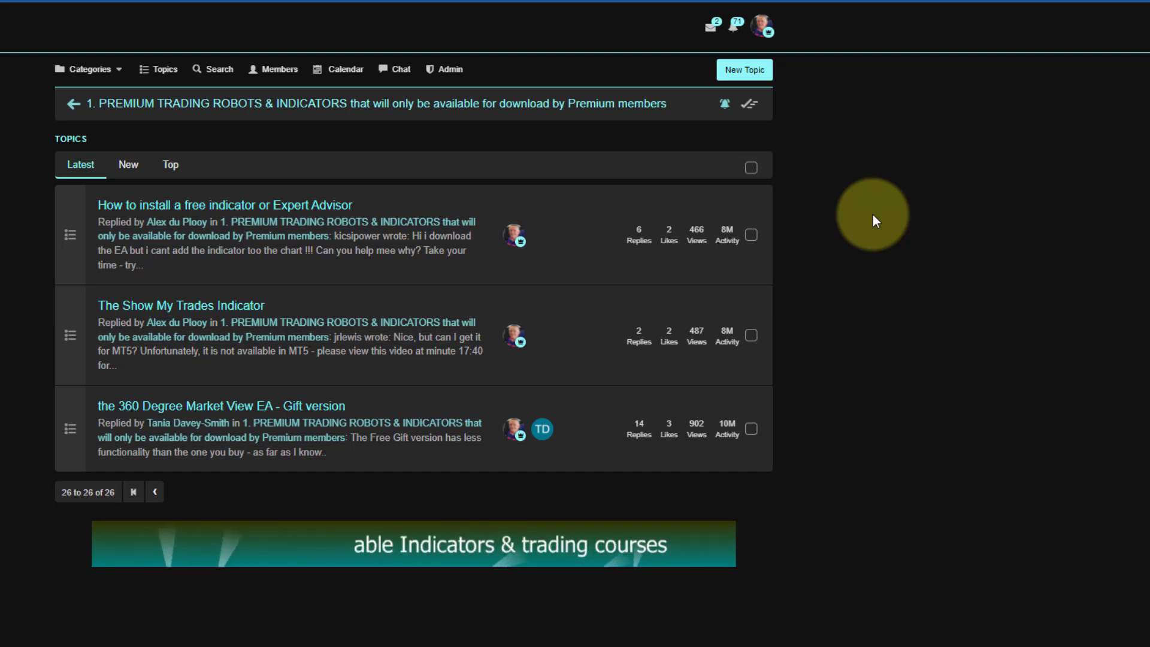
pyautogui.moveTo(601, 228)
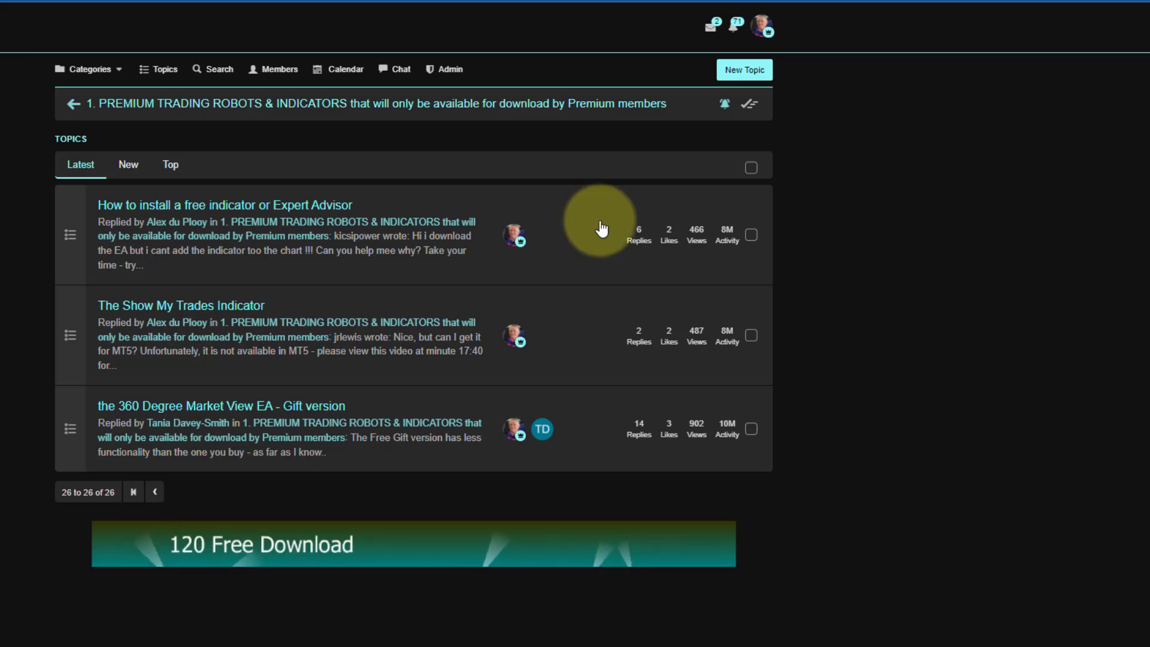